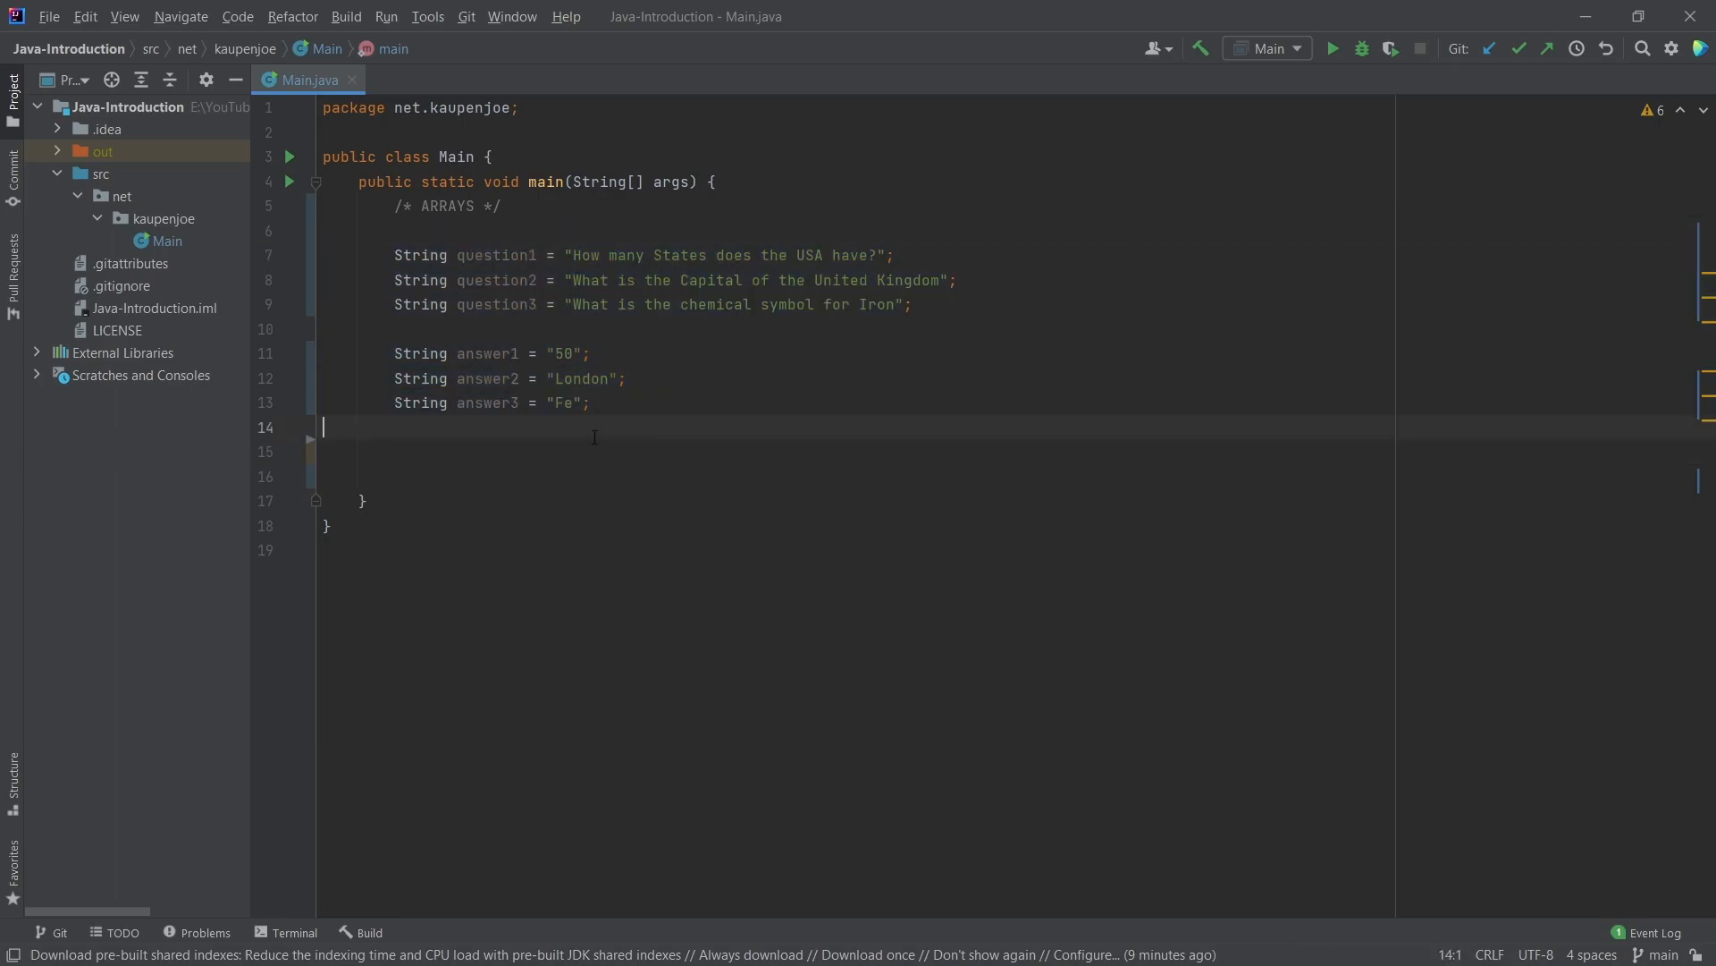
# Declare String[] questions = new String[3]; below the separate answer strings
pyautogui.press('enter')
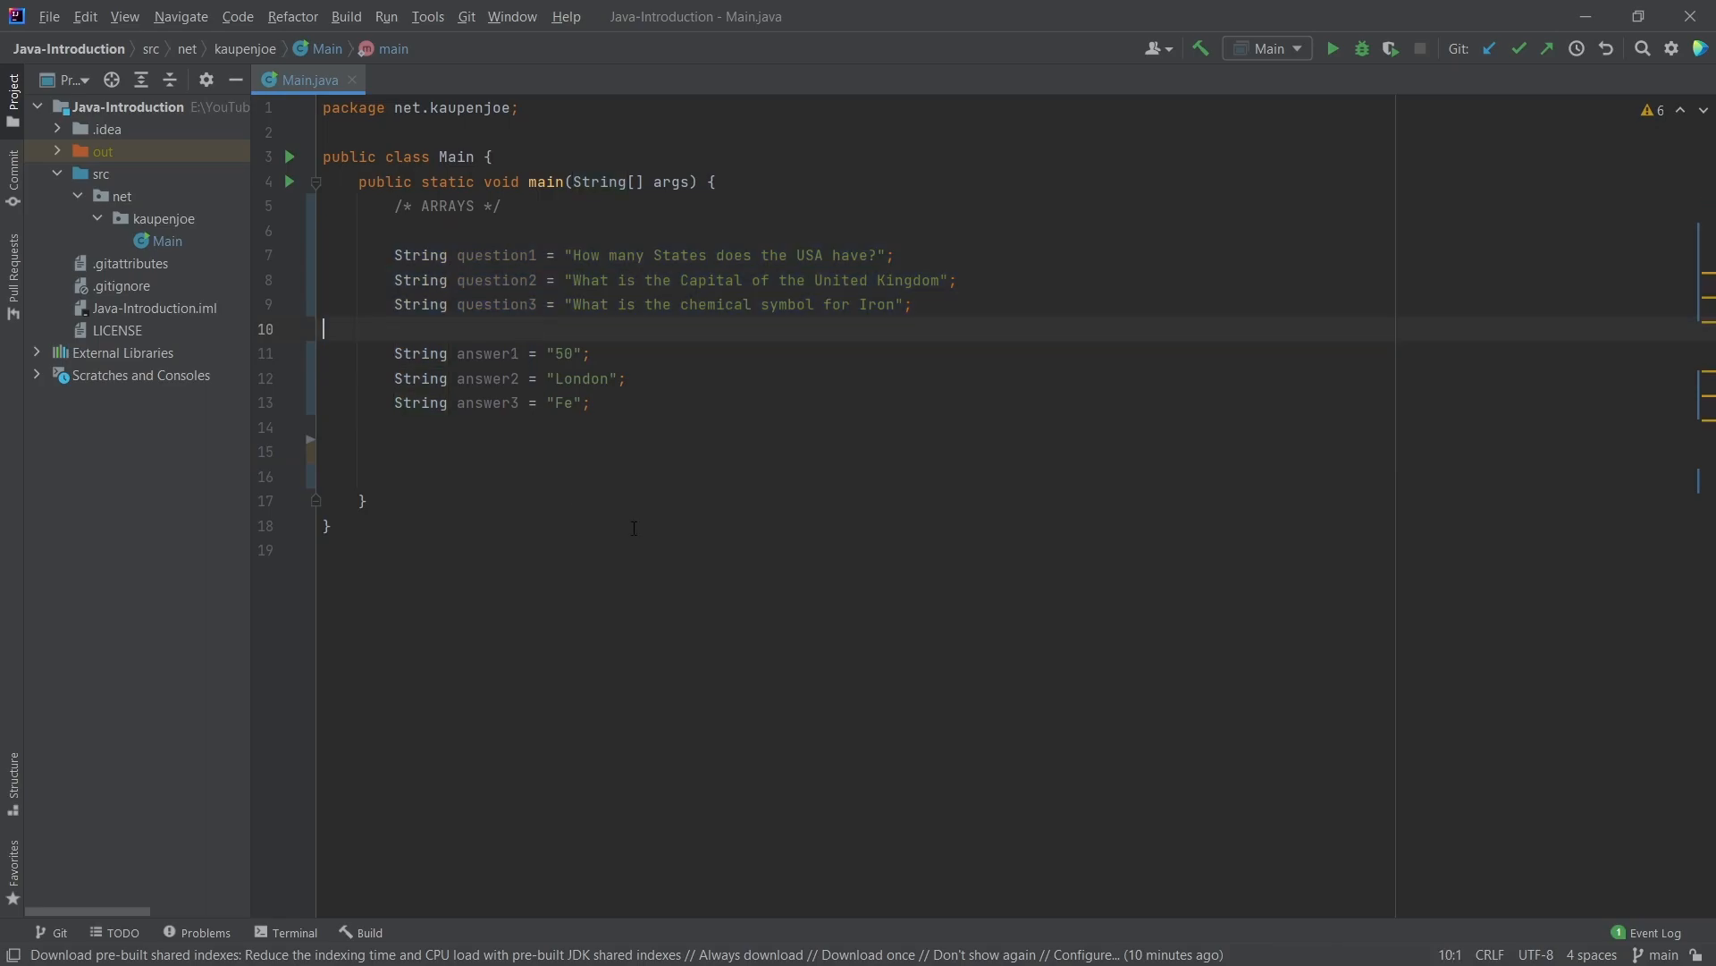
pyautogui.moveTo(985, 283)
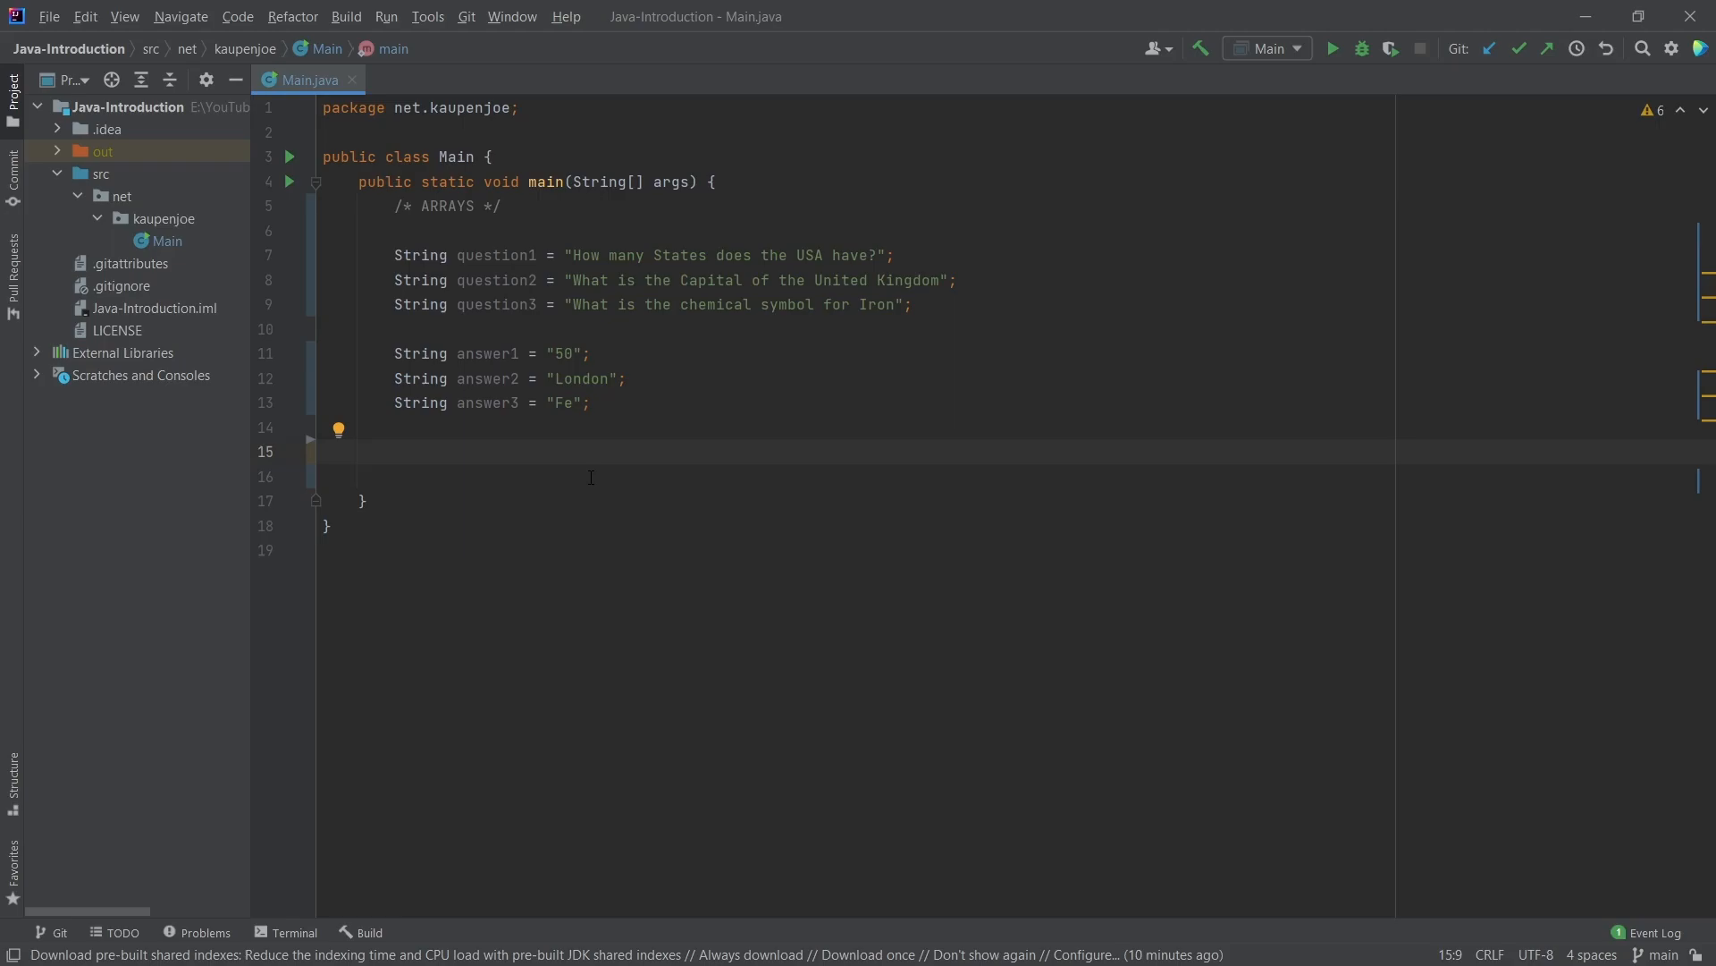
pyautogui.write('String')
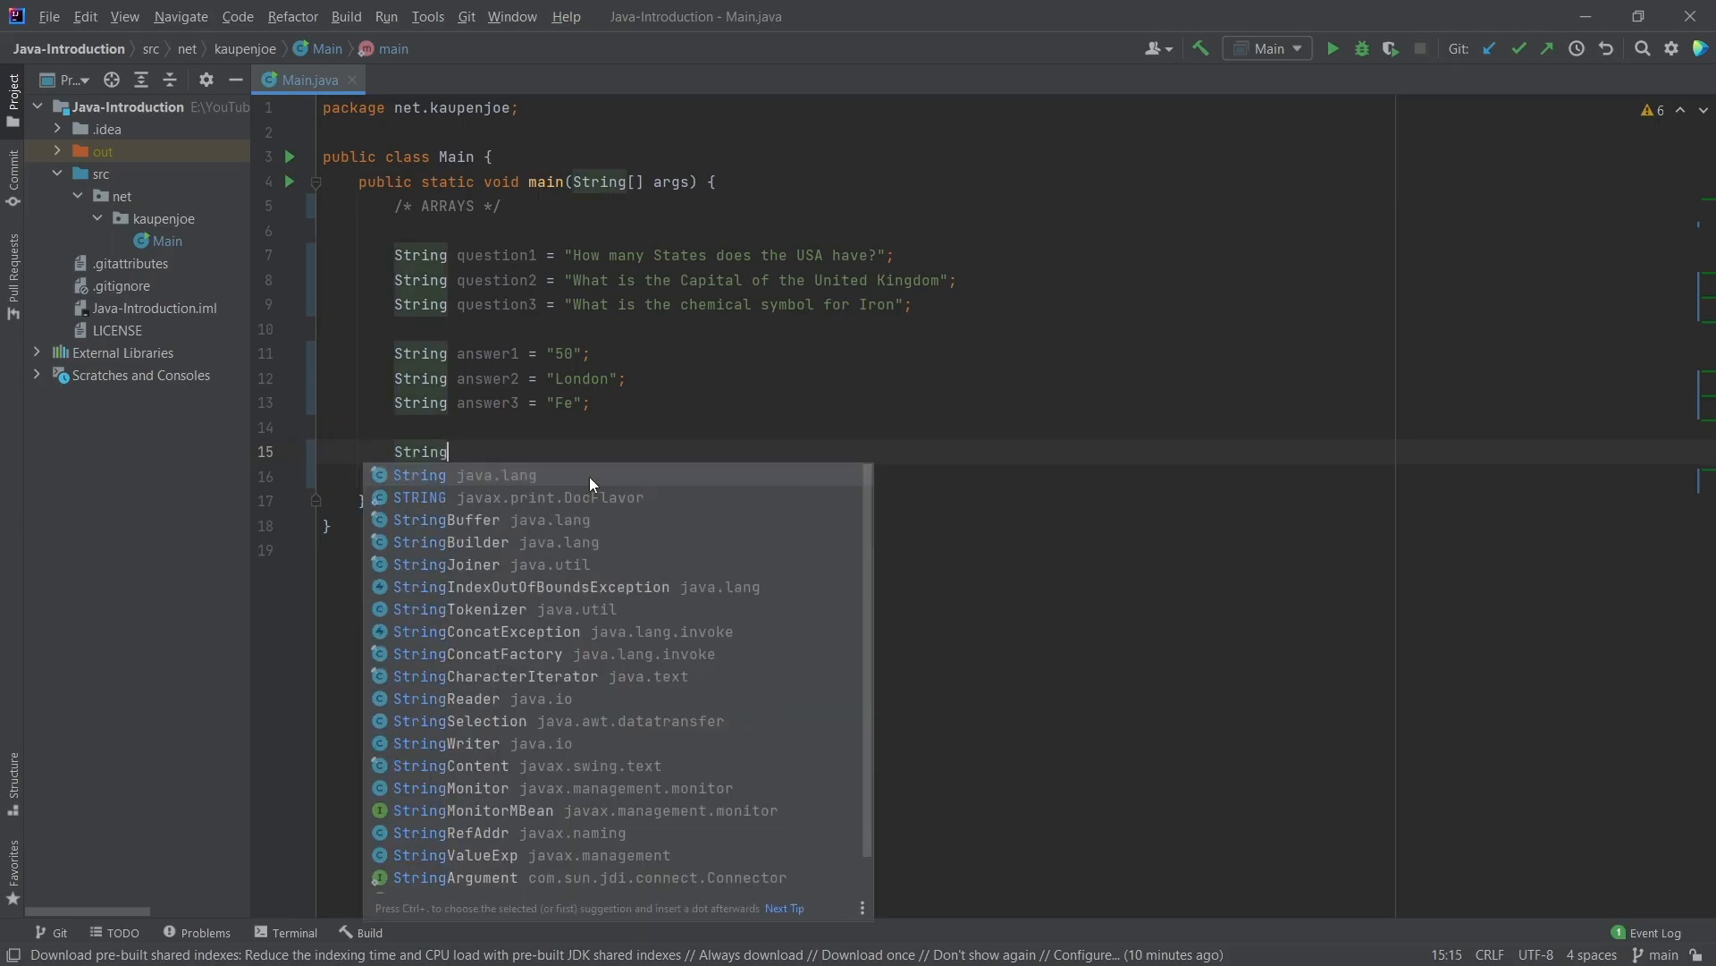
pyautogui.press('Escape')
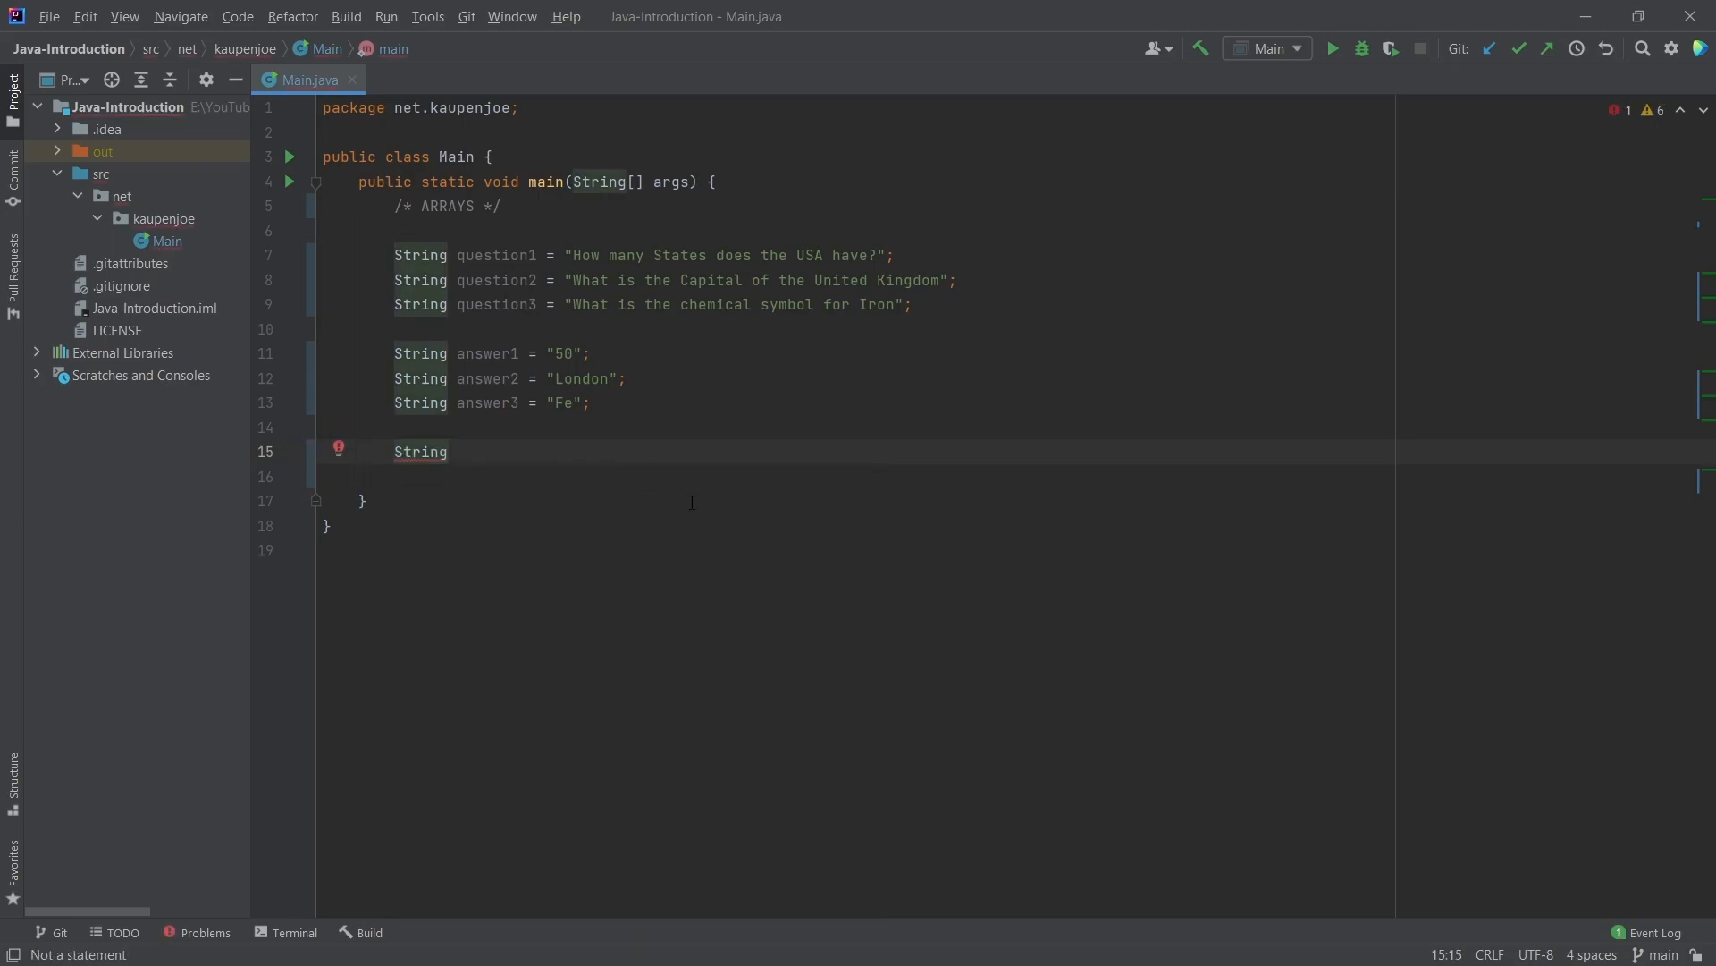
pyautogui.write('[]')
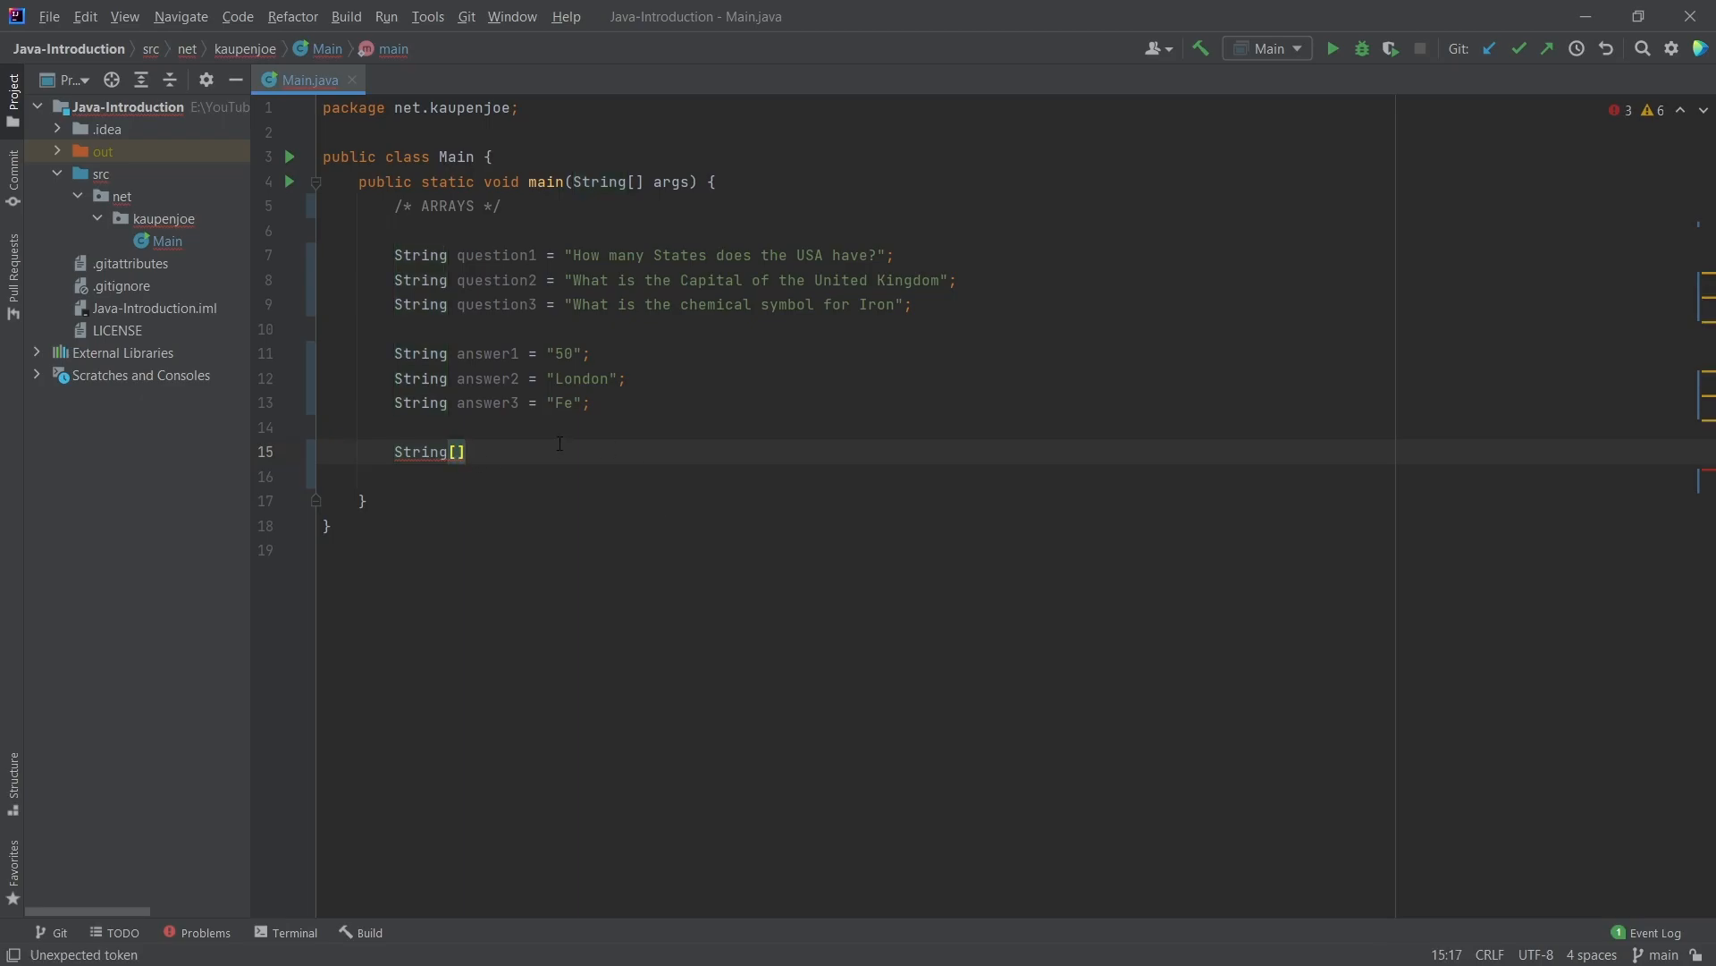
pyautogui.write('que')
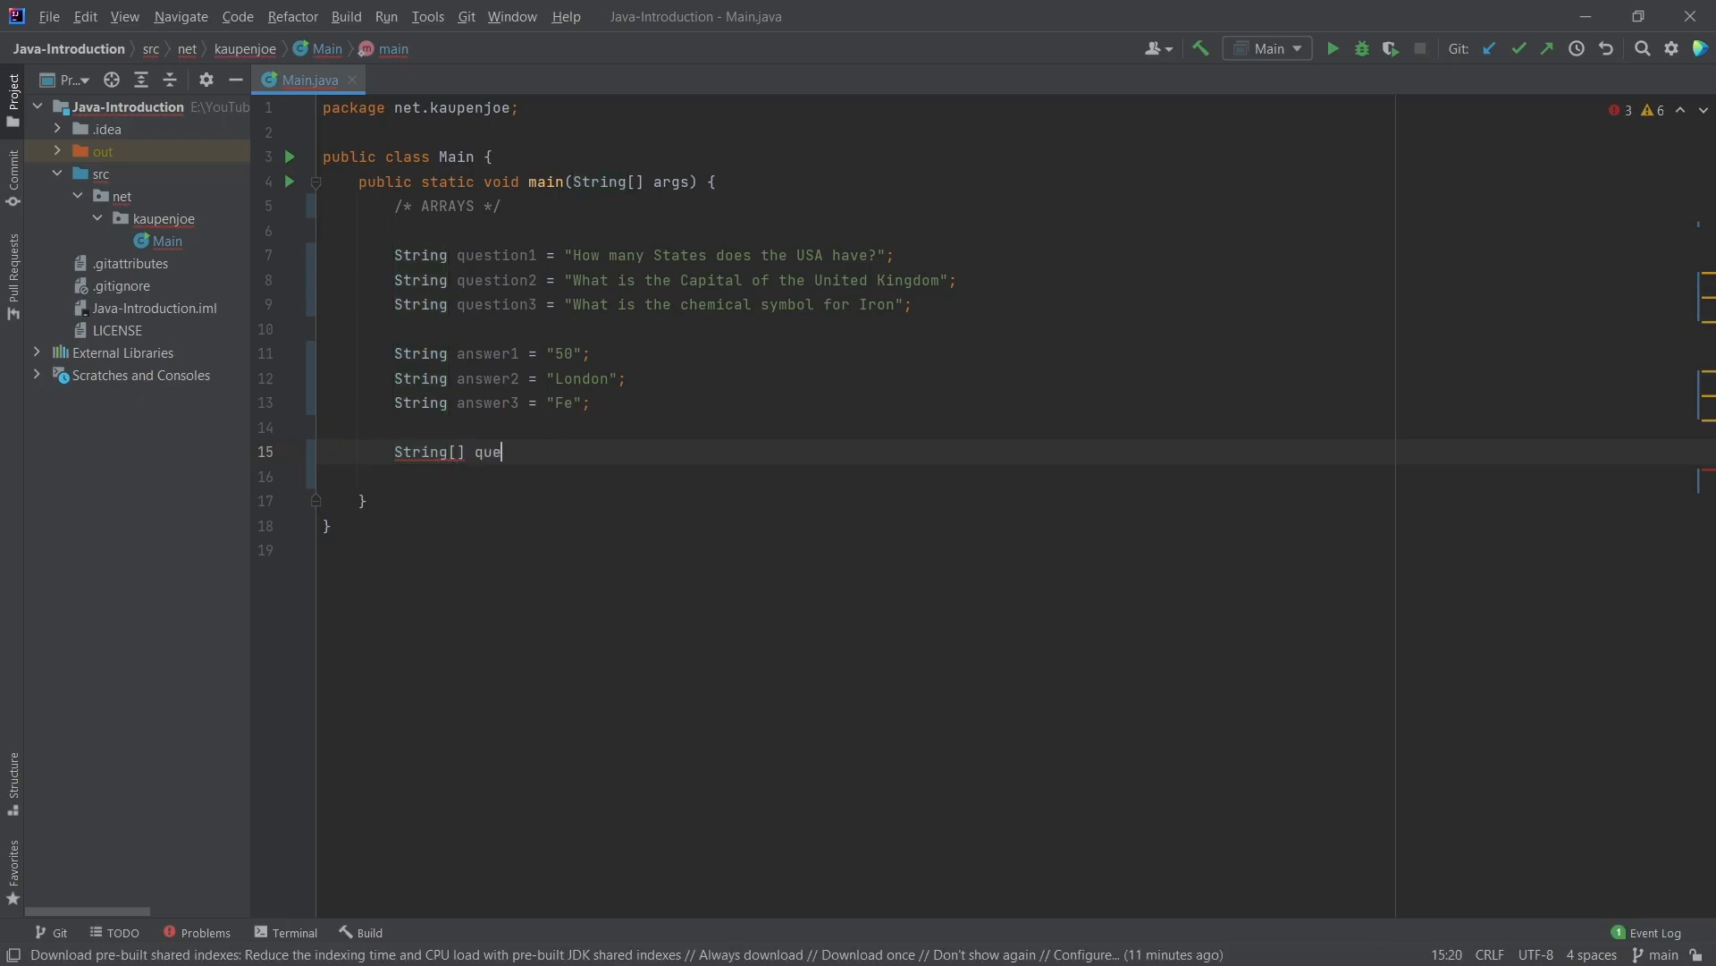
pyautogui.write('stions = new')
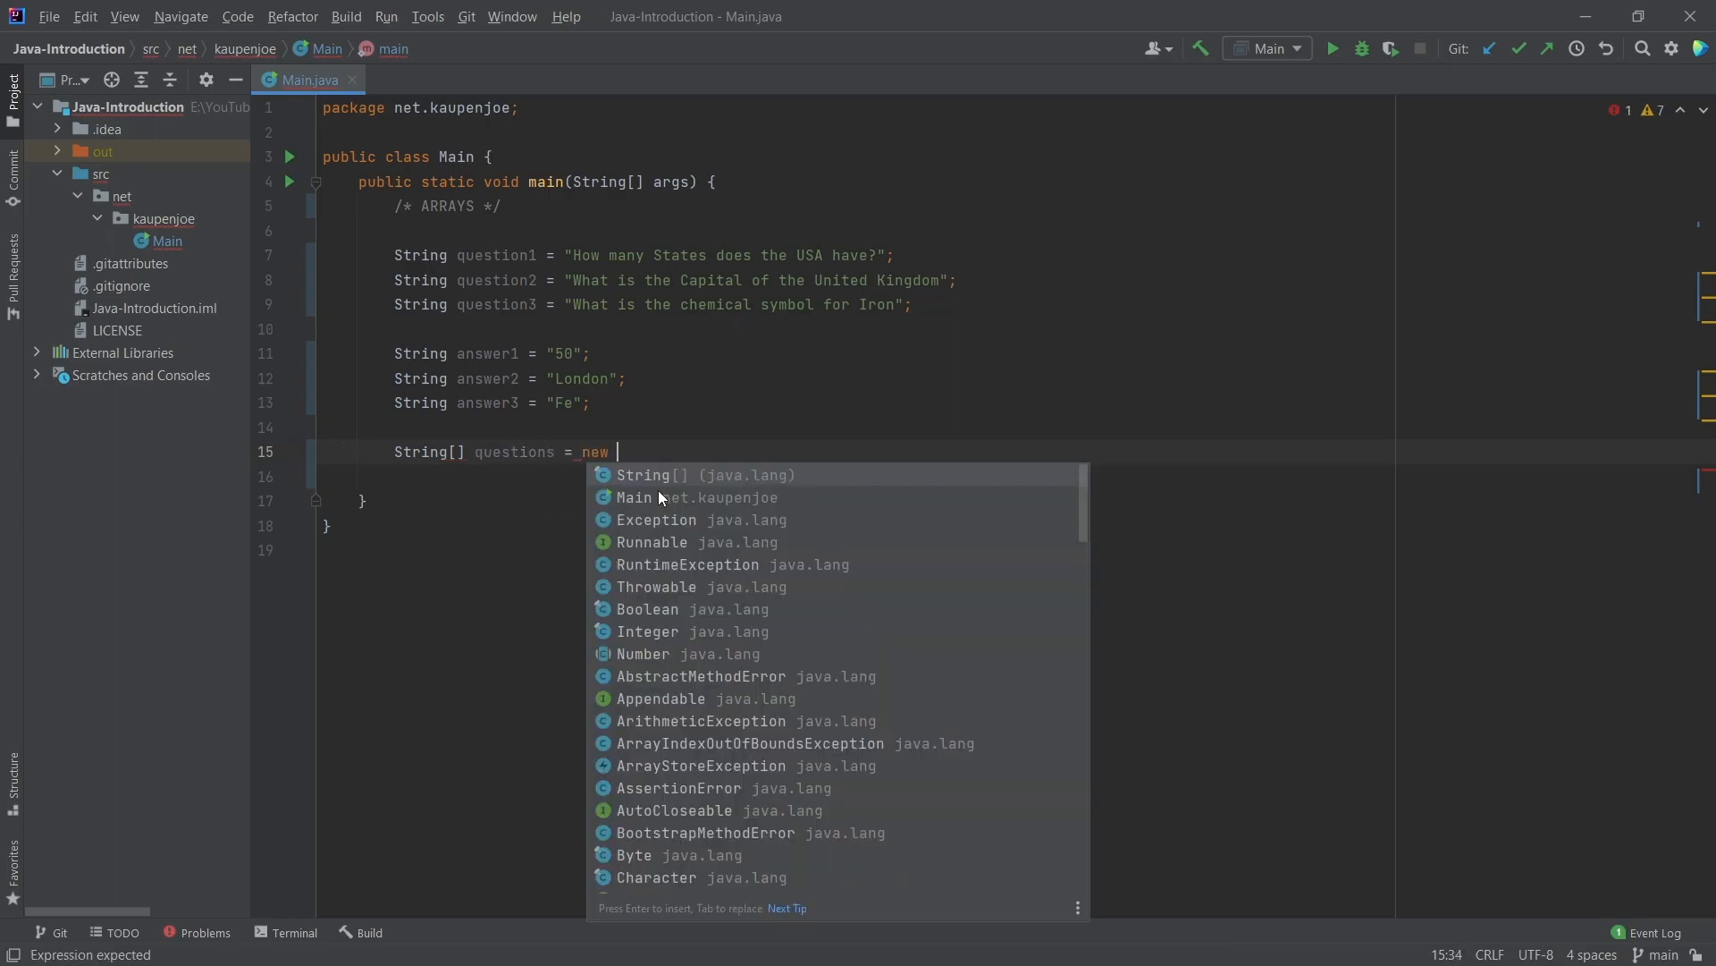
pyautogui.write('S')
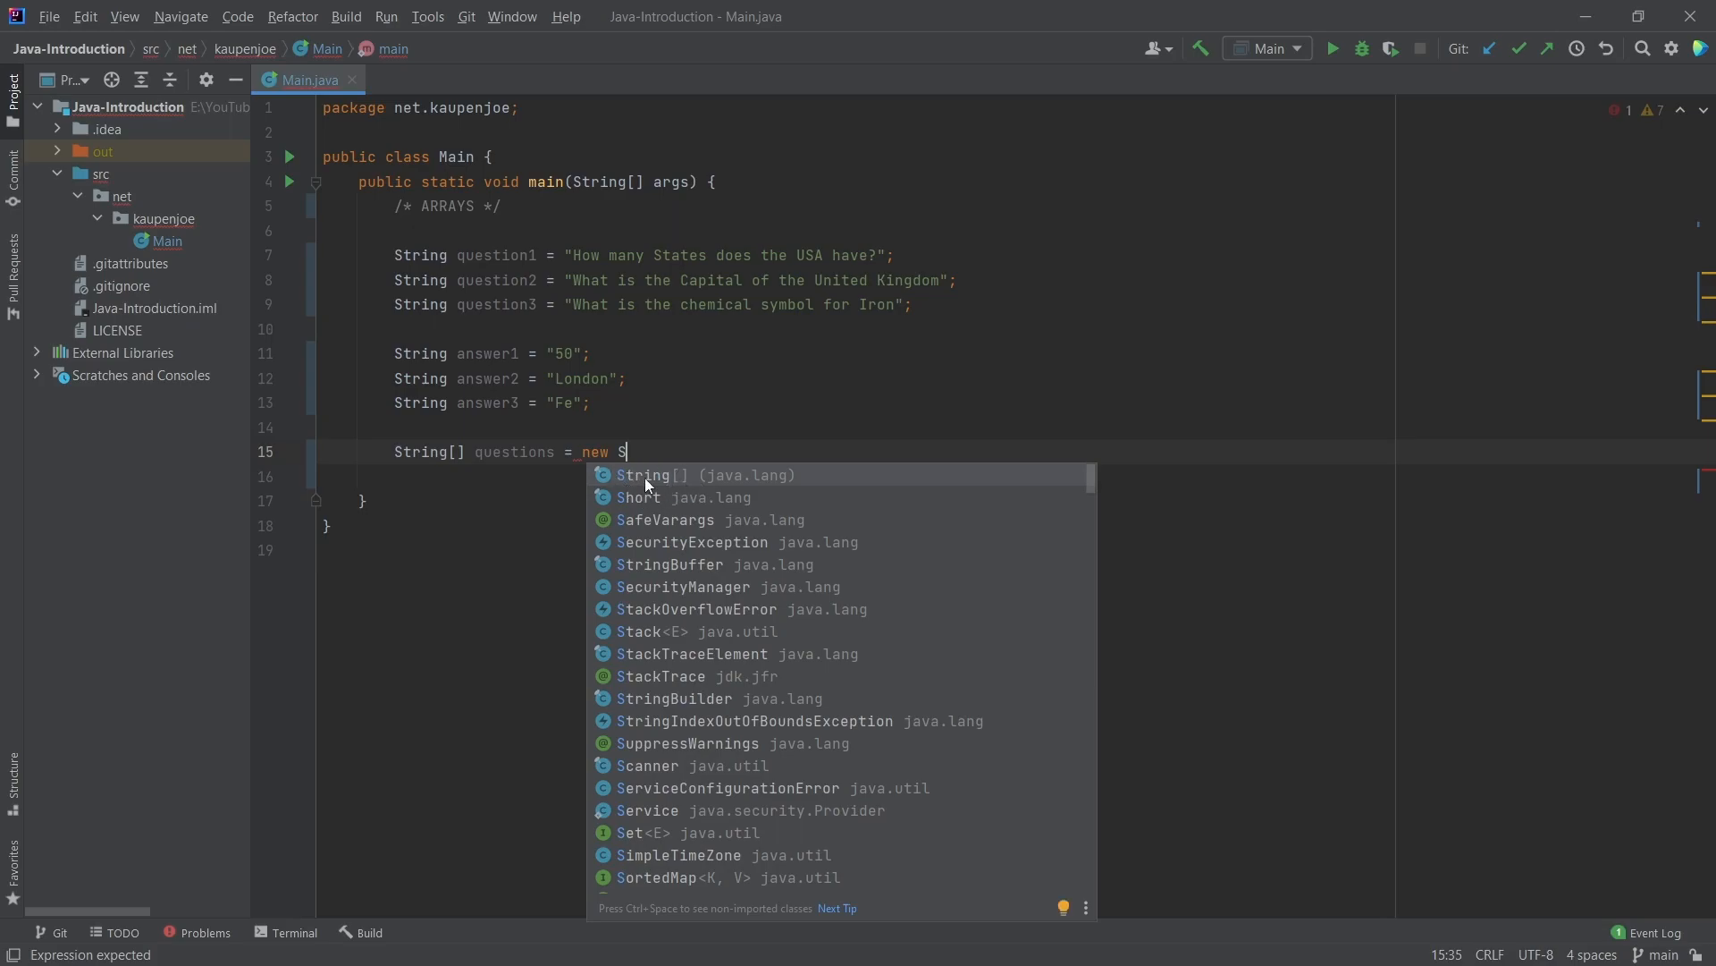
pyautogui.moveTo(836, 323)
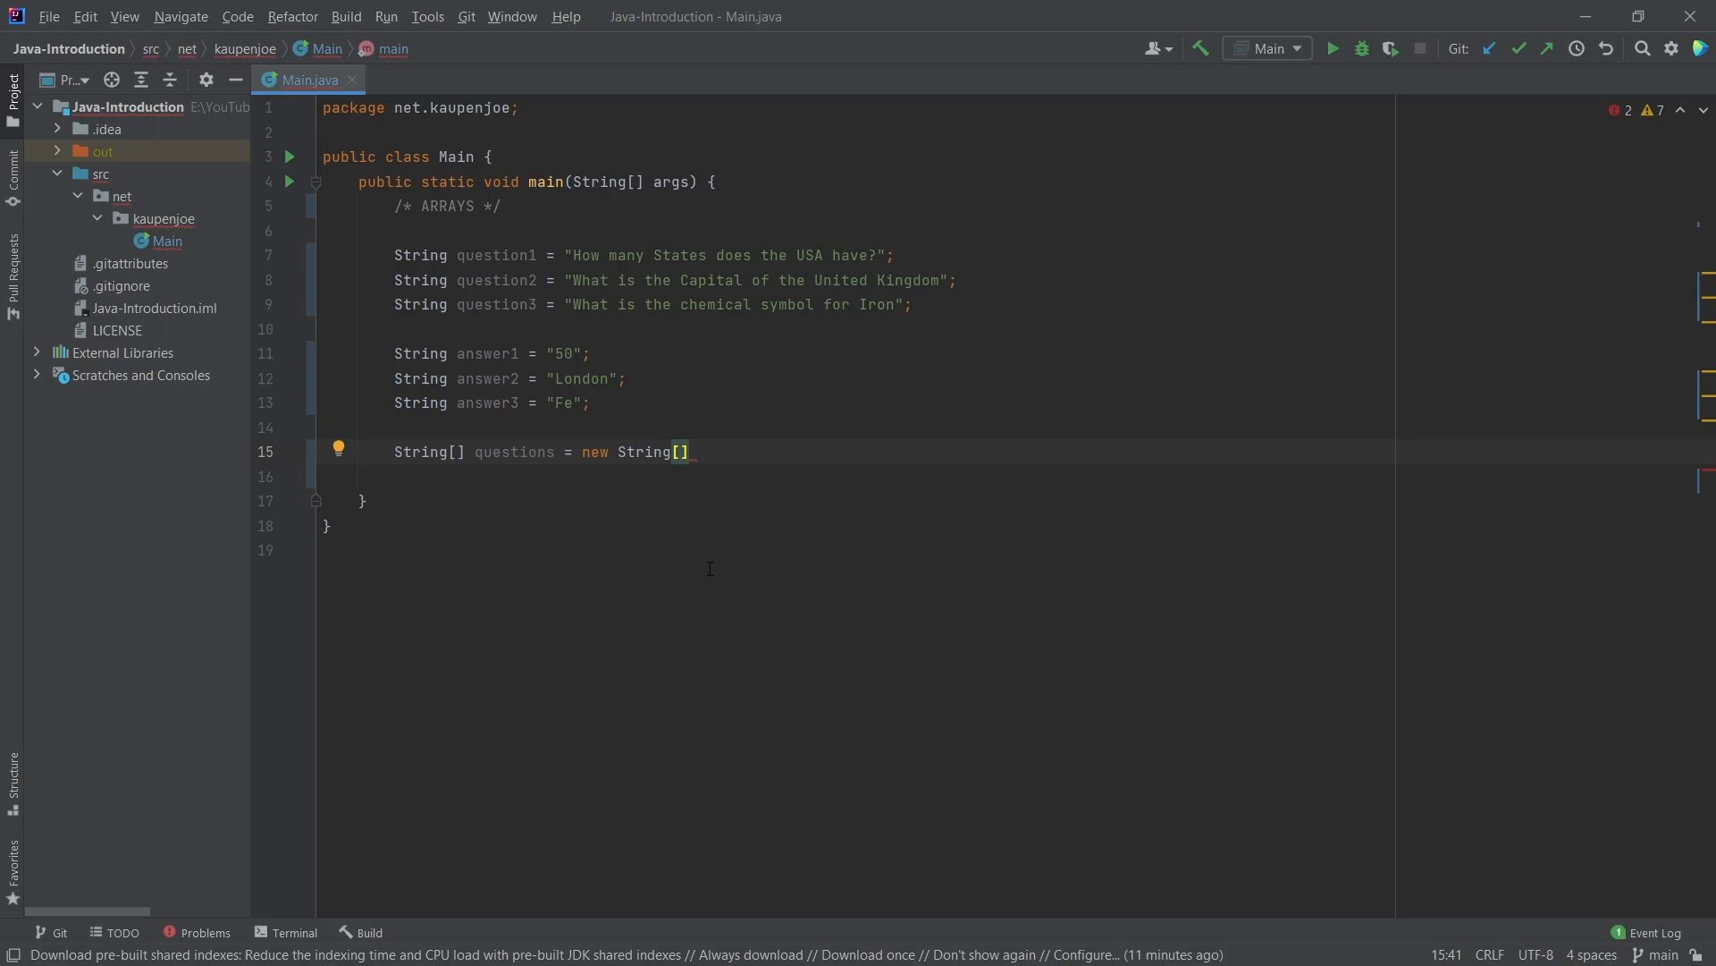
pyautogui.moveTo(736, 708)
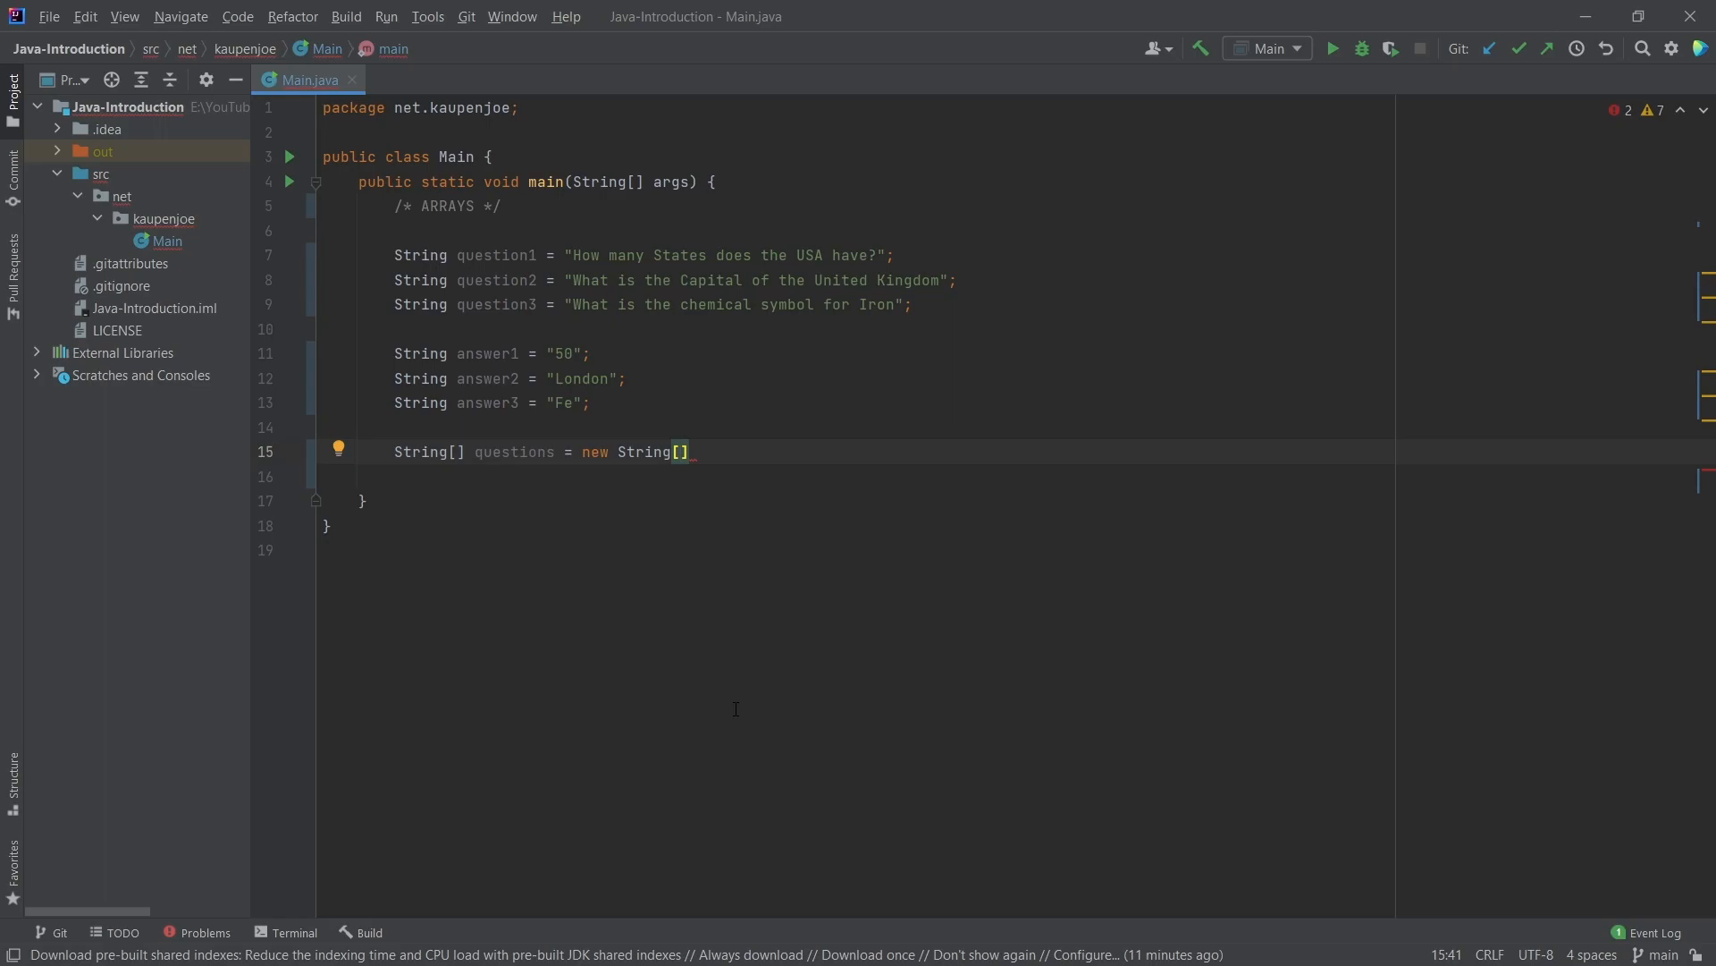
pyautogui.write('3')
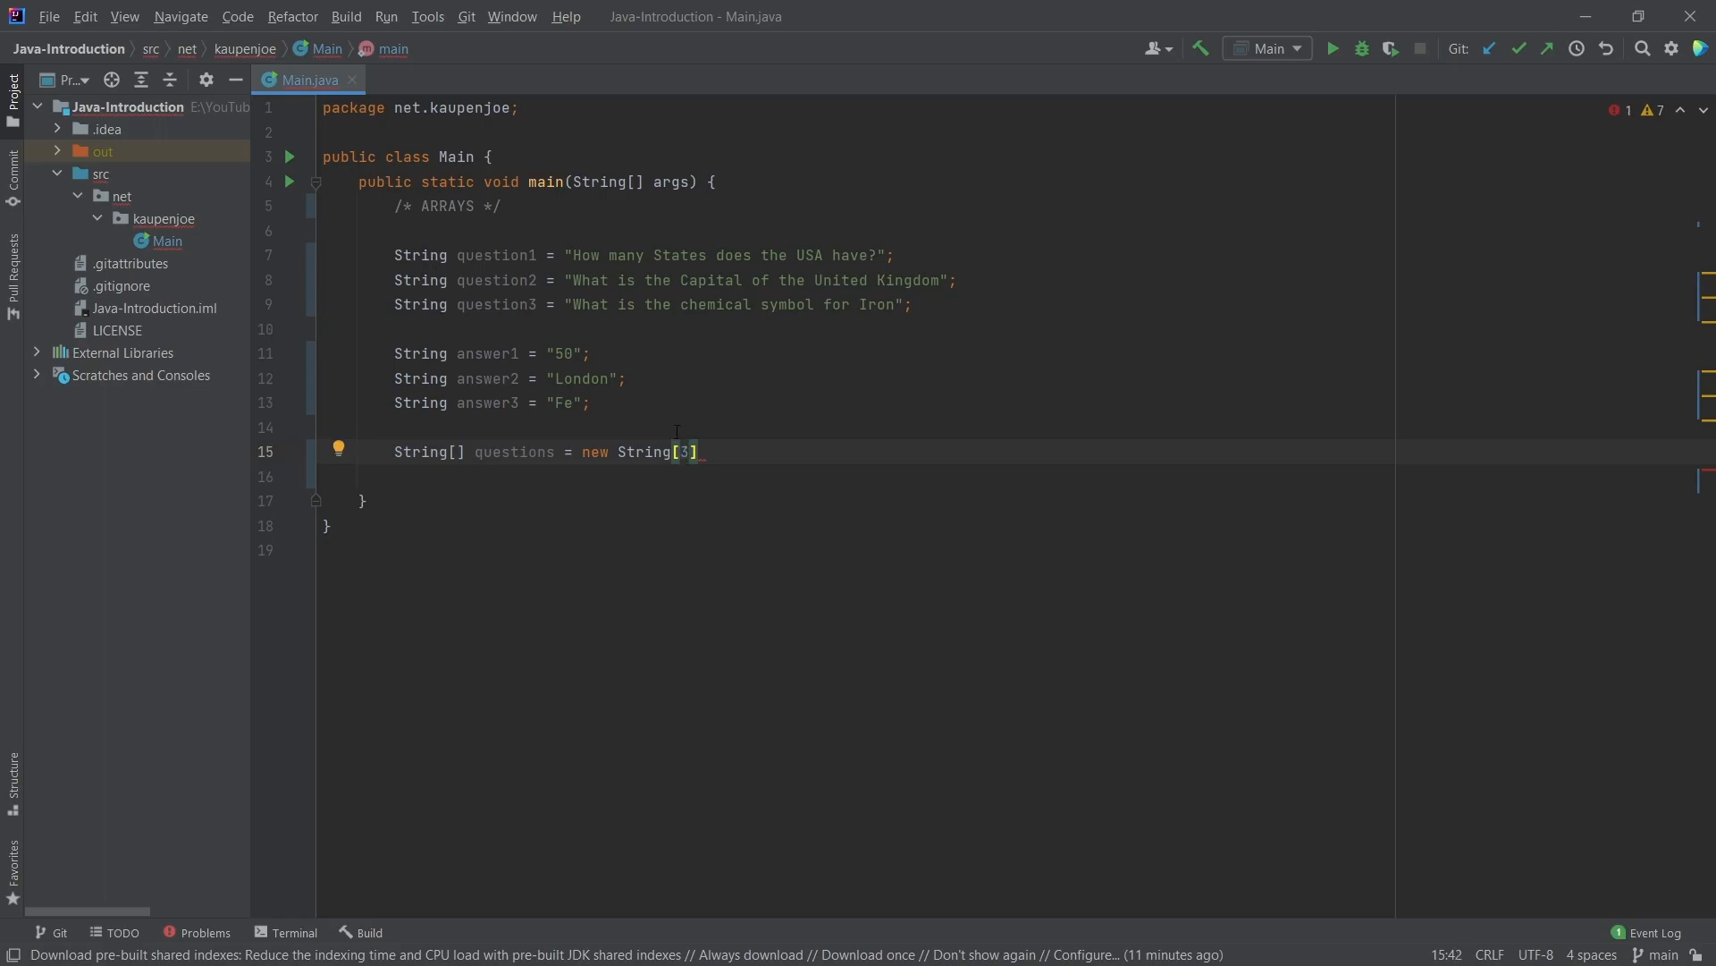
pyautogui.write(';')
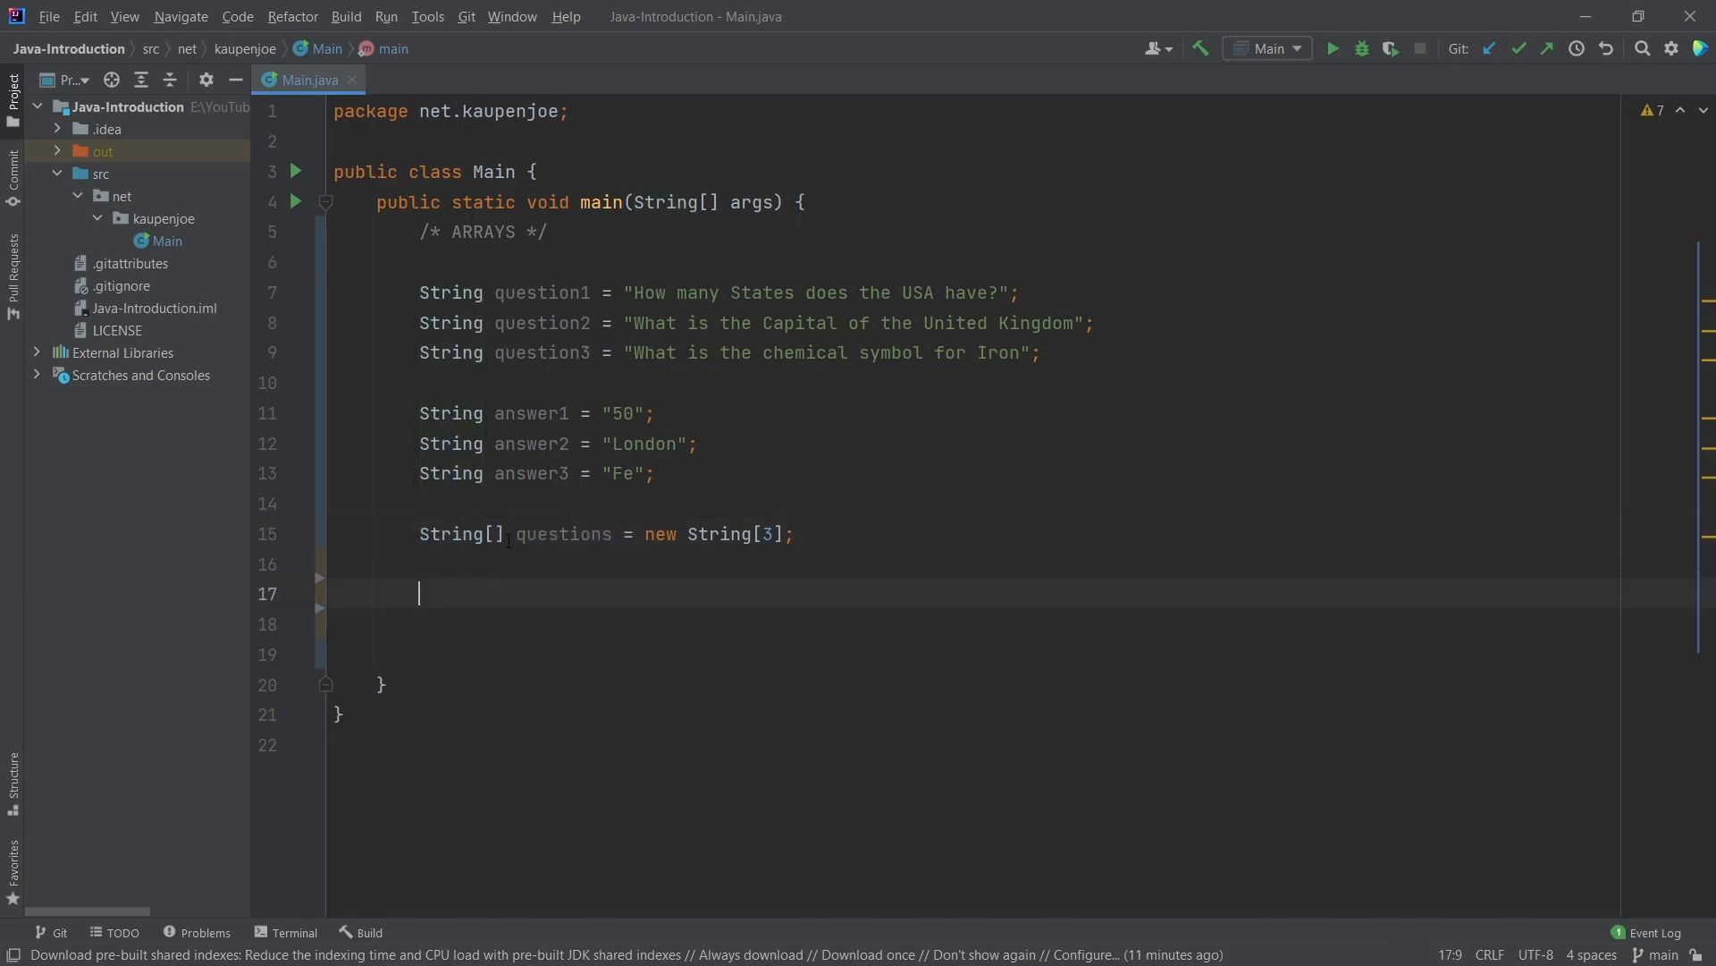
pyautogui.moveTo(622, 533); pyautogui.dragTo(794, 533)
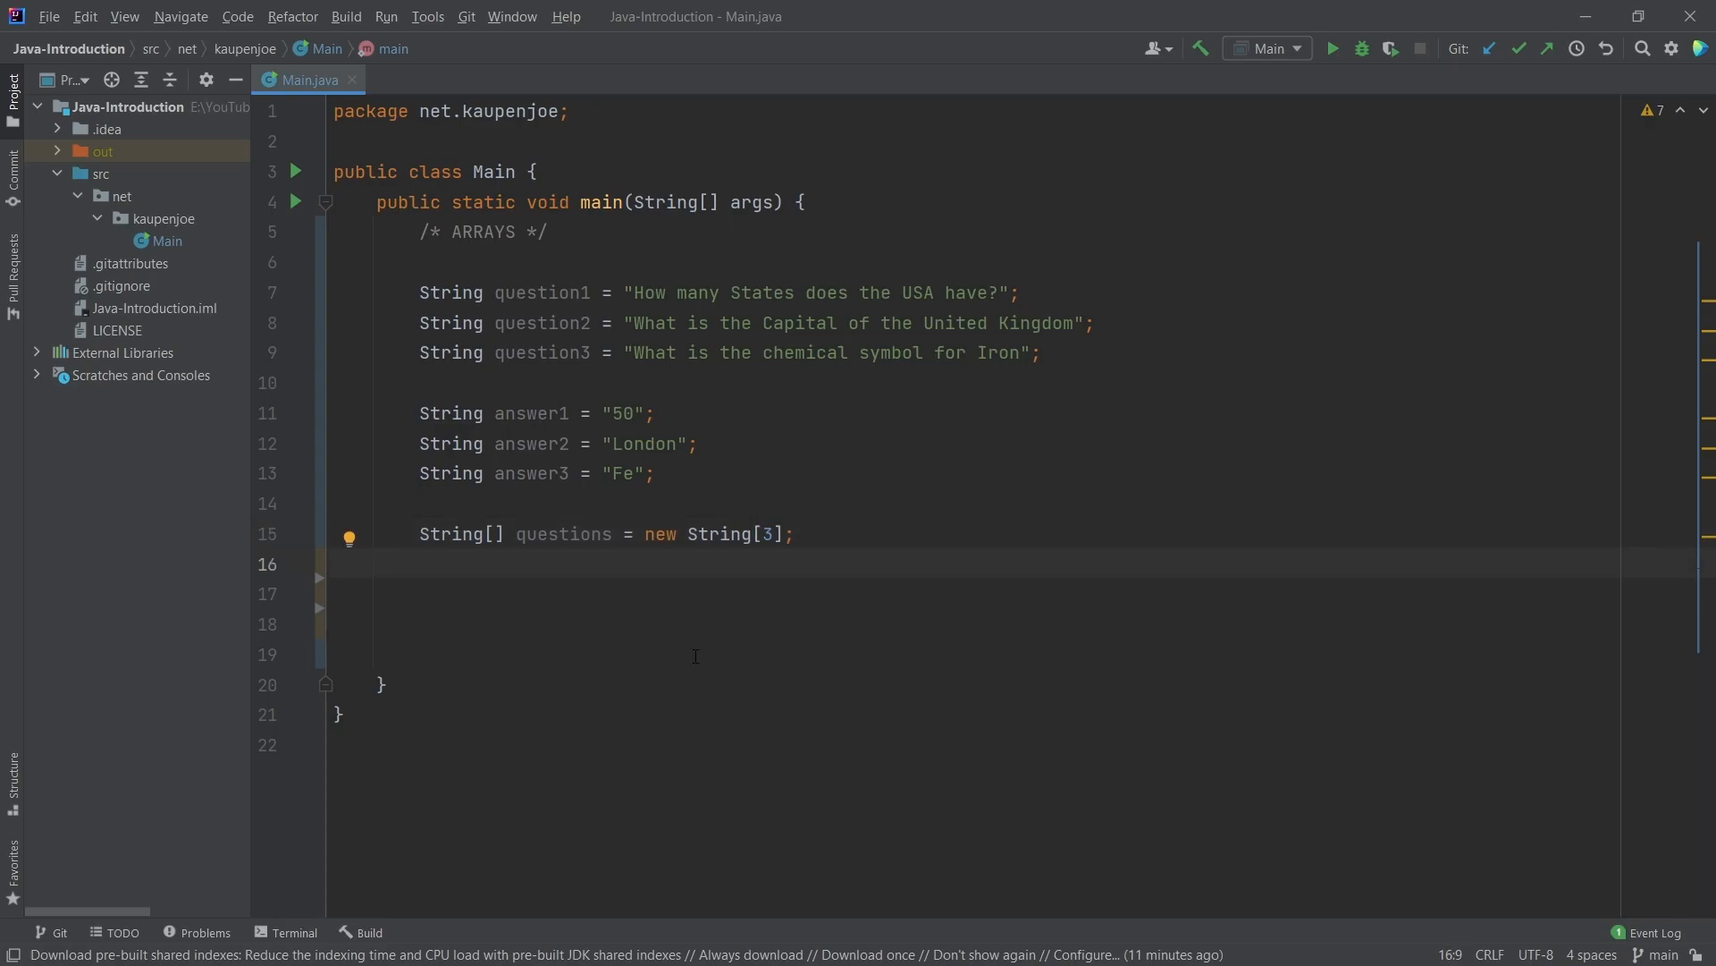
# Assign the USA states, UK capital and iron symbol questions to questions[0], [1] and [2]
pyautogui.write('questions')
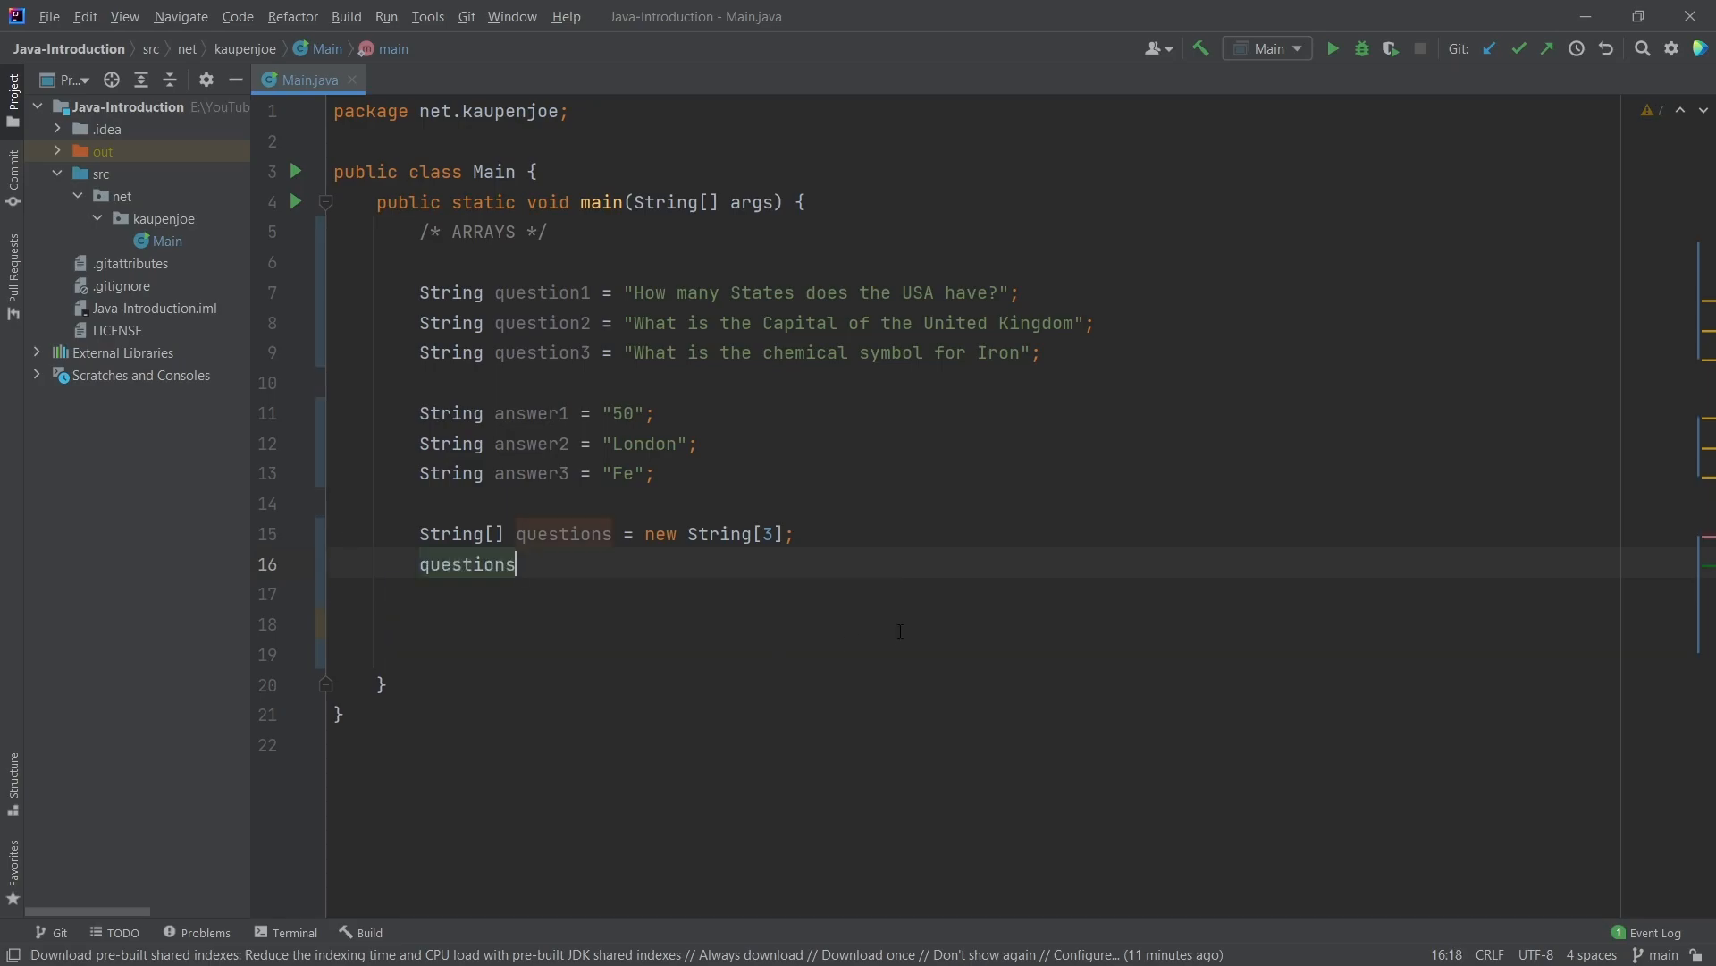
pyautogui.write('[]')
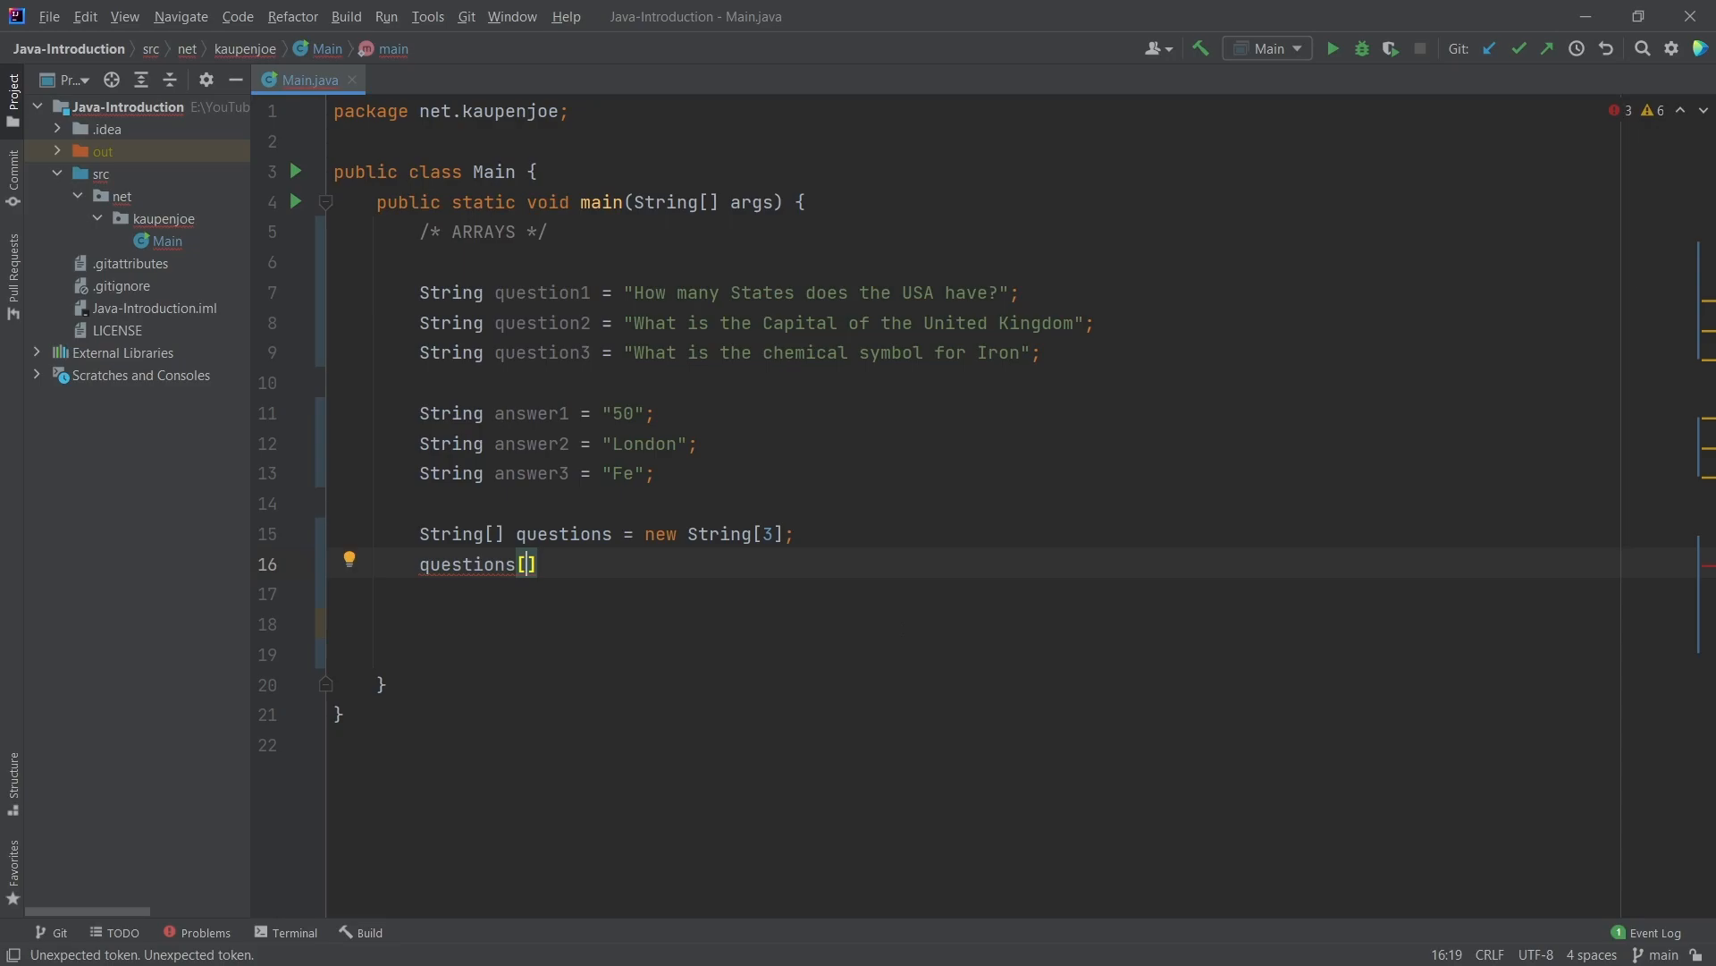
pyautogui.write('09')
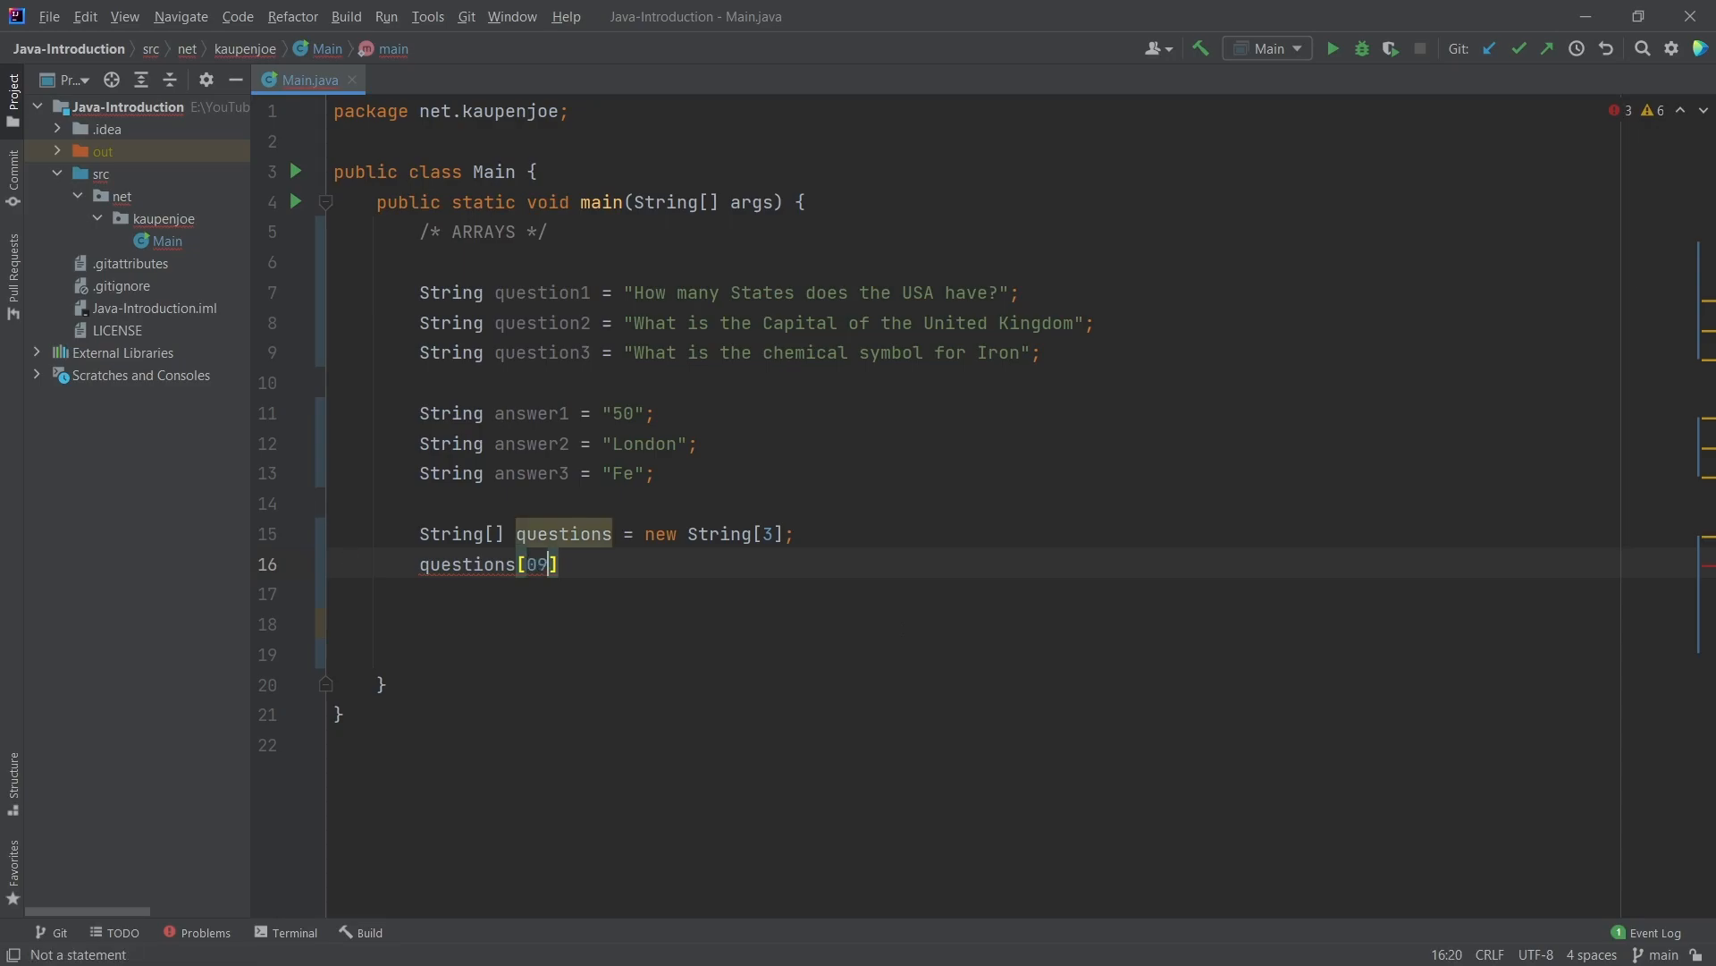
pyautogui.press('Backspace')
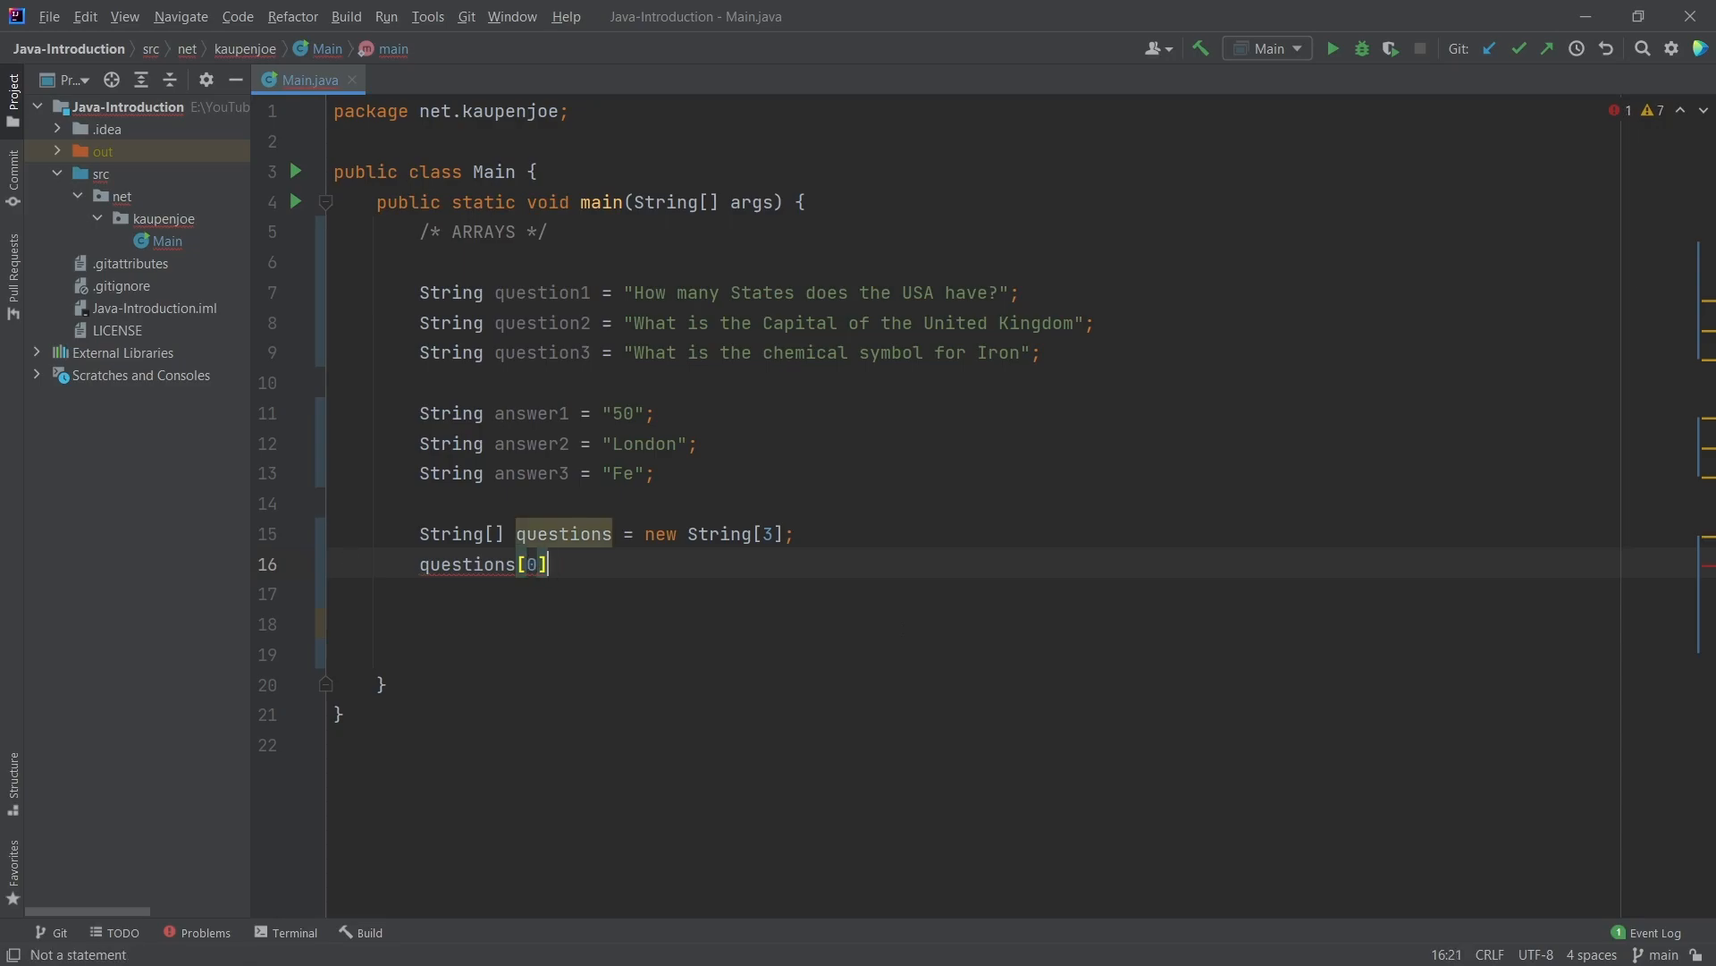
pyautogui.write('= "')
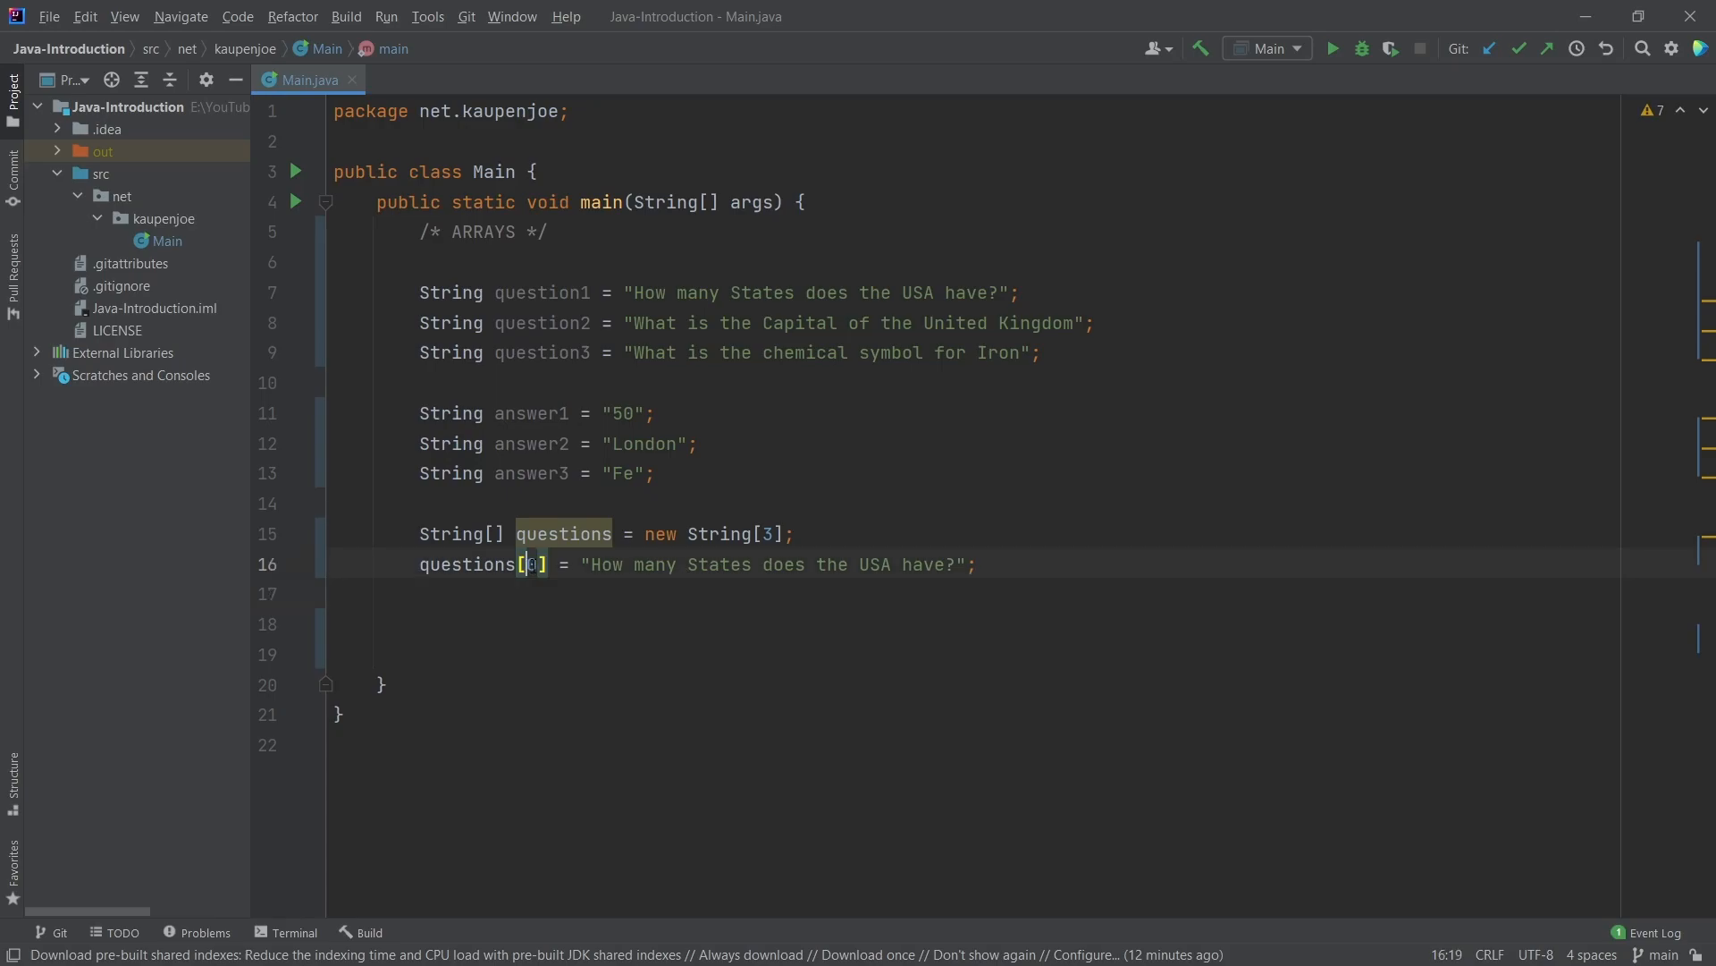
pyautogui.moveTo(589, 564); pyautogui.dragTo(972, 564)
pyautogui.write('questions[1] = "What is the Capital of the United Kingdom";')
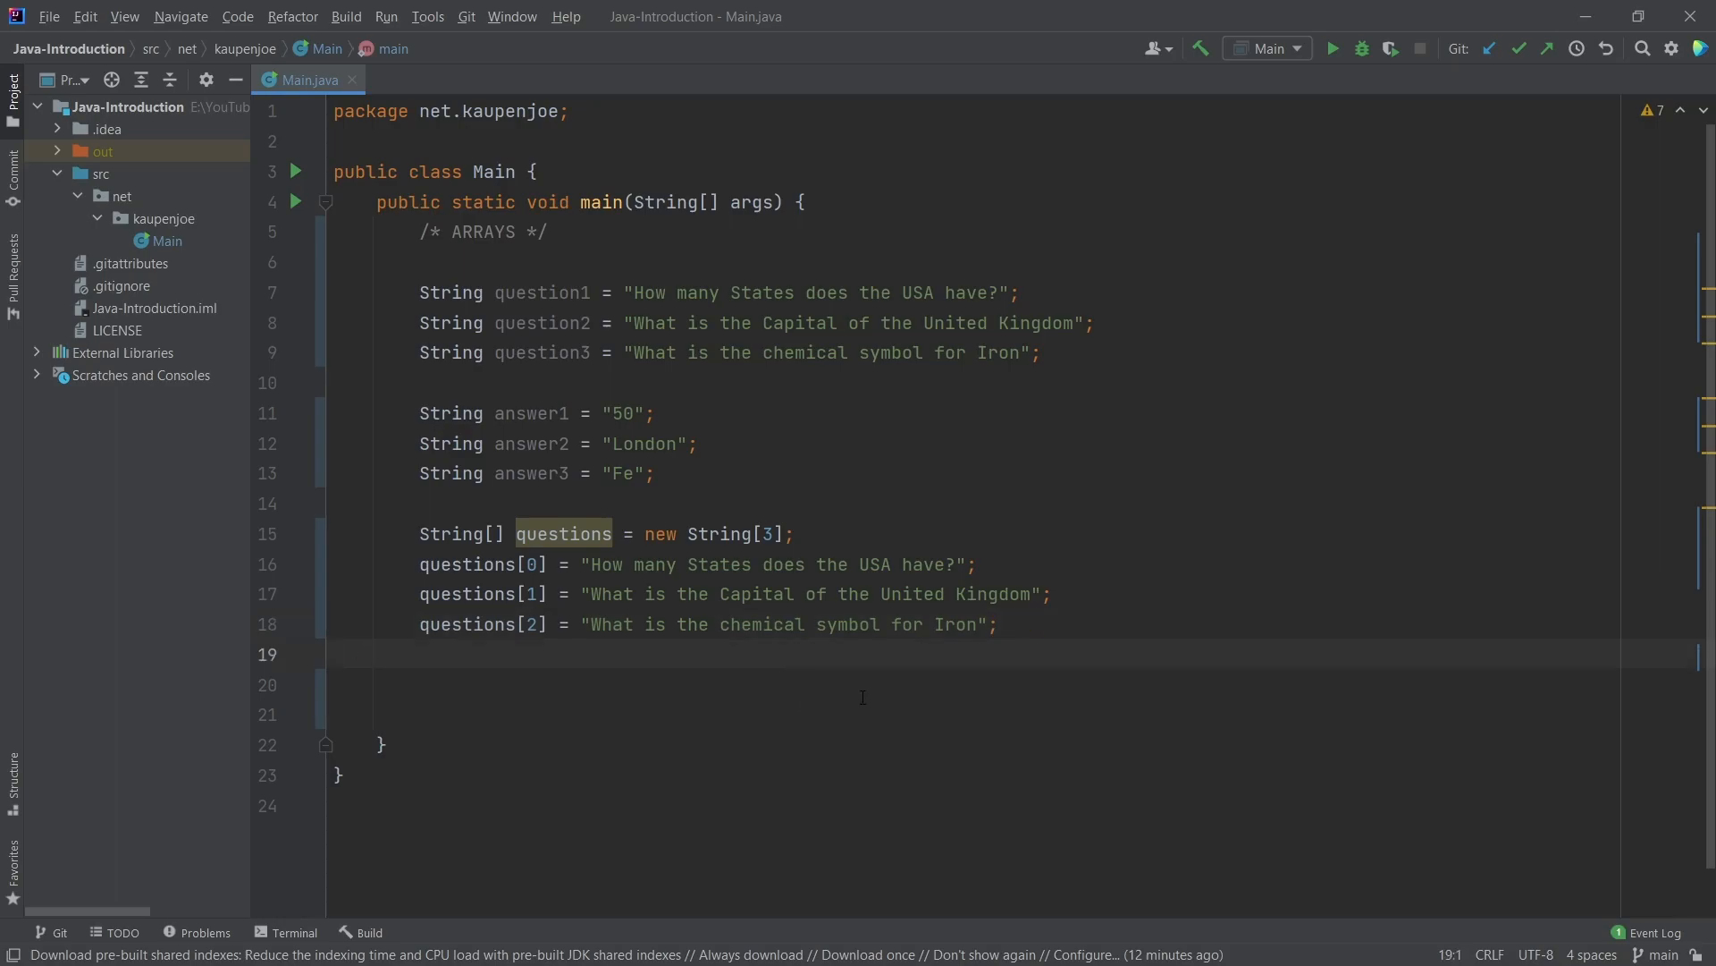
# Add System.out.println(questions[0]); after the assignments and run the program
pyautogui.scroll(-3)
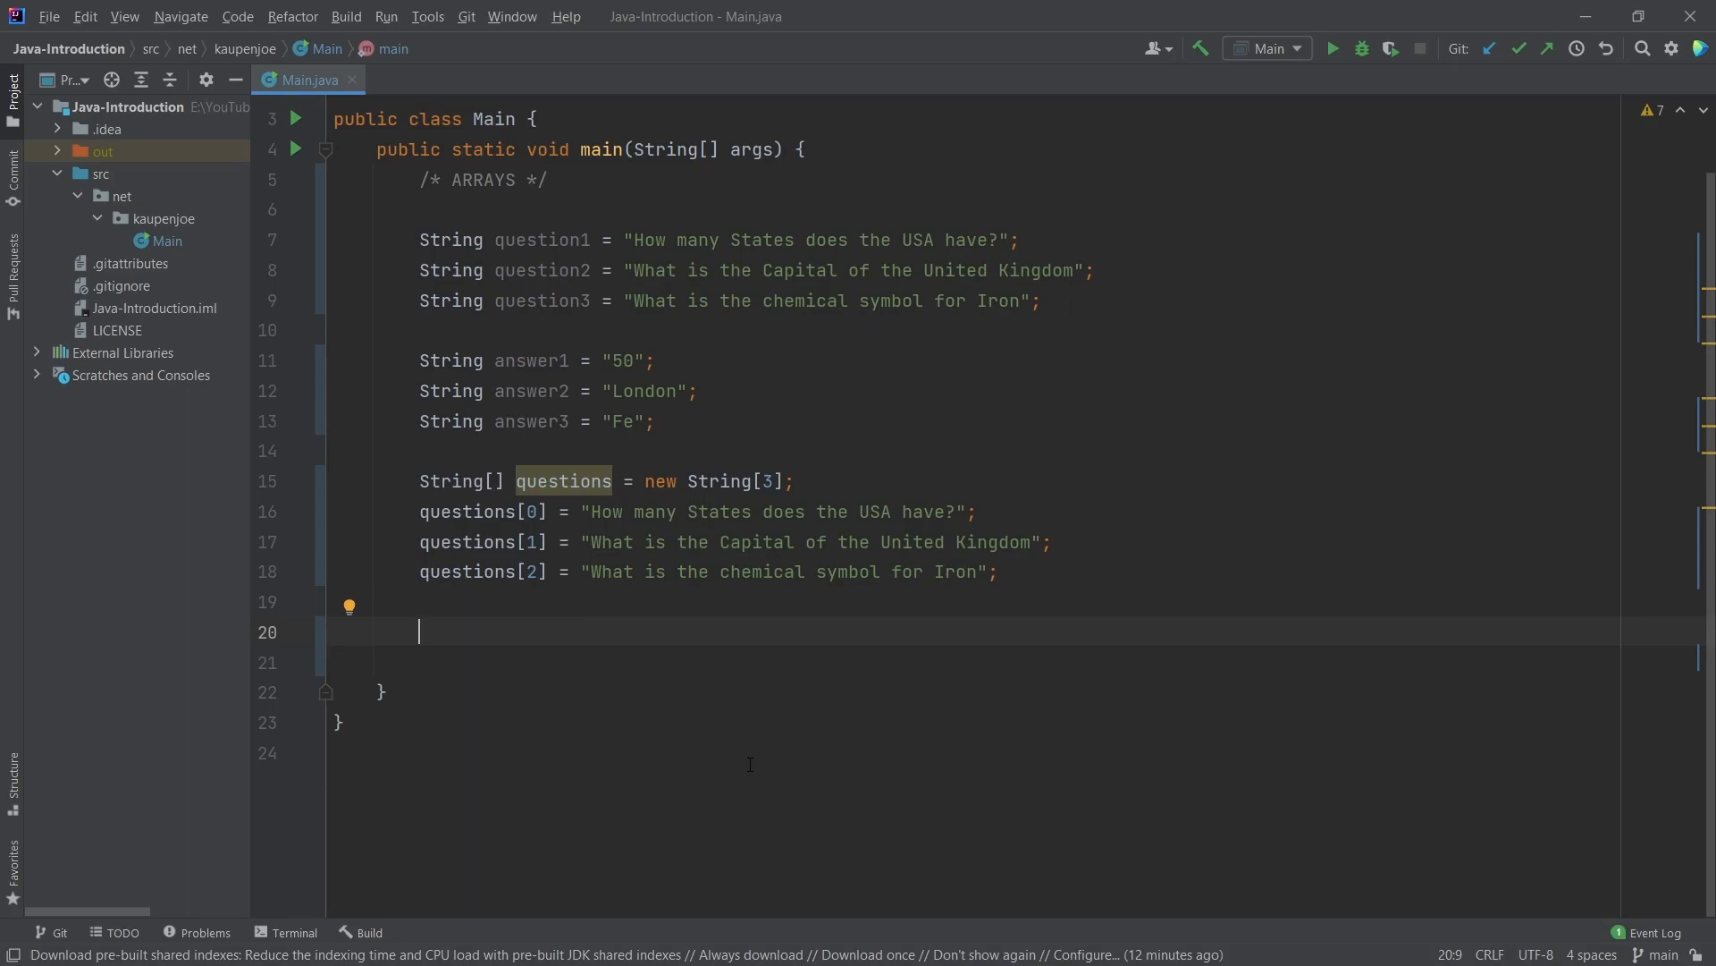
pyautogui.write('System.out.println();')
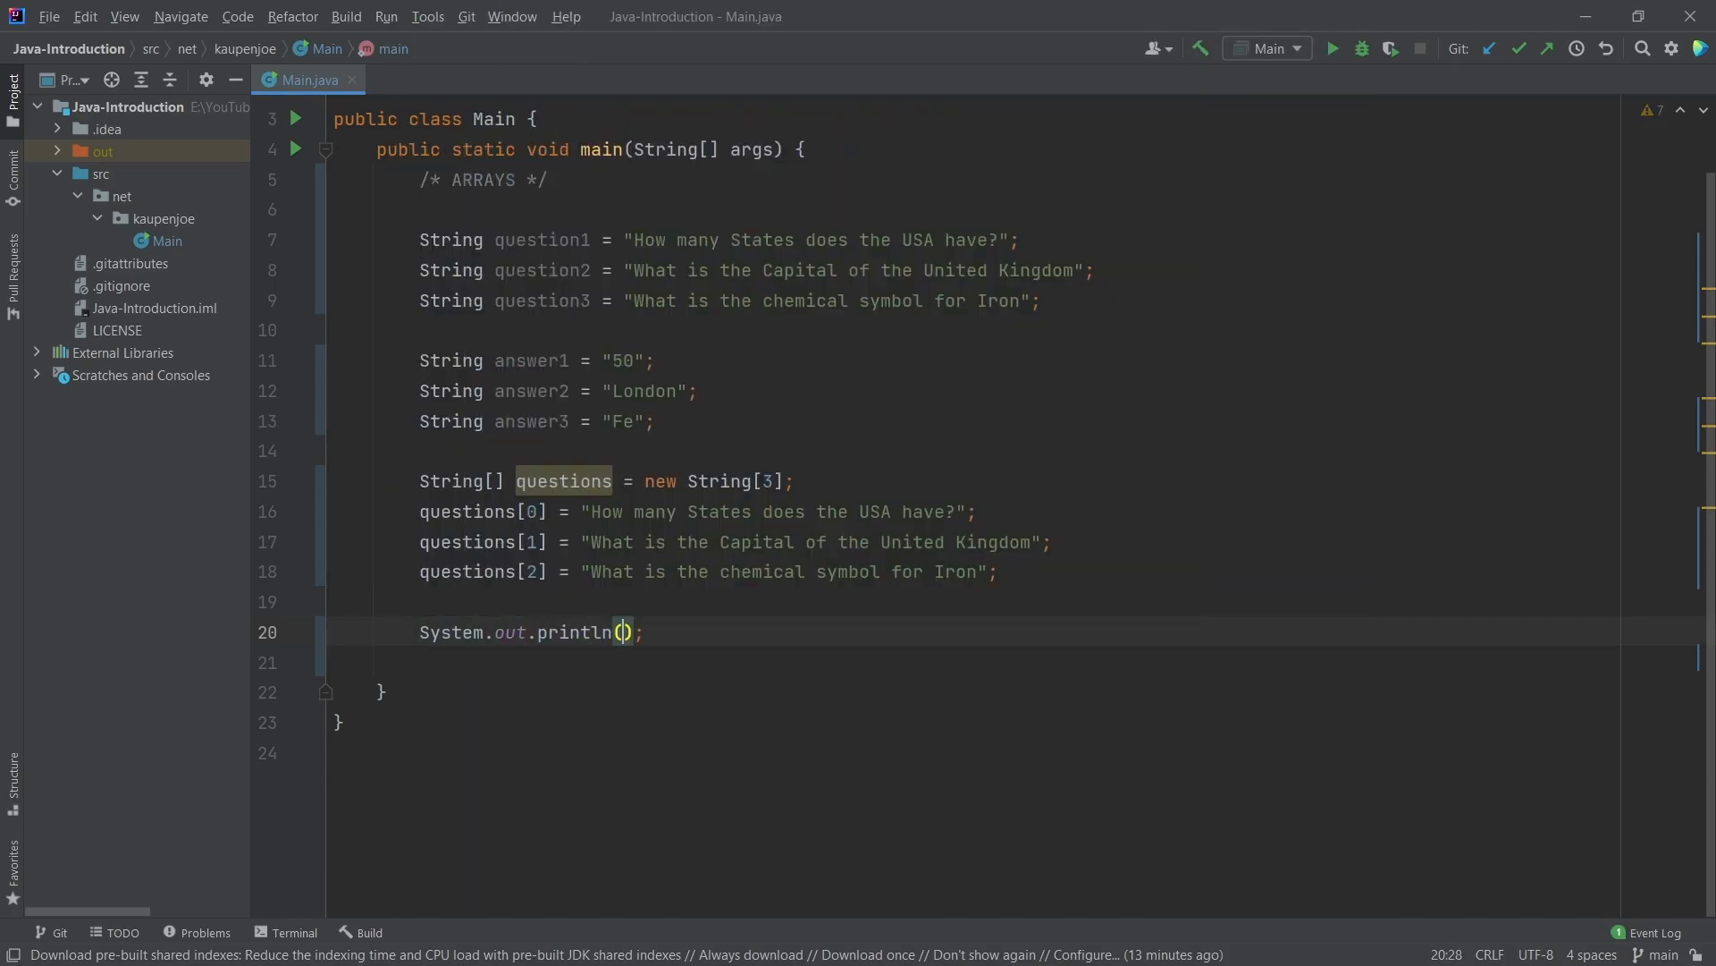
pyautogui.write('que')
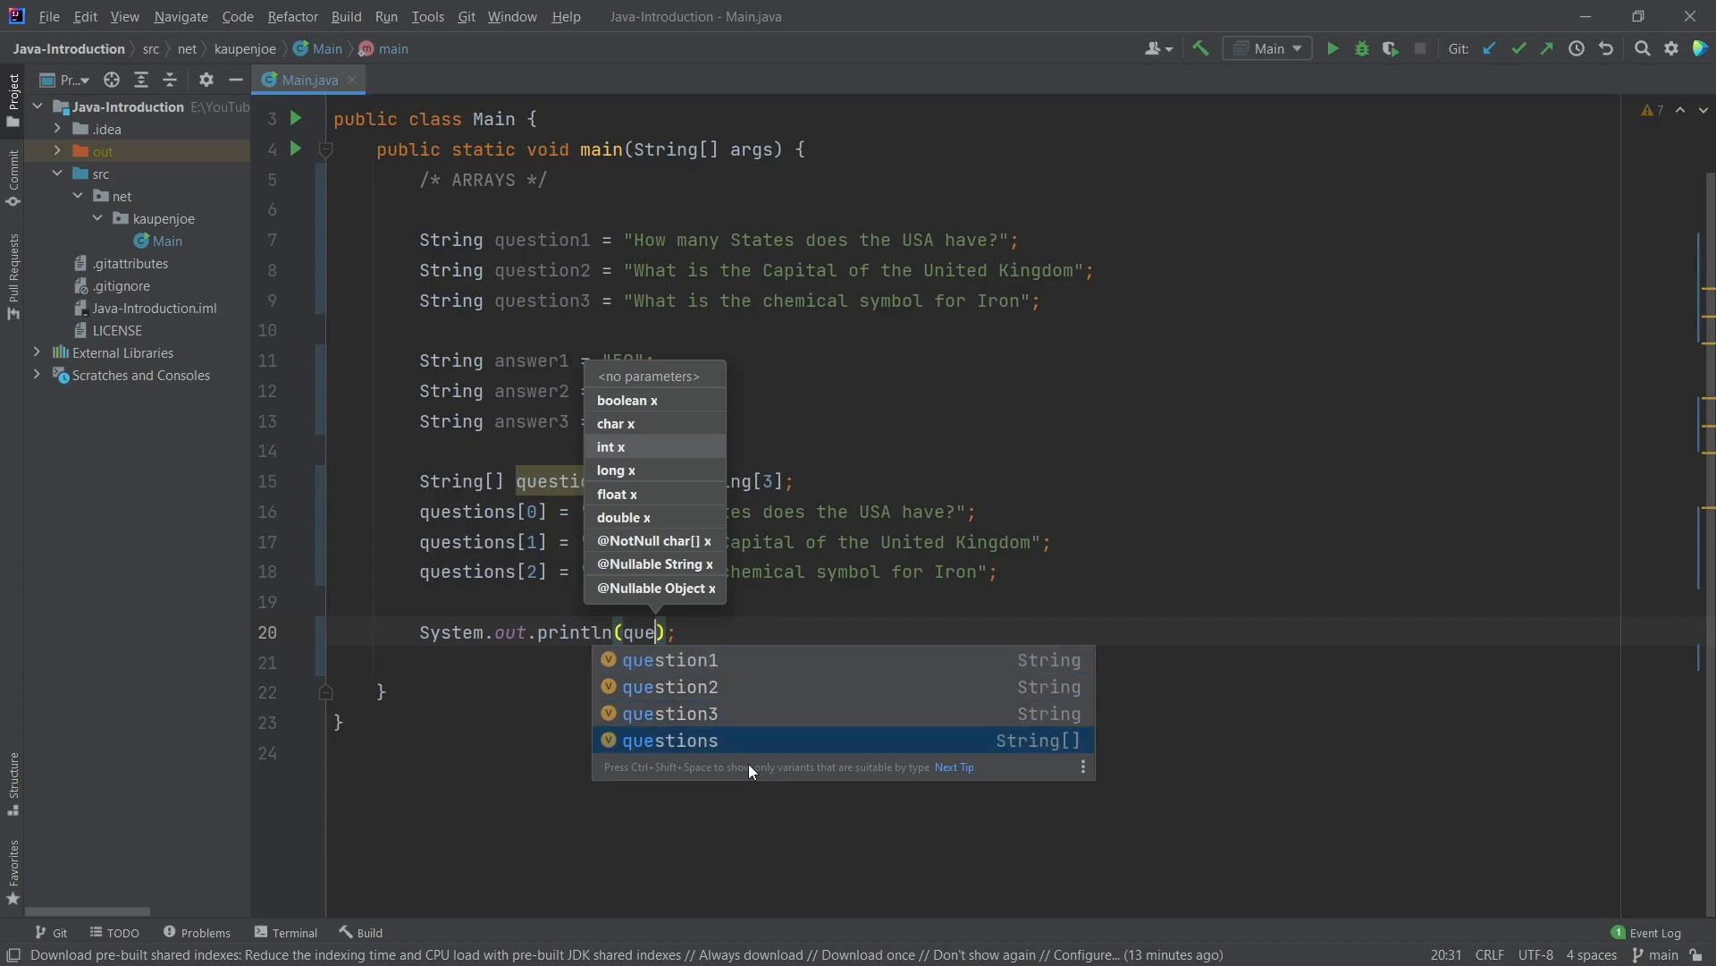
pyautogui.doubleClick(669, 740)
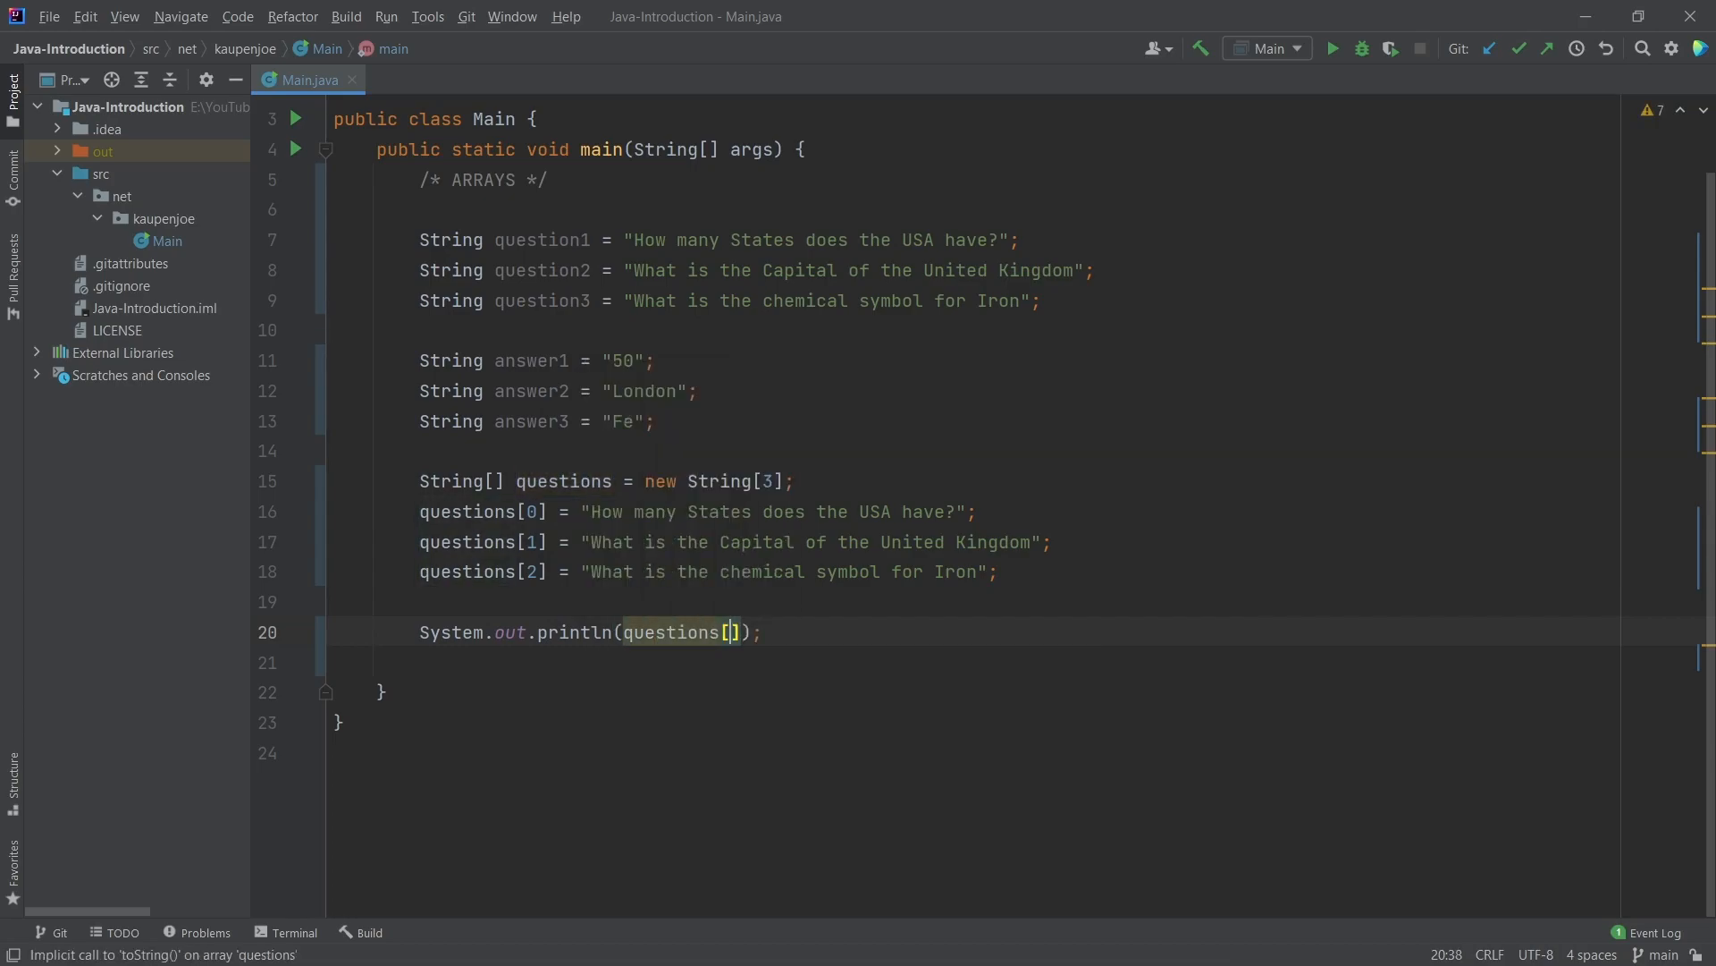
pyautogui.write('0')
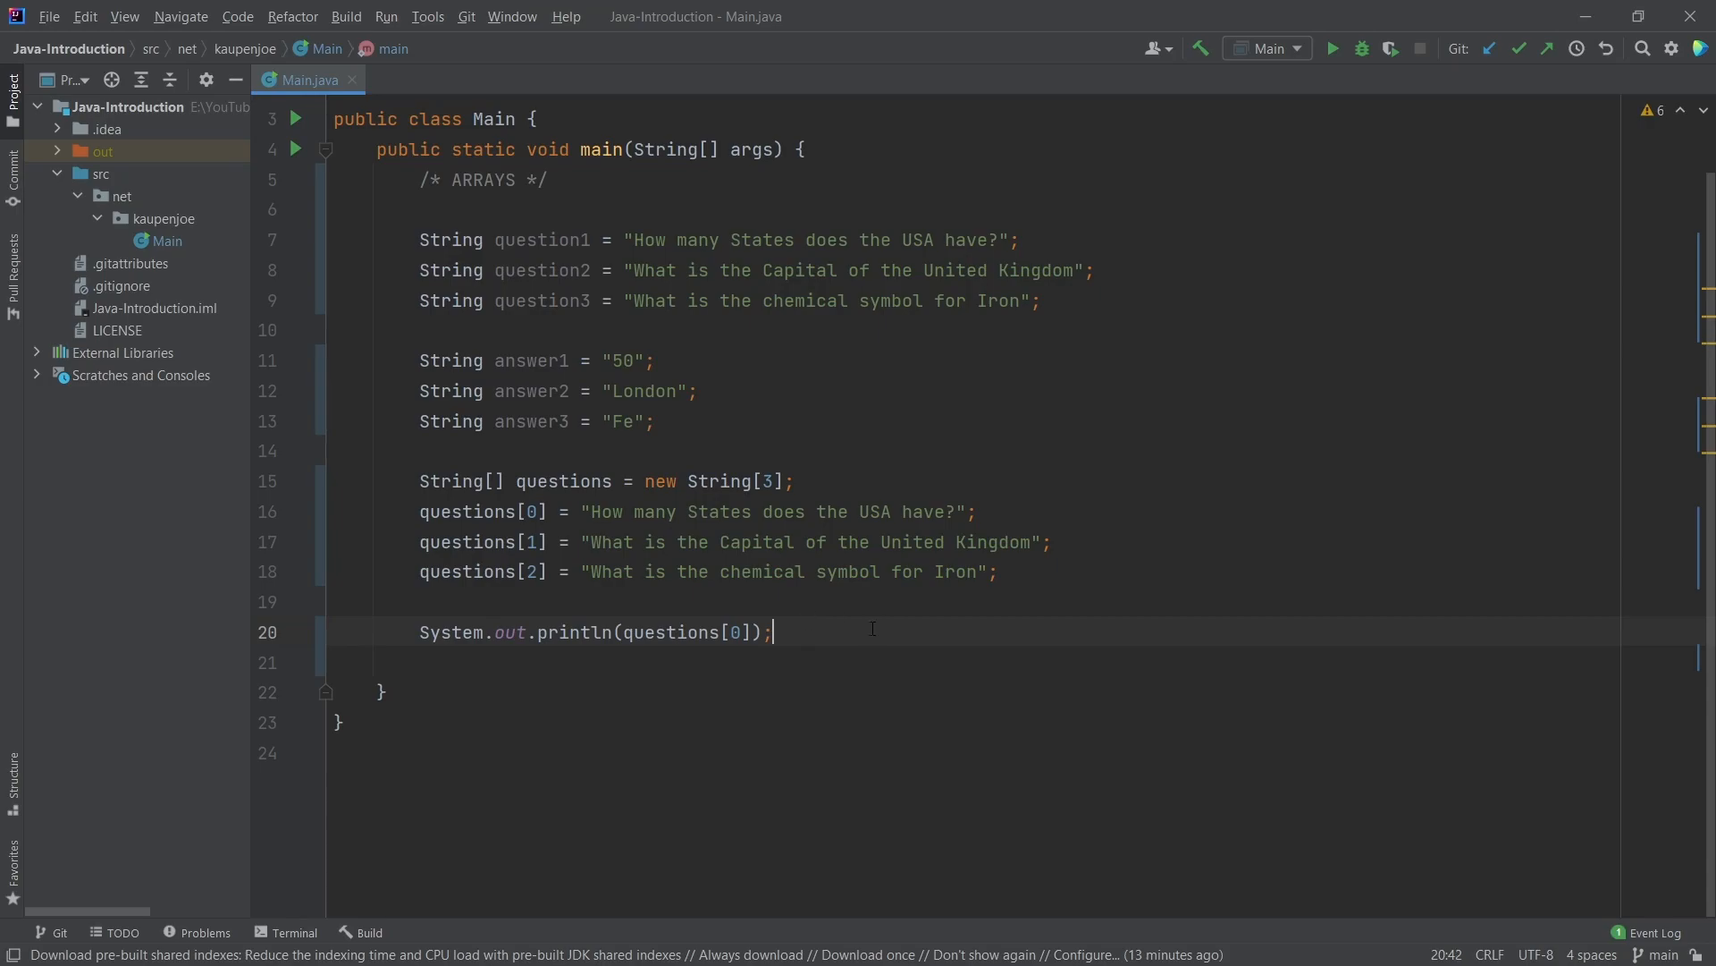
pyautogui.doubleClick(674, 632)
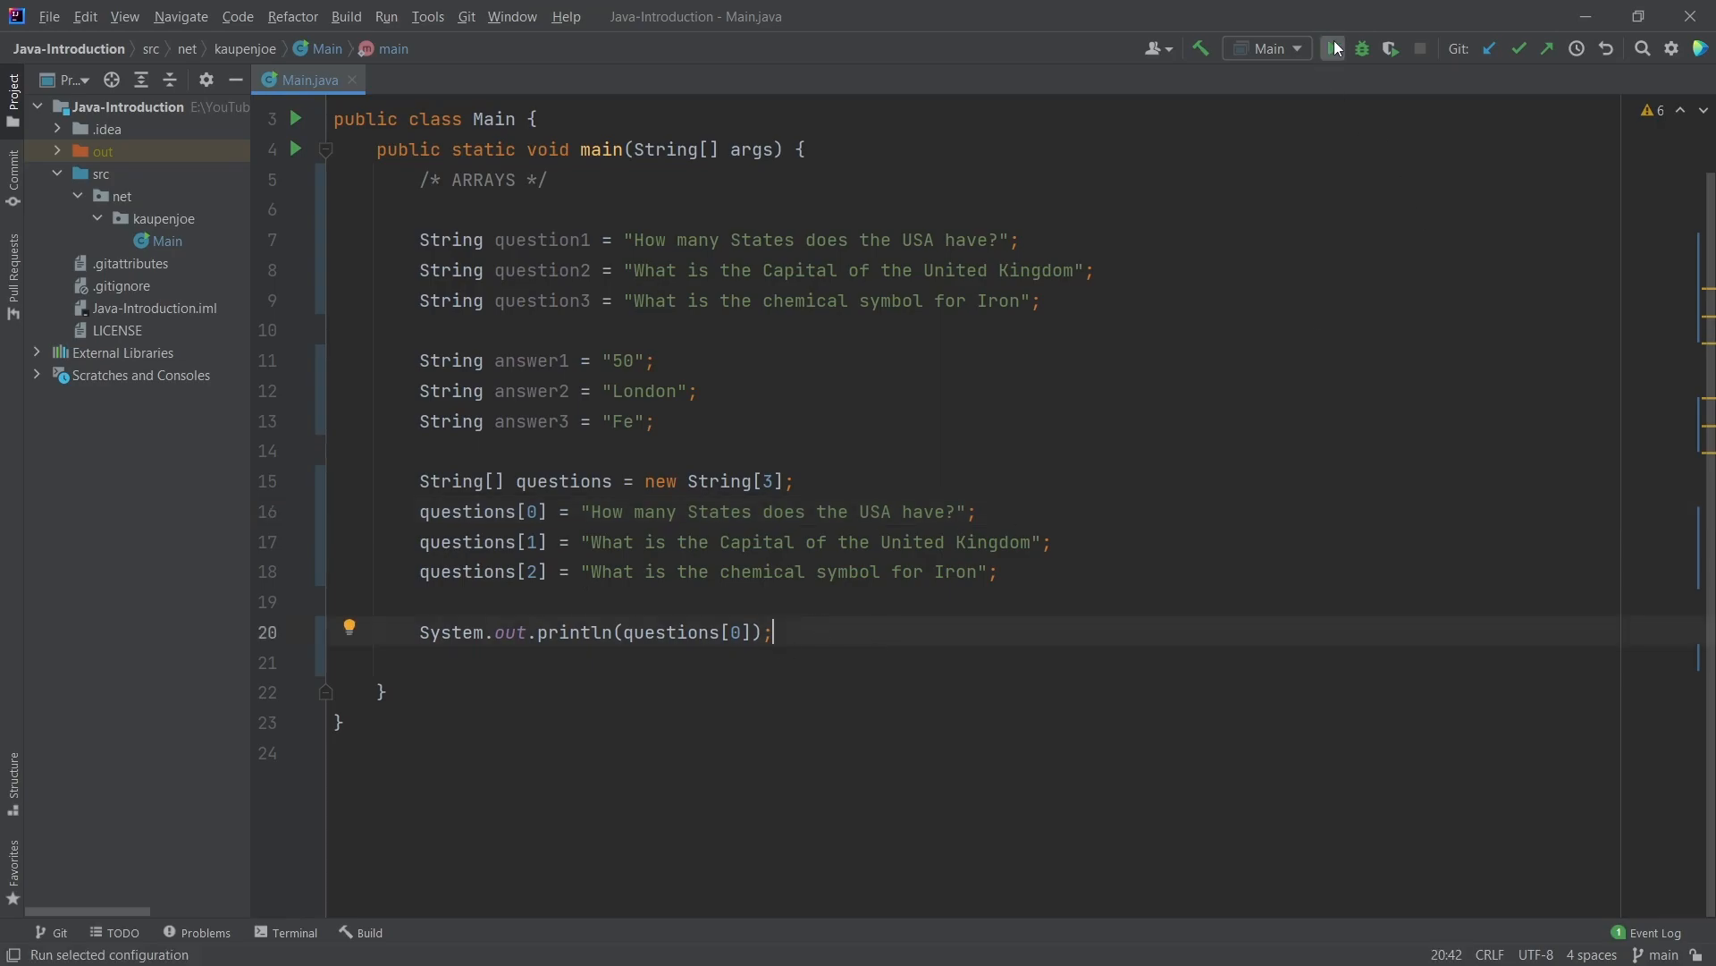
pyautogui.click(1333, 49)
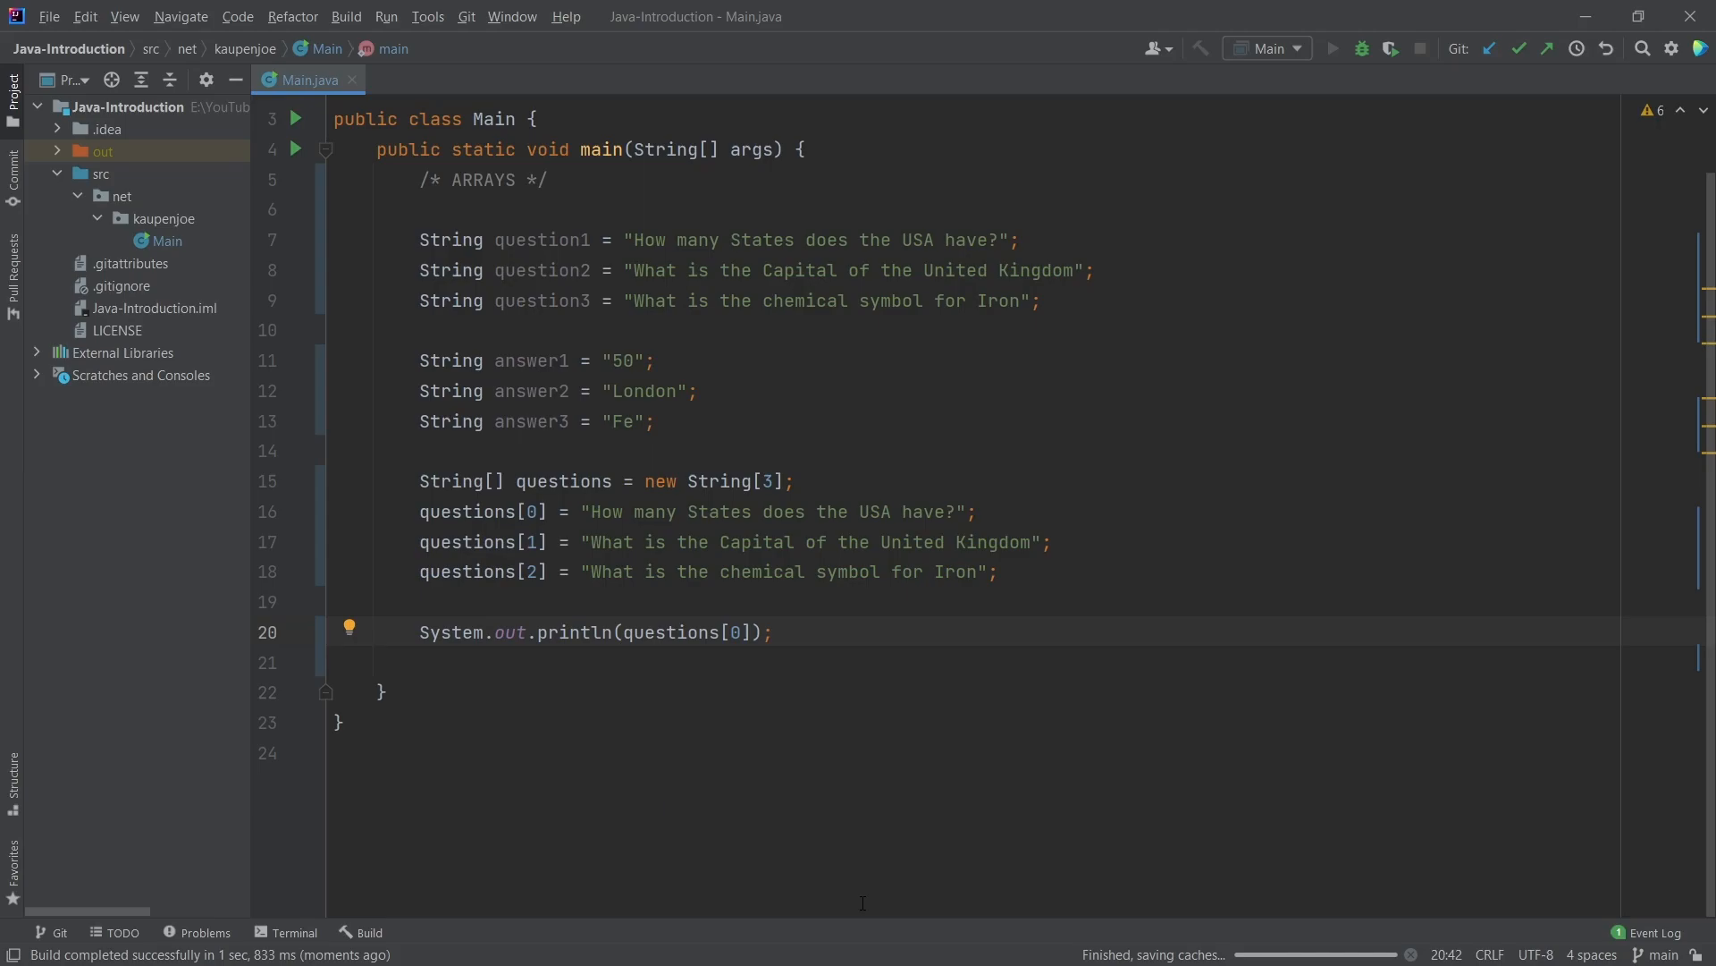
pyautogui.click(1331, 48)
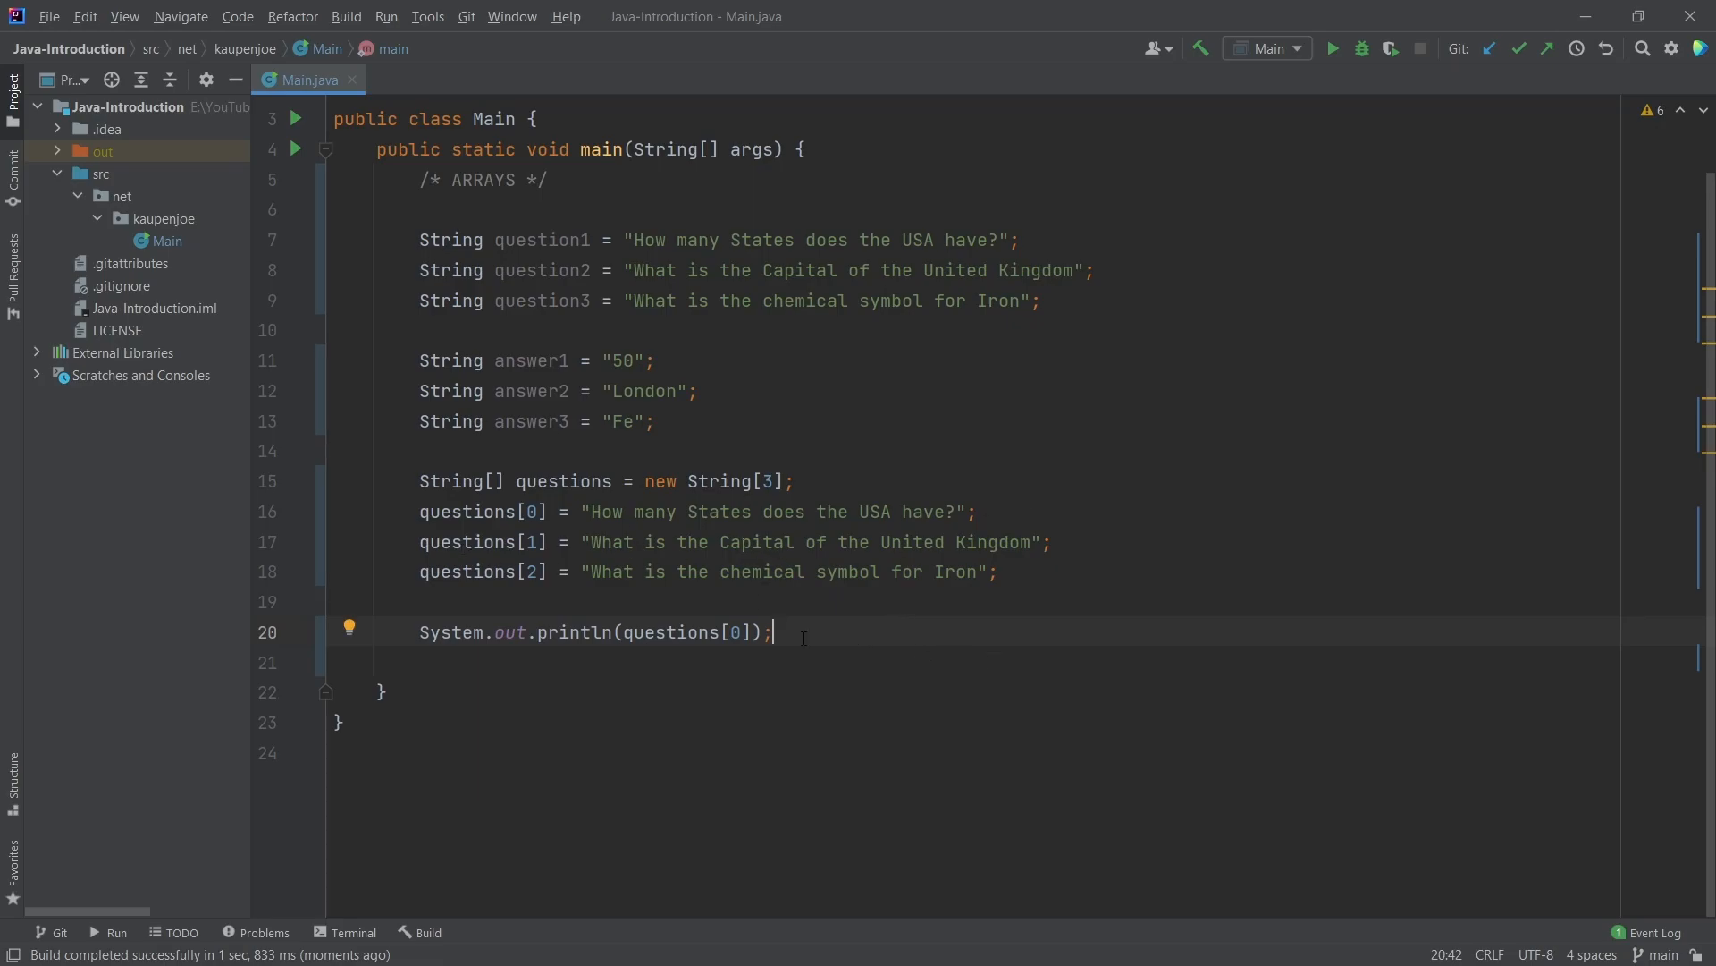
# Reassign questions[0] to ask how old Ewan McGregor is (in 2021)
pyautogui.write('questions[0] = "How many States does the USA have?";')
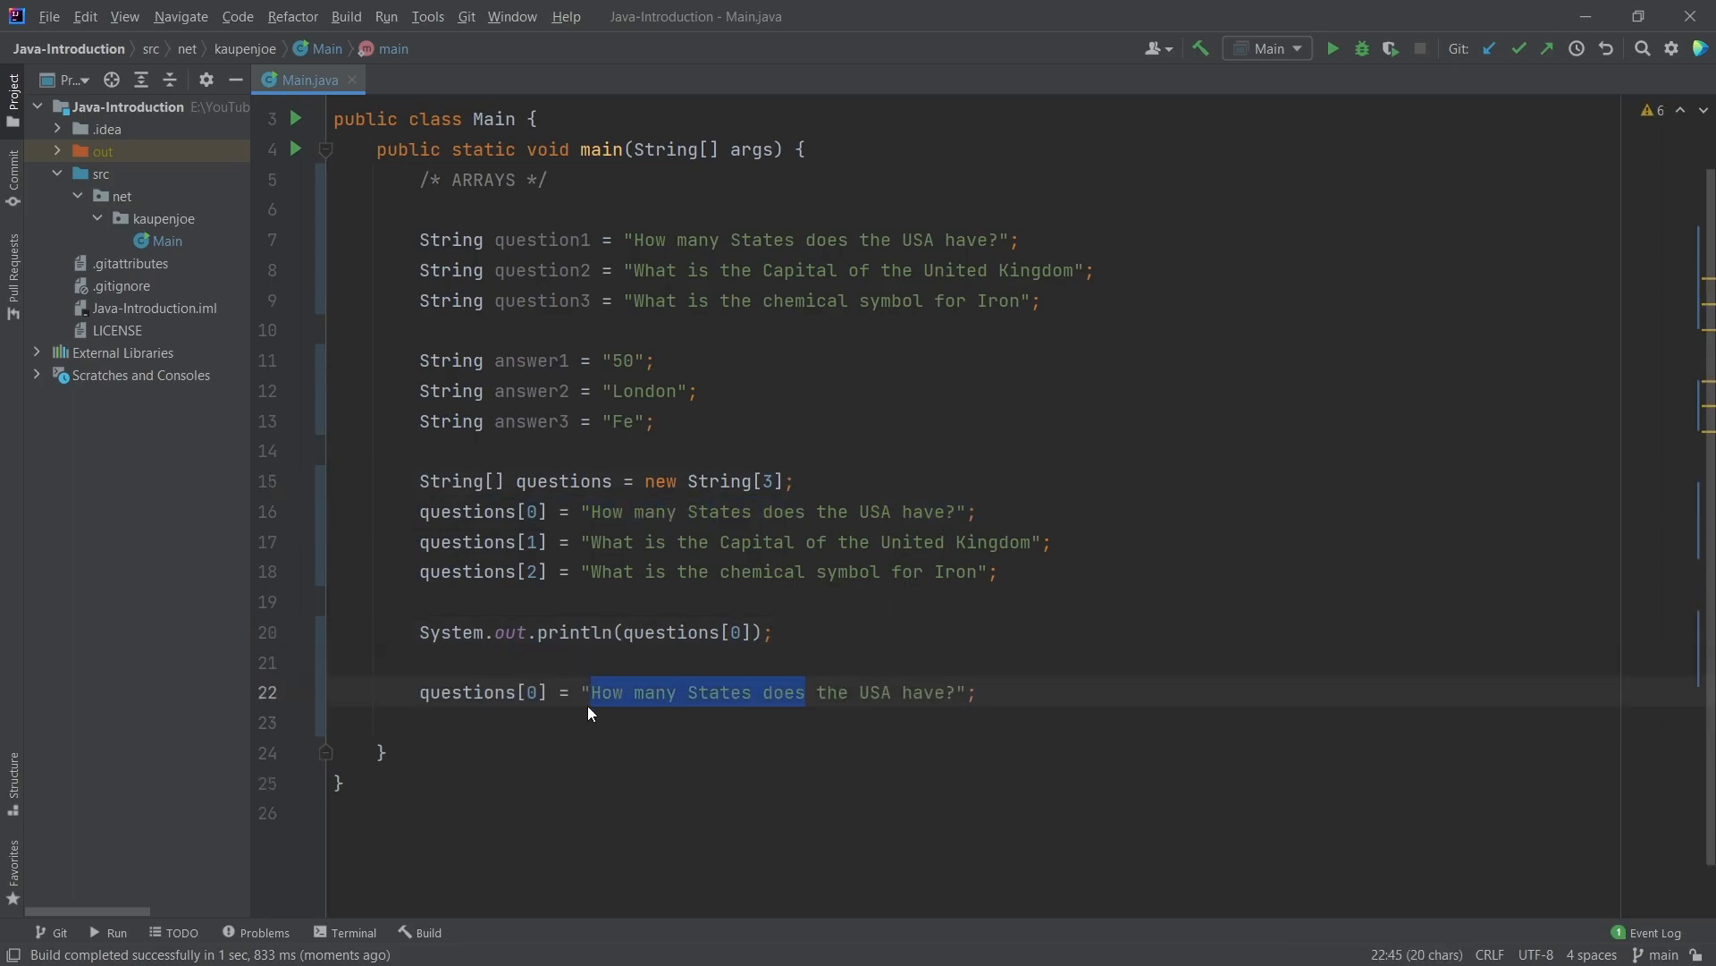
pyautogui.moveTo(591, 692); pyautogui.dragTo(938, 692)
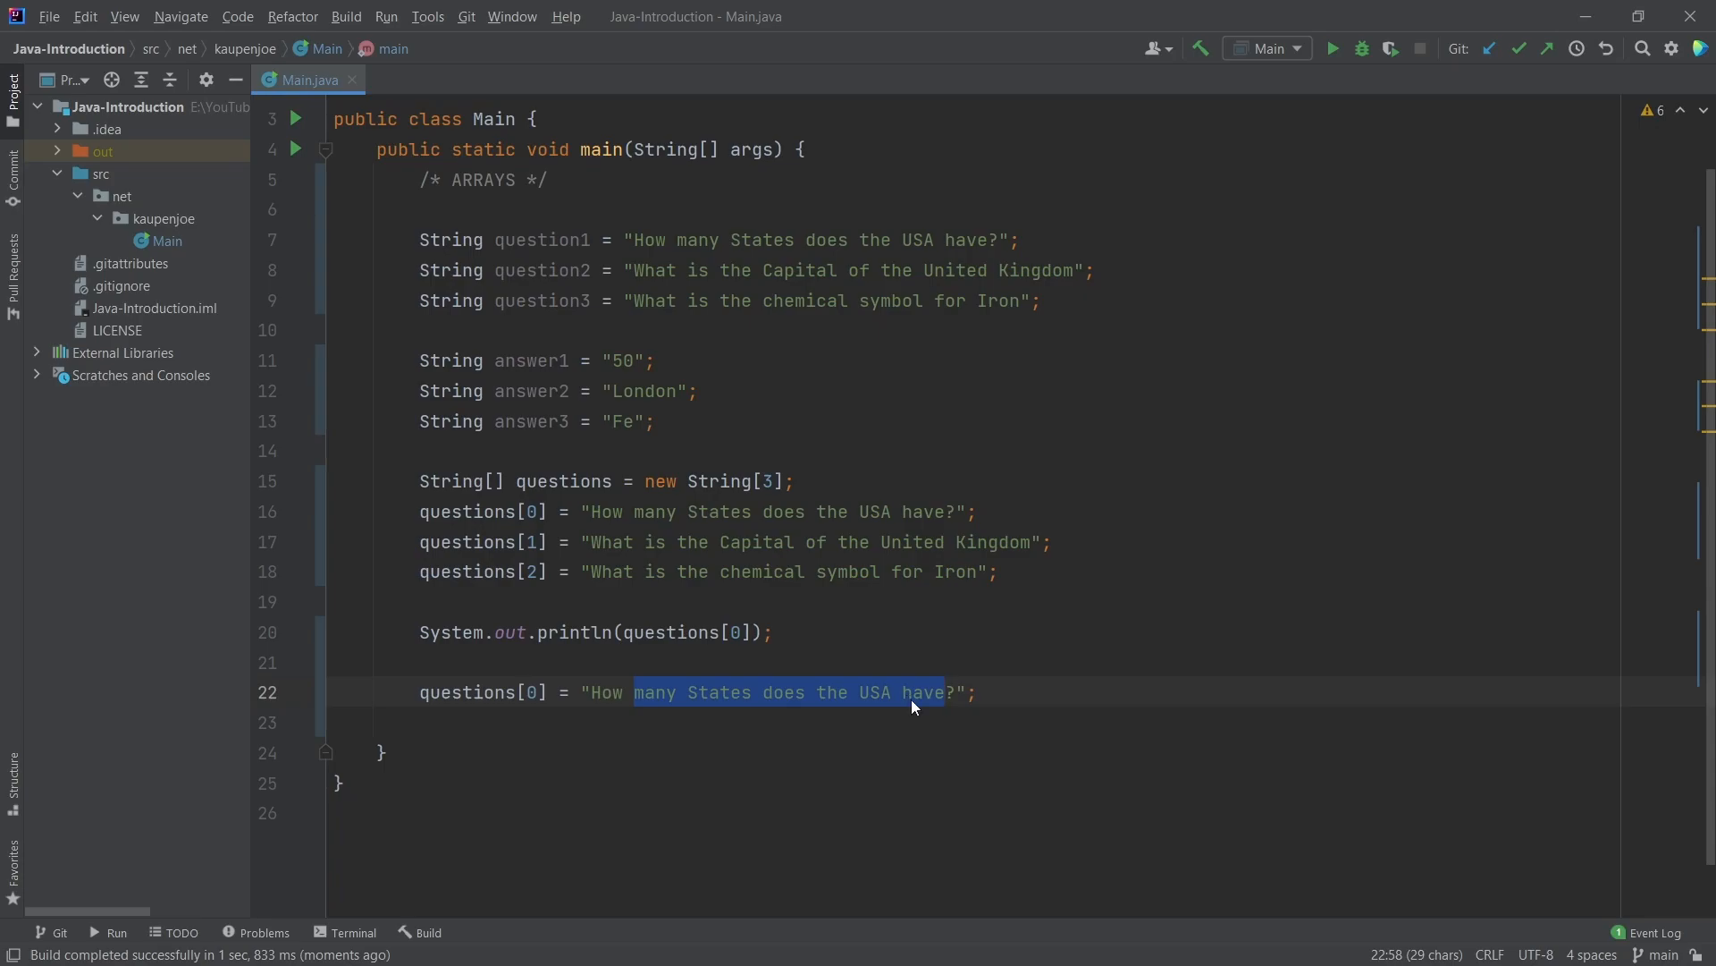
pyautogui.write('old is Ewan')
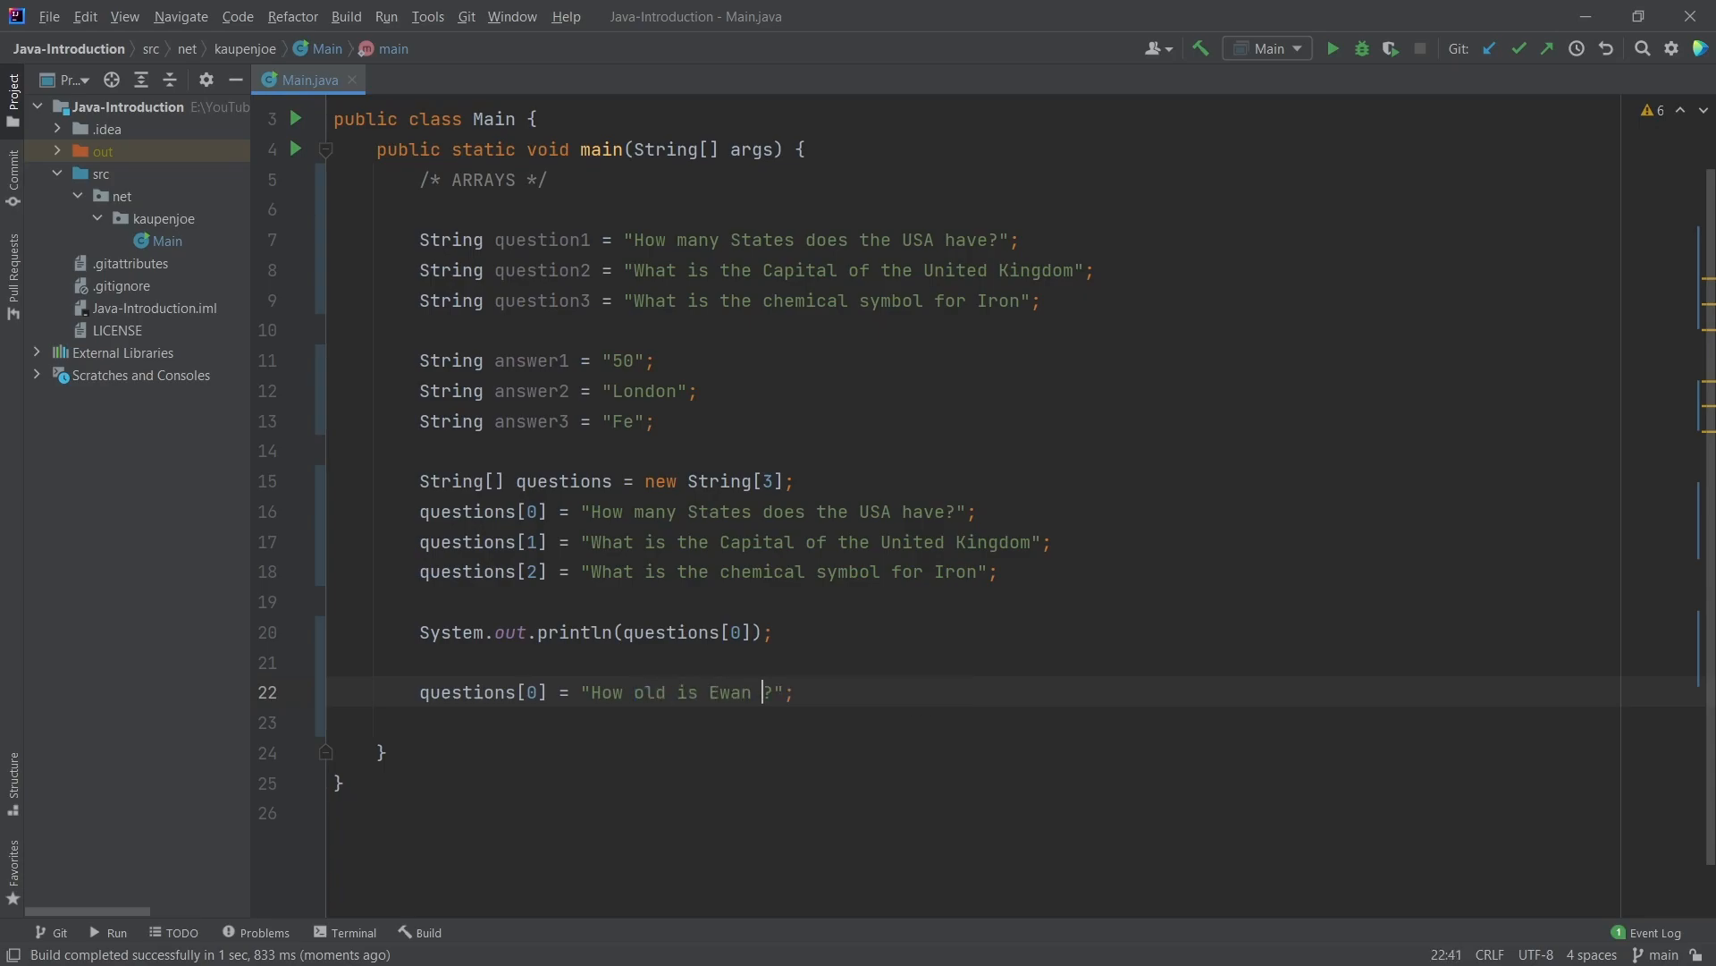
pyautogui.write('McGregor')
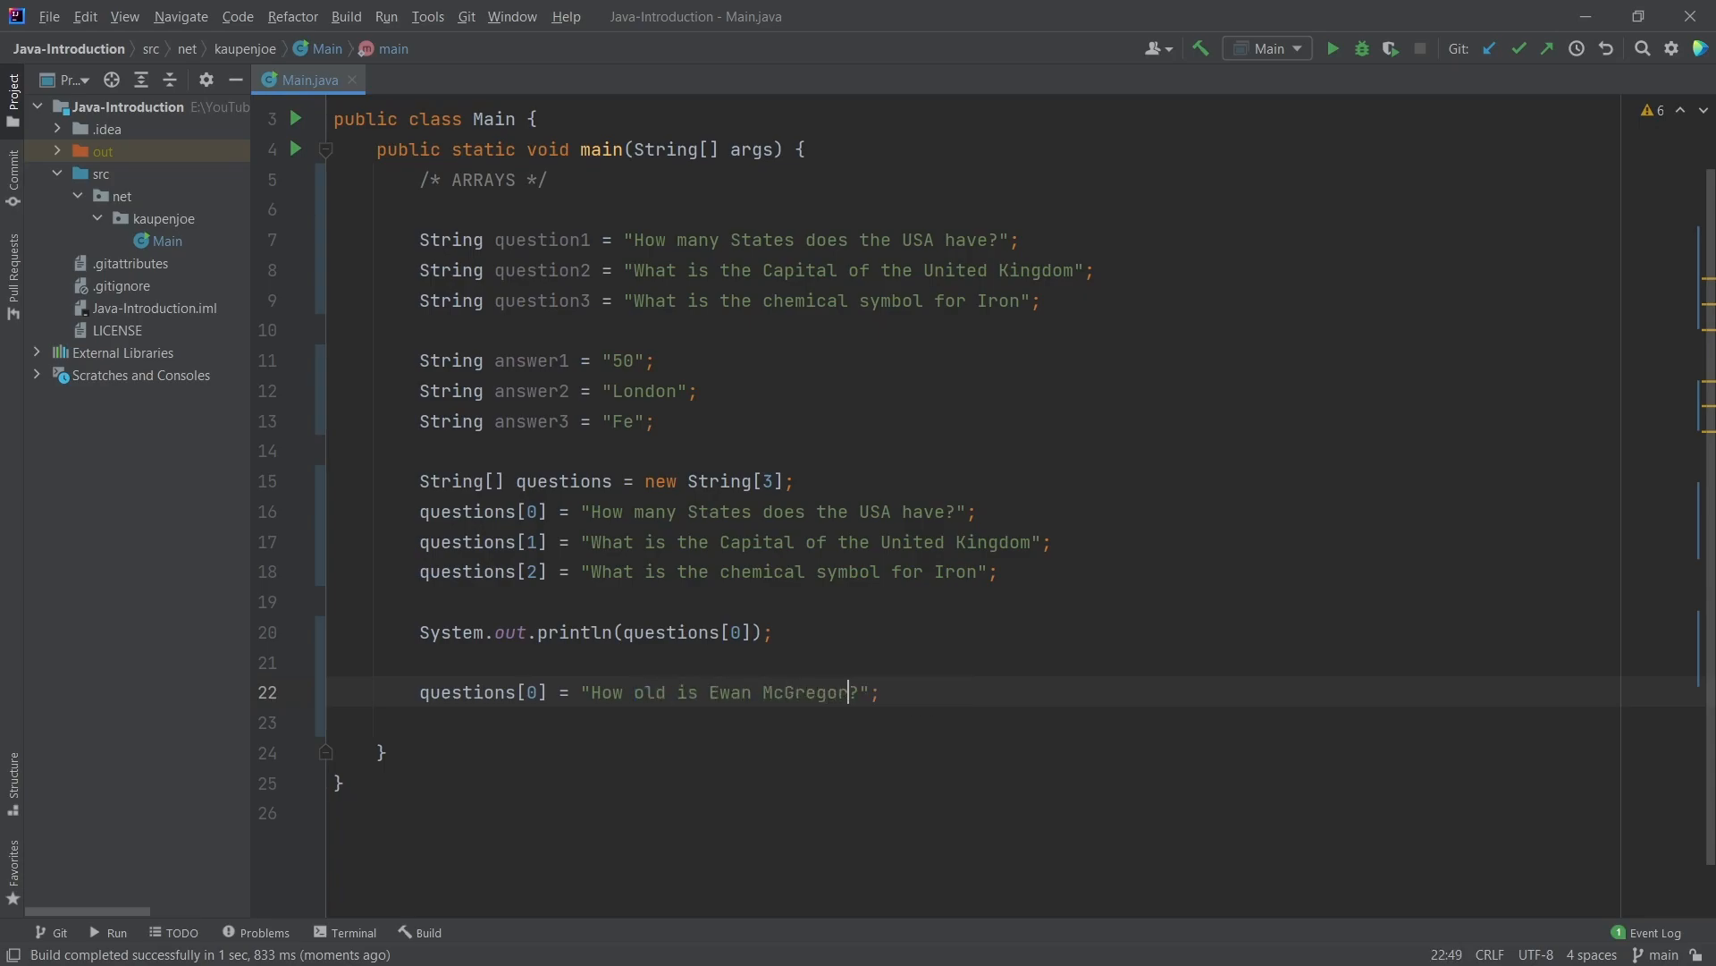
pyautogui.write('(in 2021')
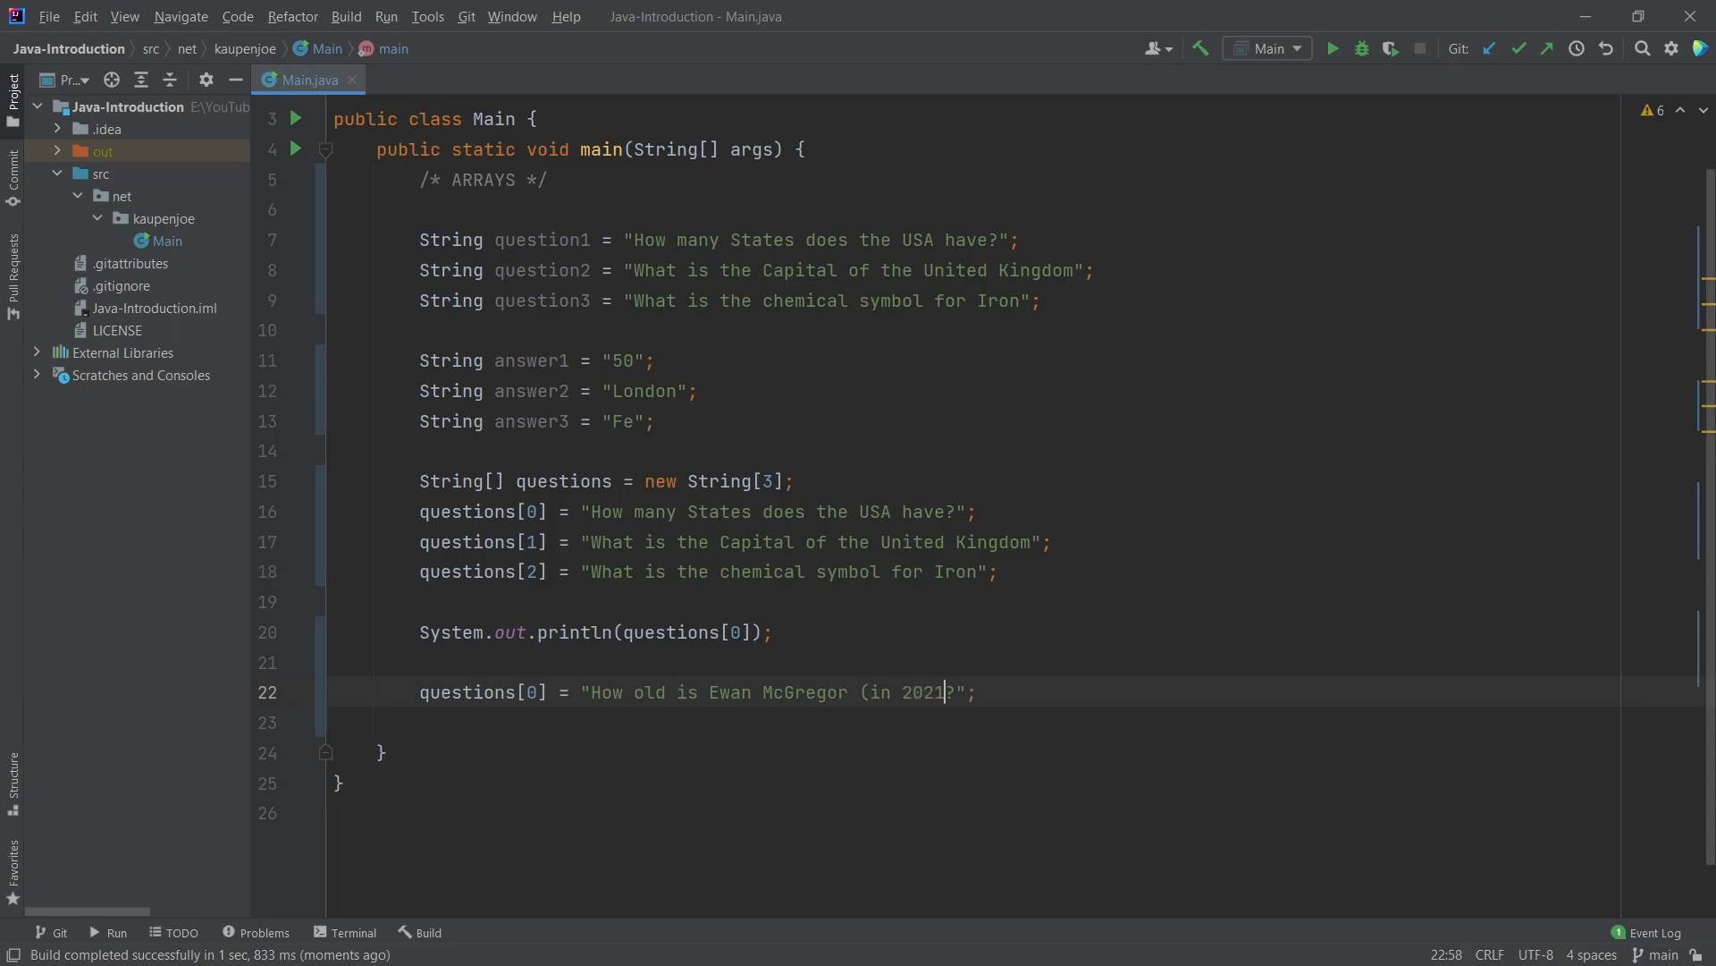
pyautogui.write(')')
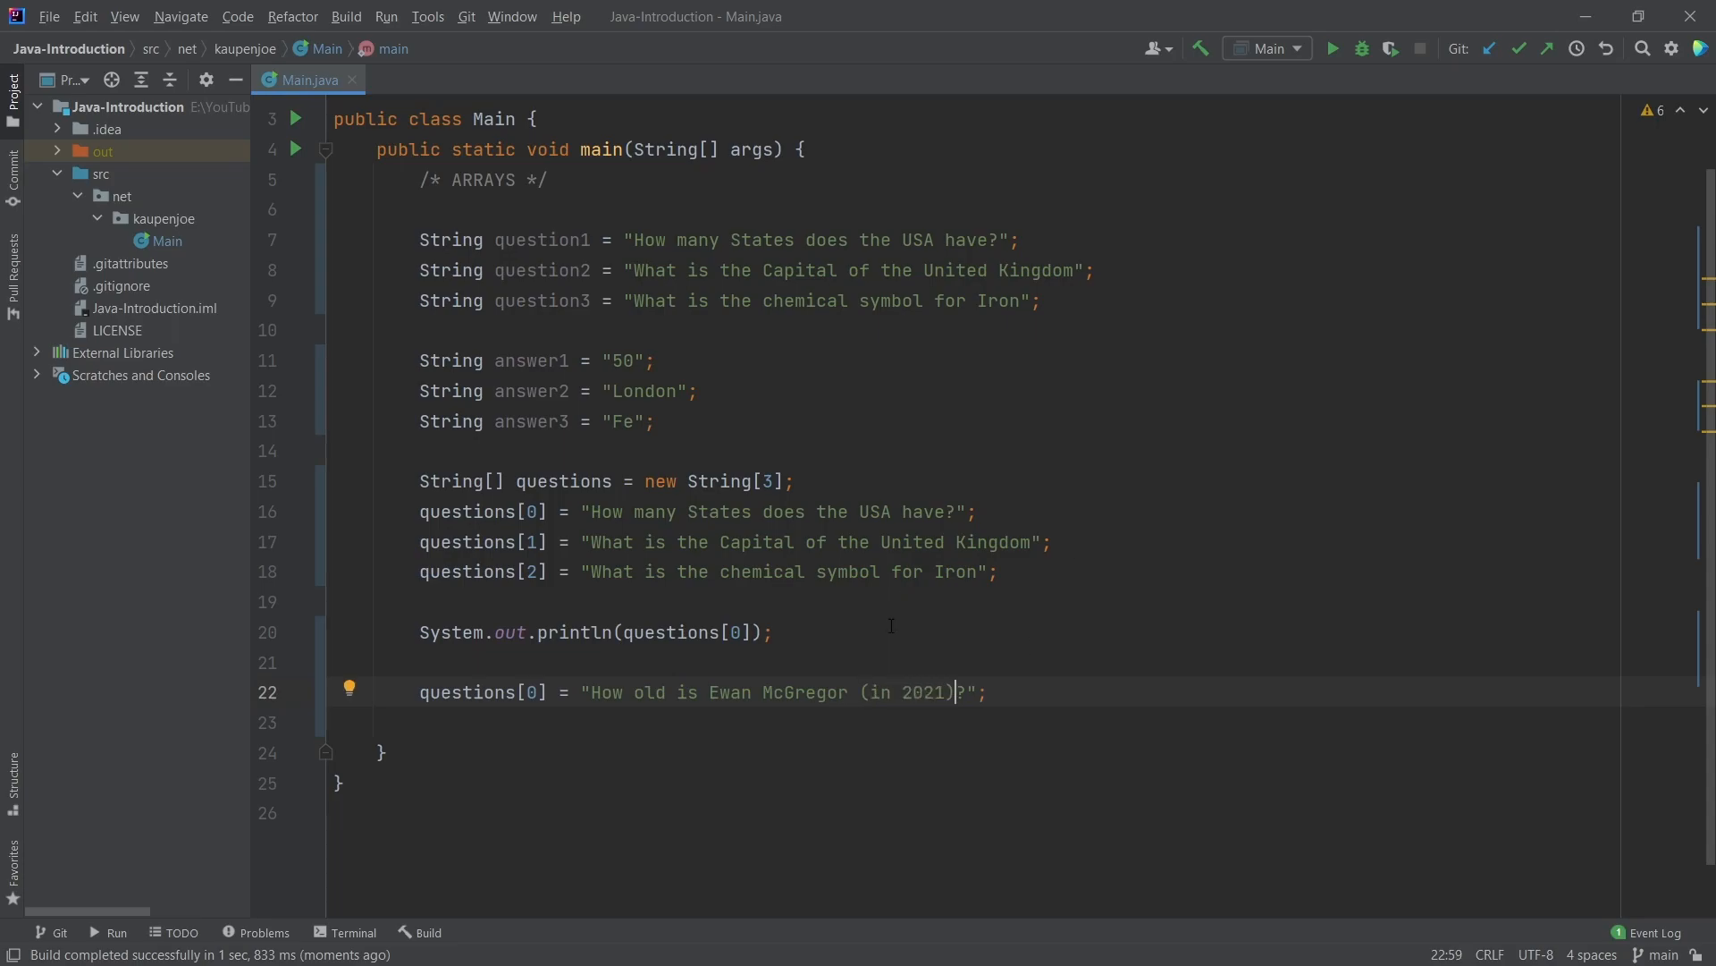
# Print questions[0] again, run Main, and hide the Run output window
pyautogui.write('System.out.println(questions[0]);')
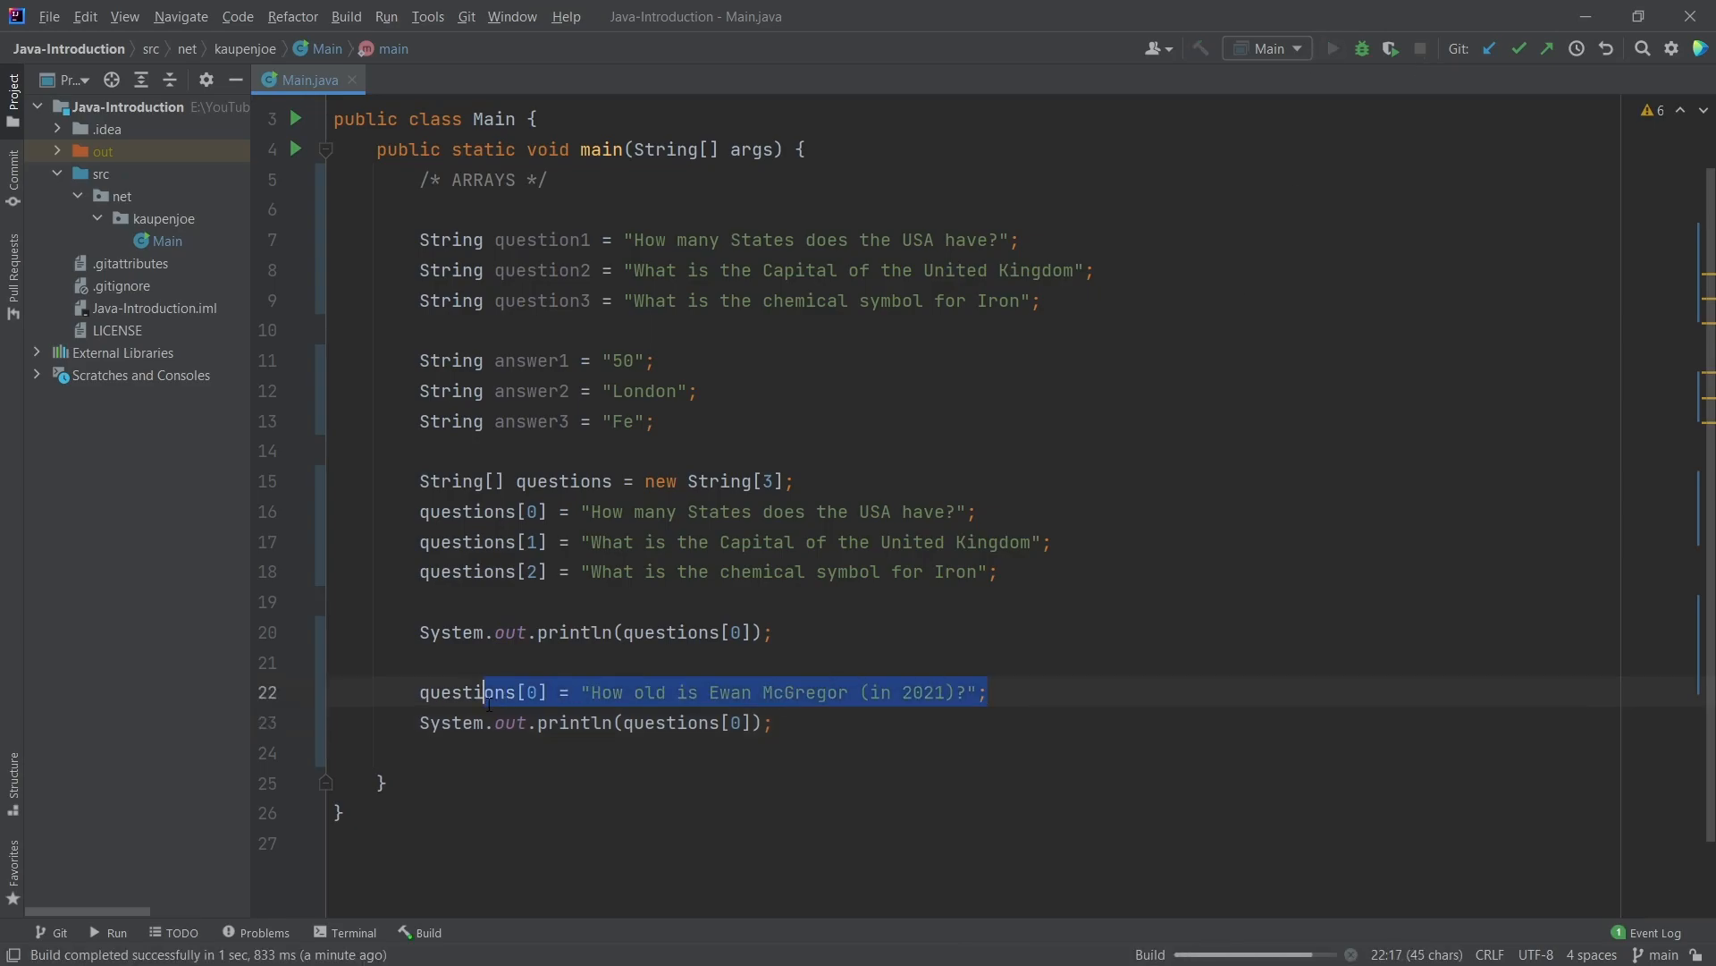
pyautogui.click(1332, 48)
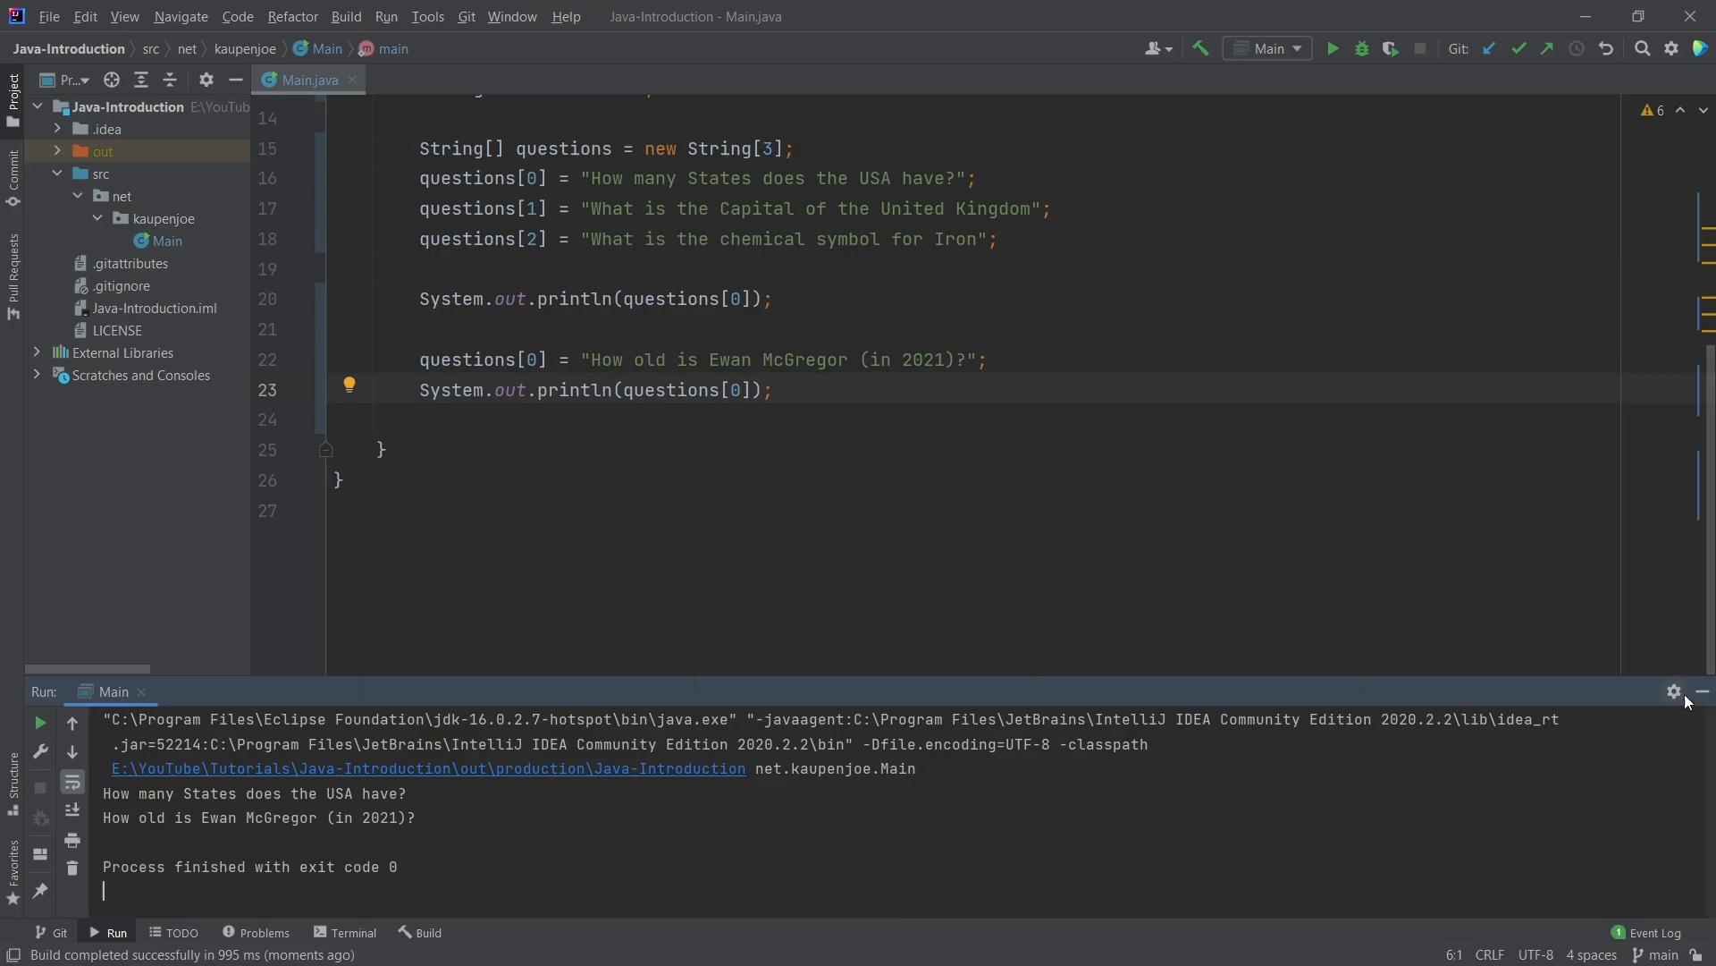
pyautogui.click(1701, 691)
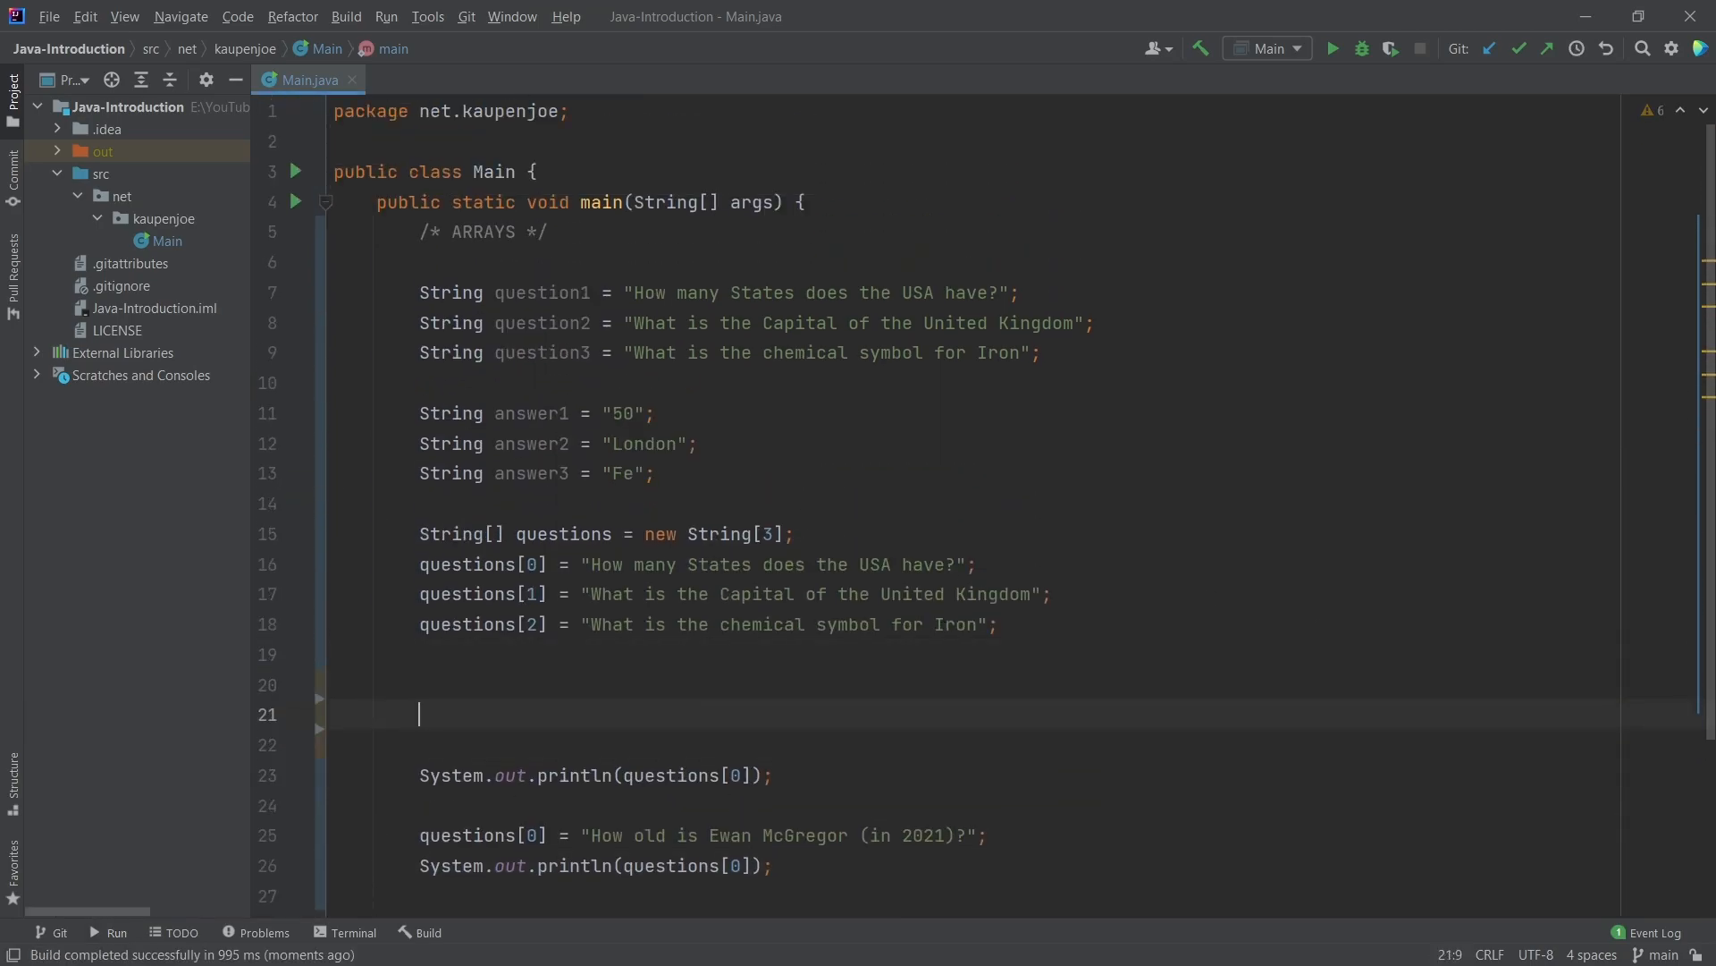
pyautogui.moveTo(545, 696)
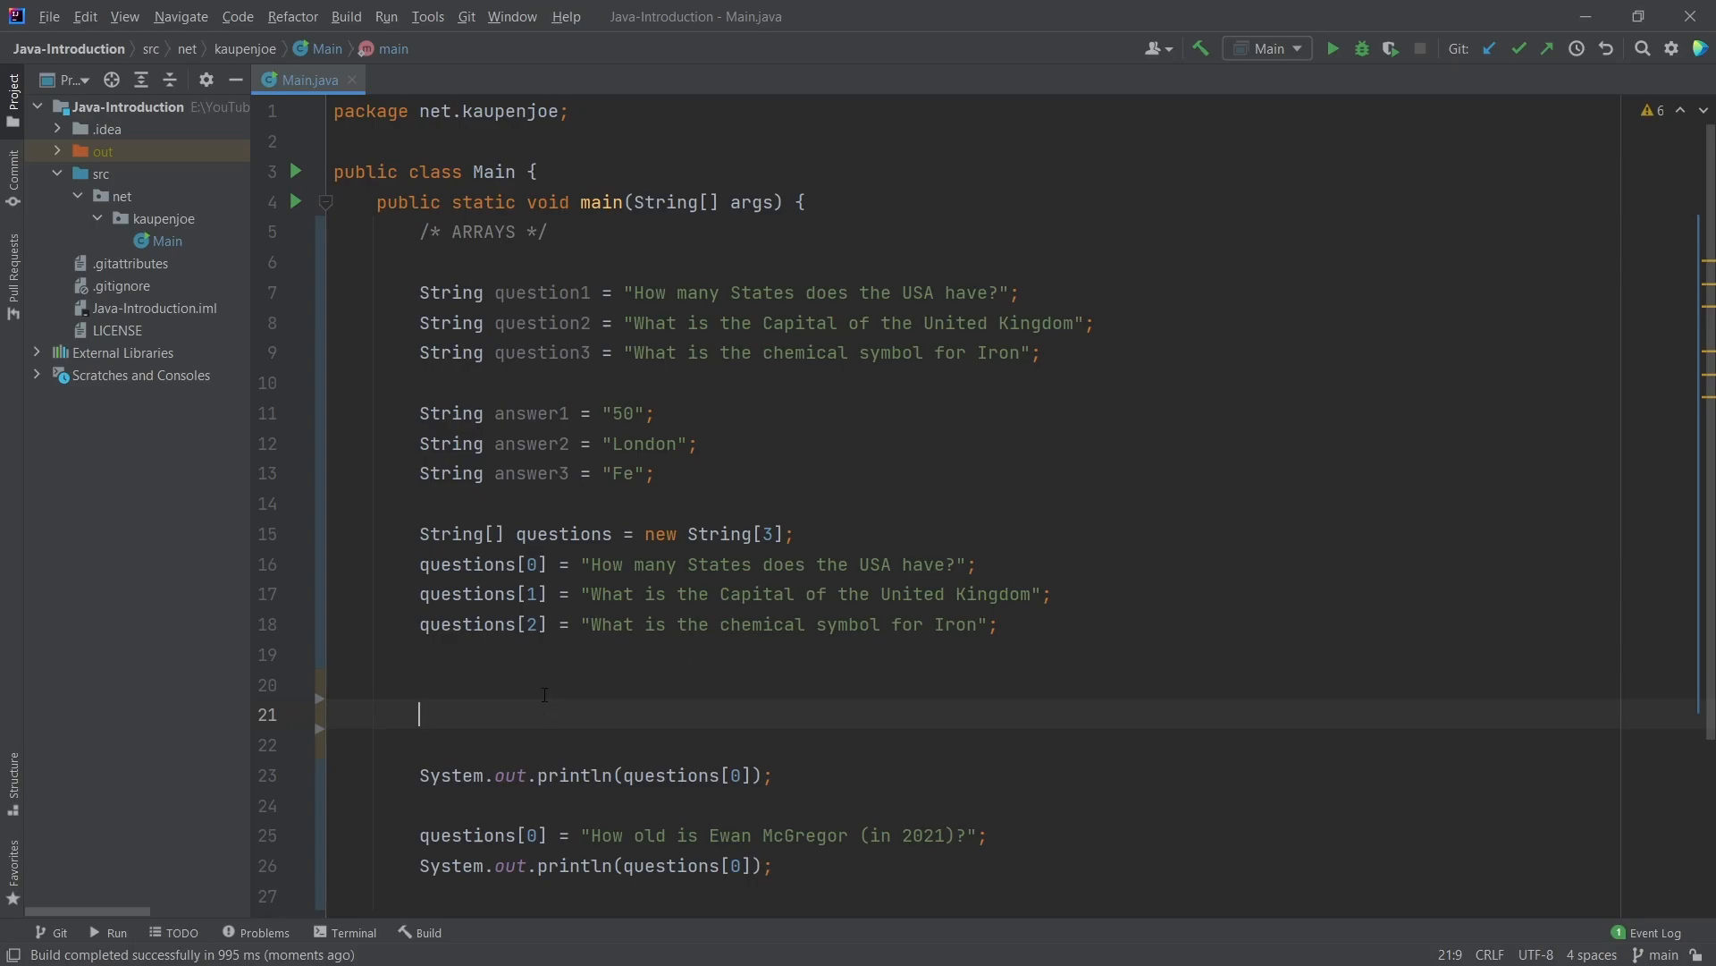
# Declare String[] answers = new String[3]; using String completion
pyautogui.write('String')
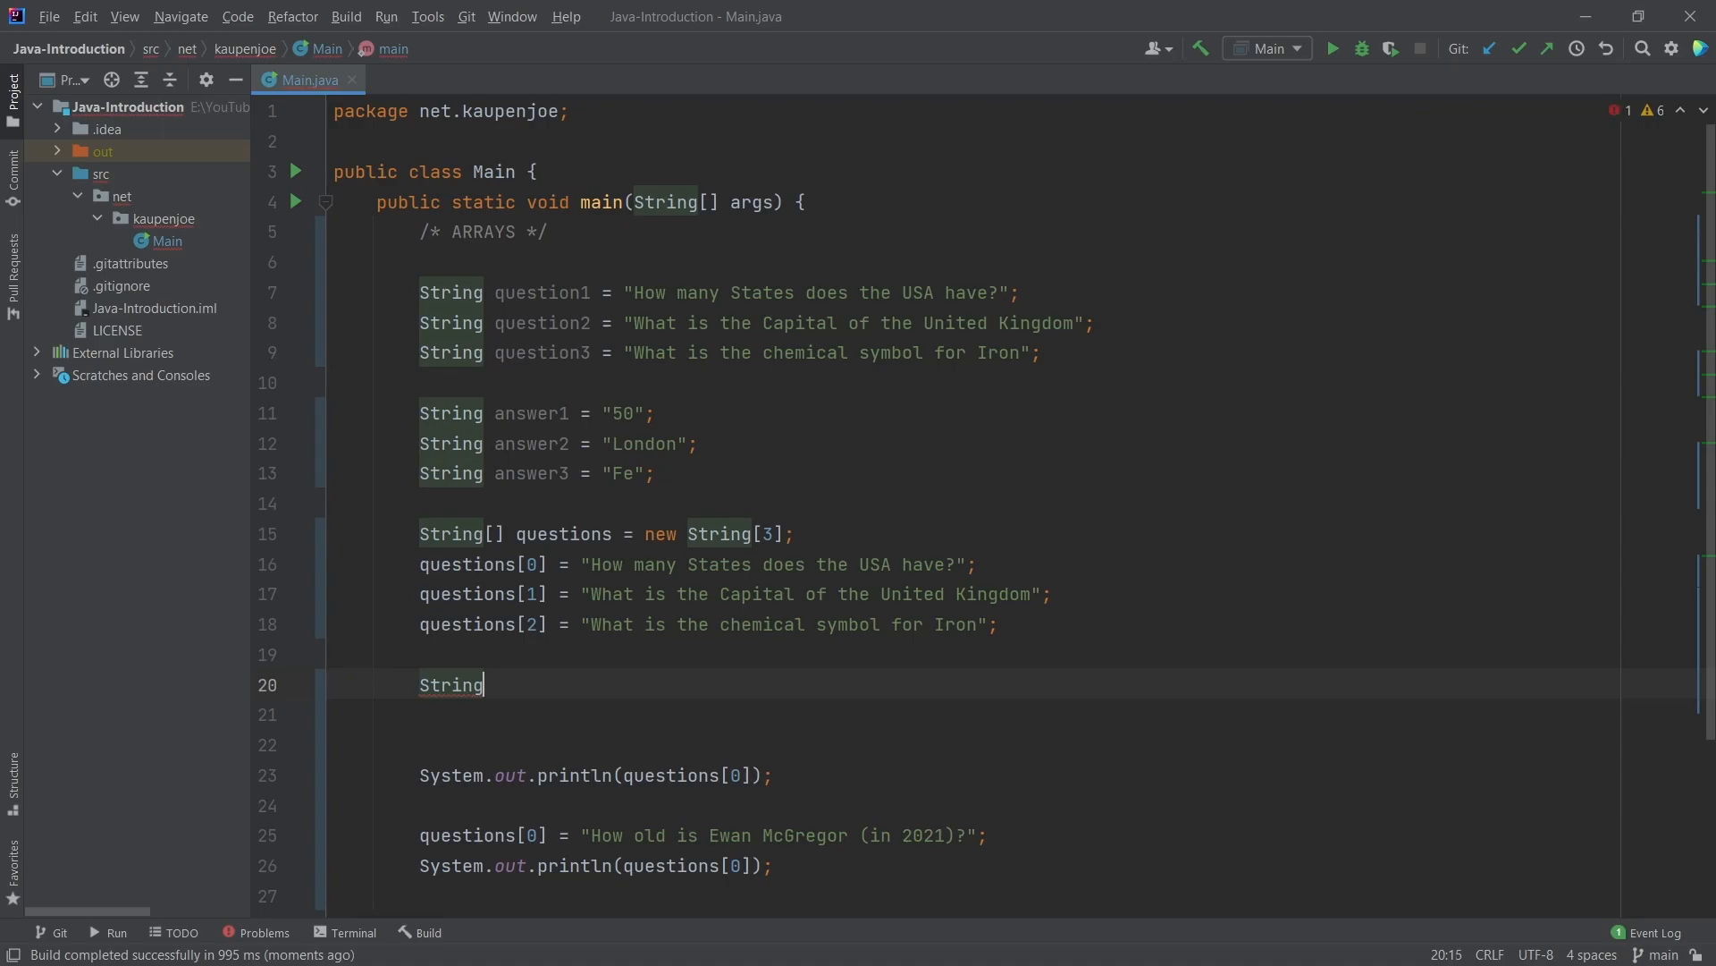
pyautogui.write('[]')
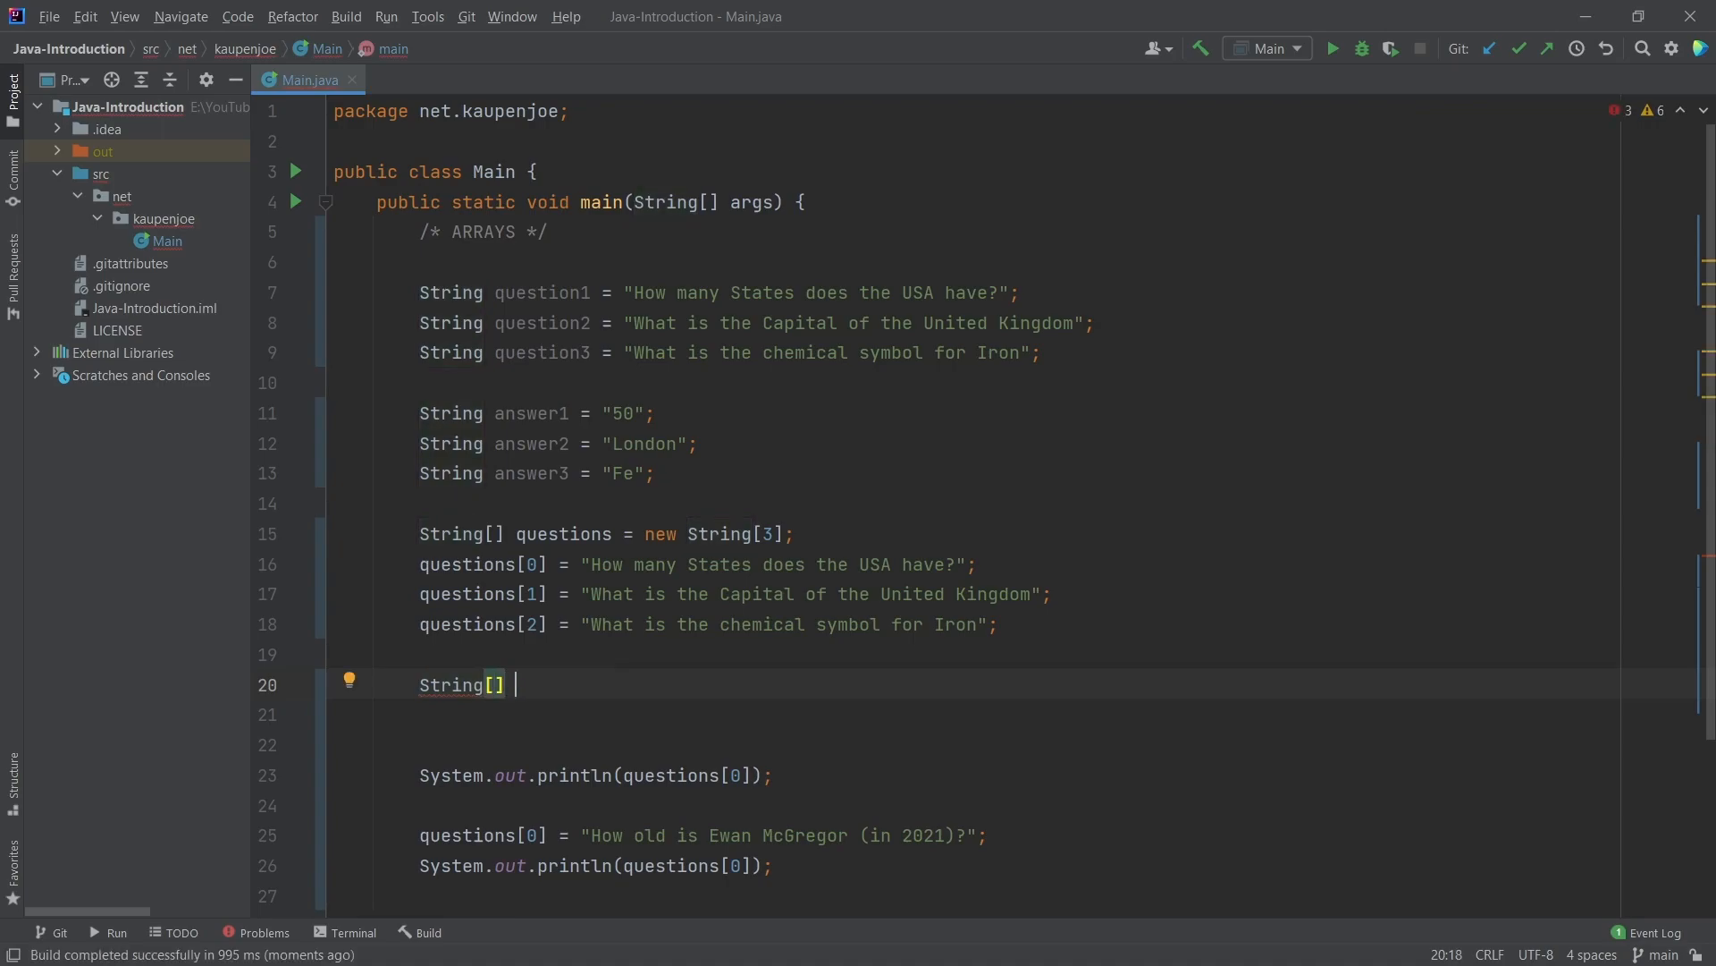
pyautogui.write('answe')
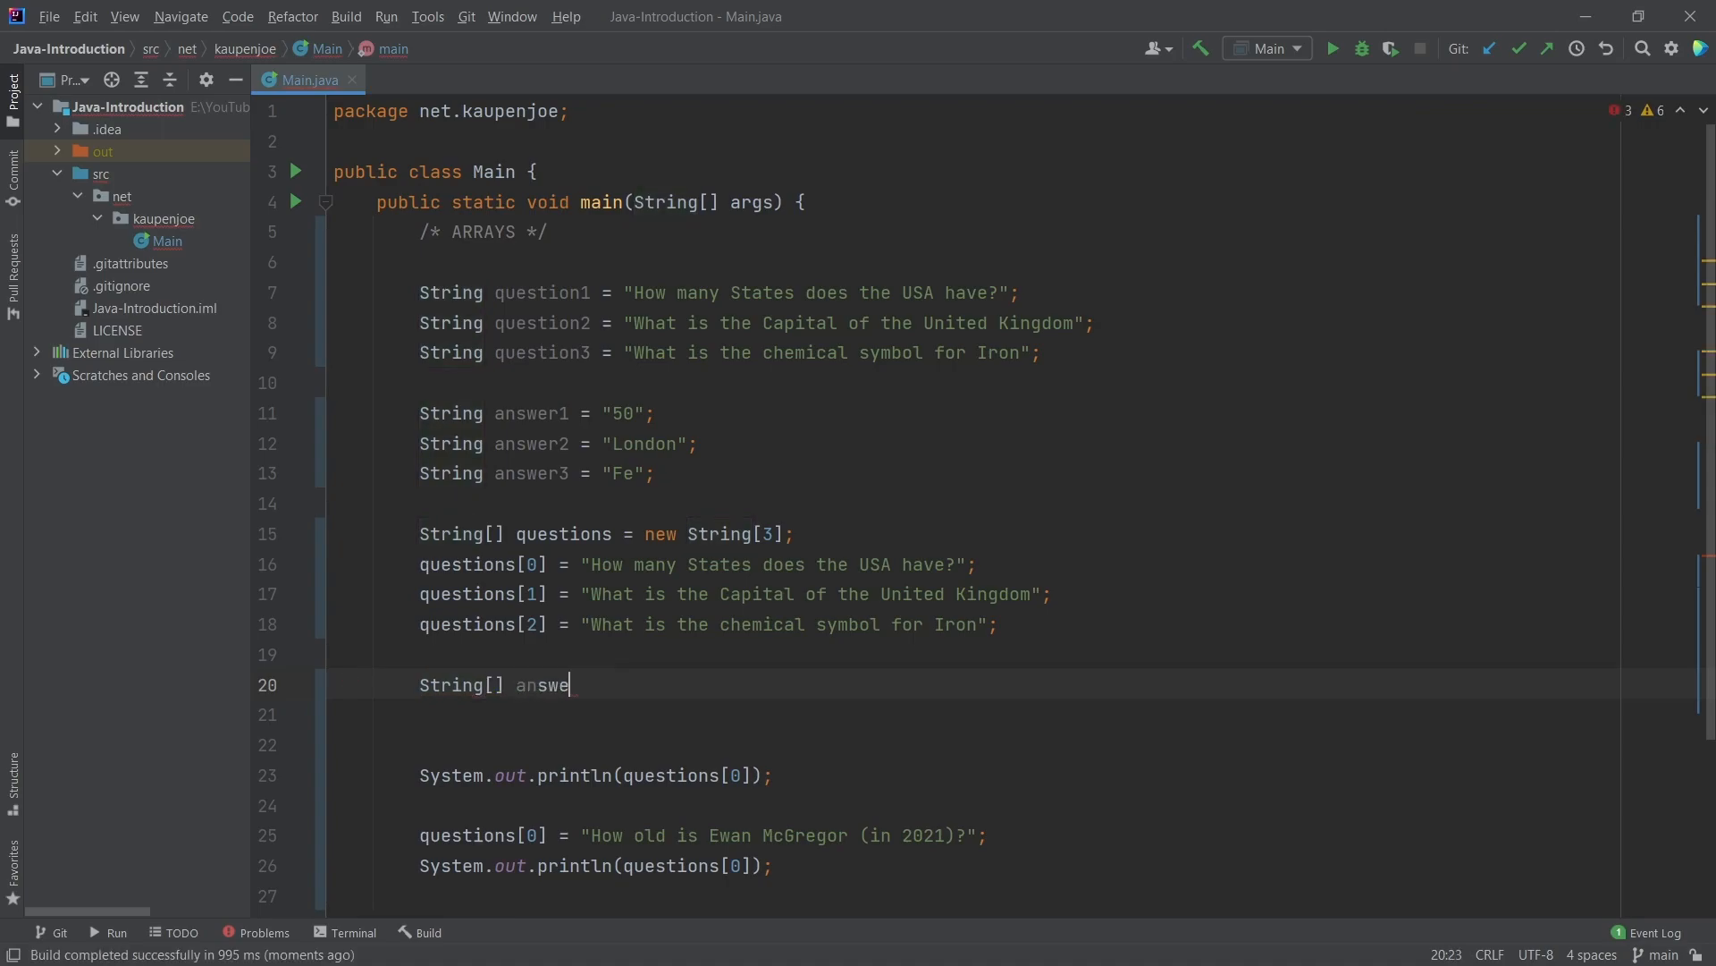
pyautogui.write('rs = new Main')
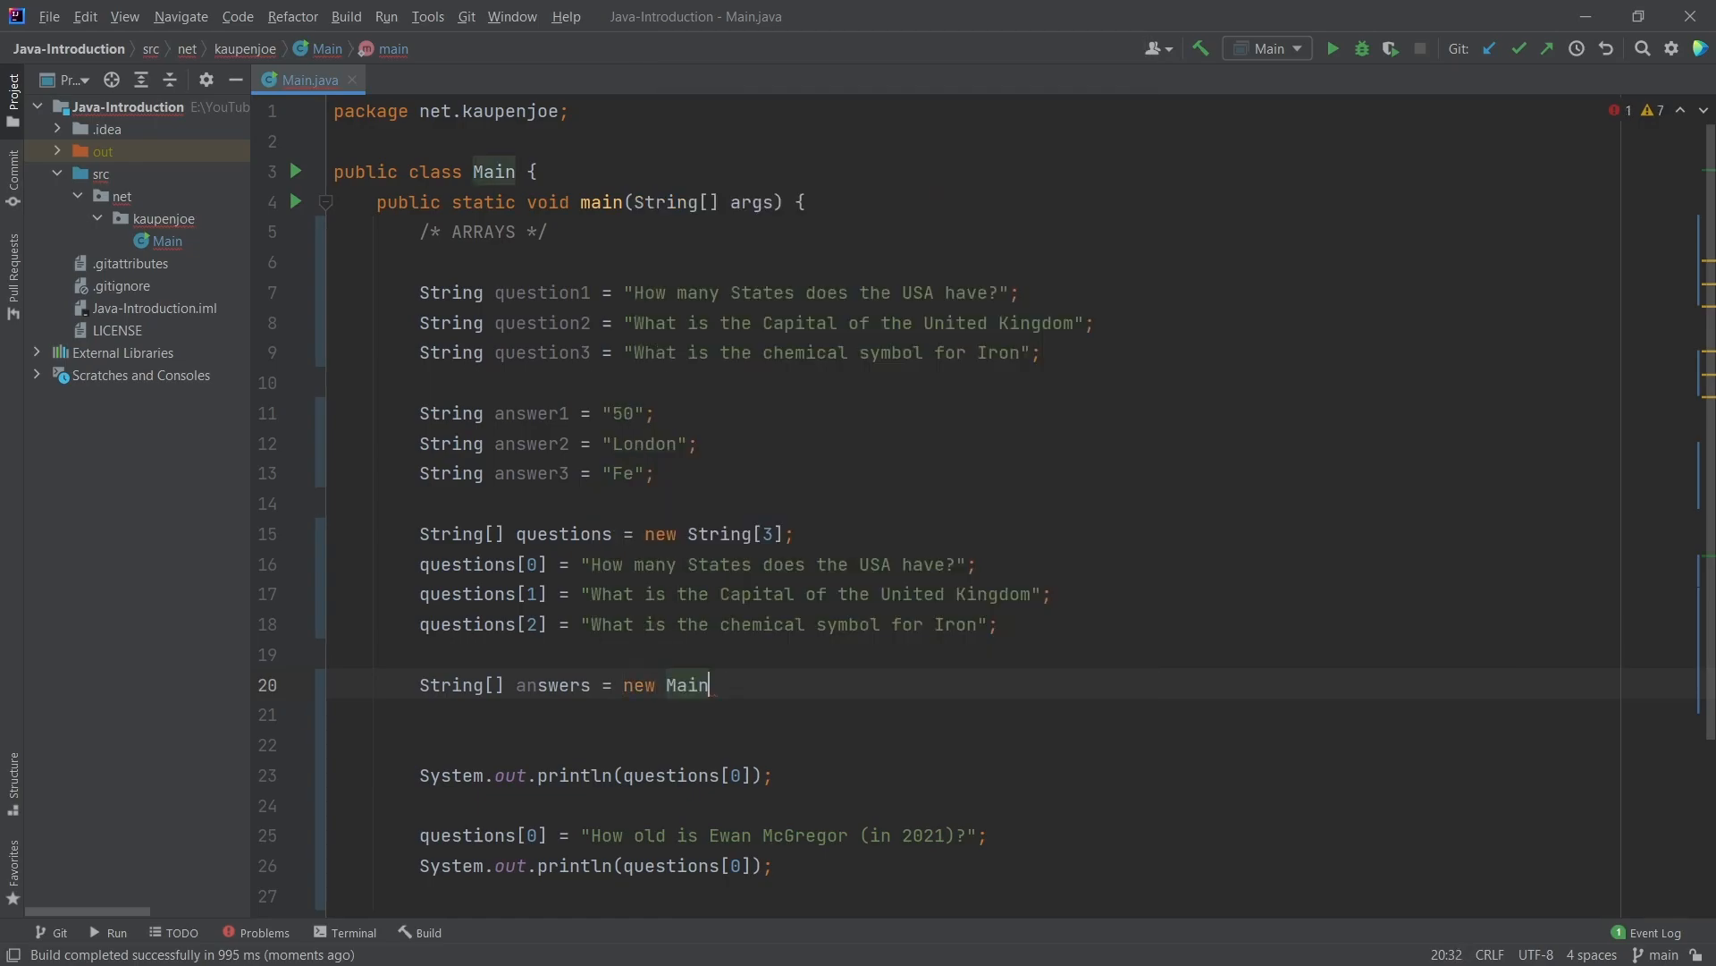
pyautogui.write('String')
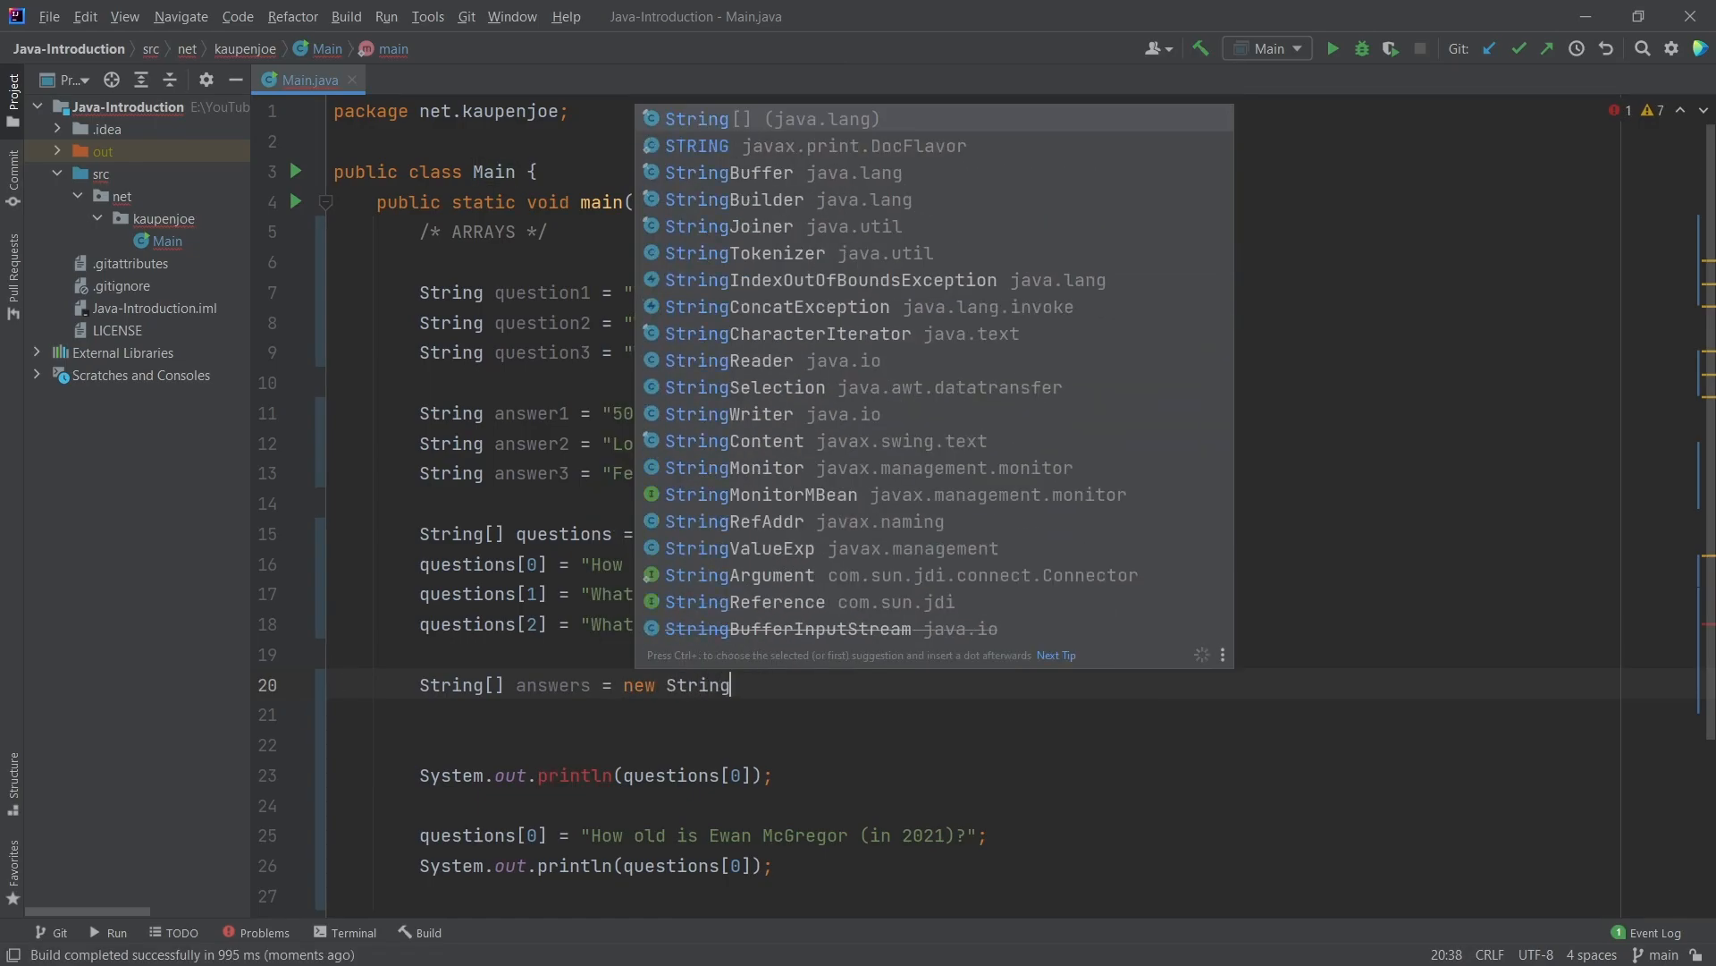
pyautogui.write('[3];')
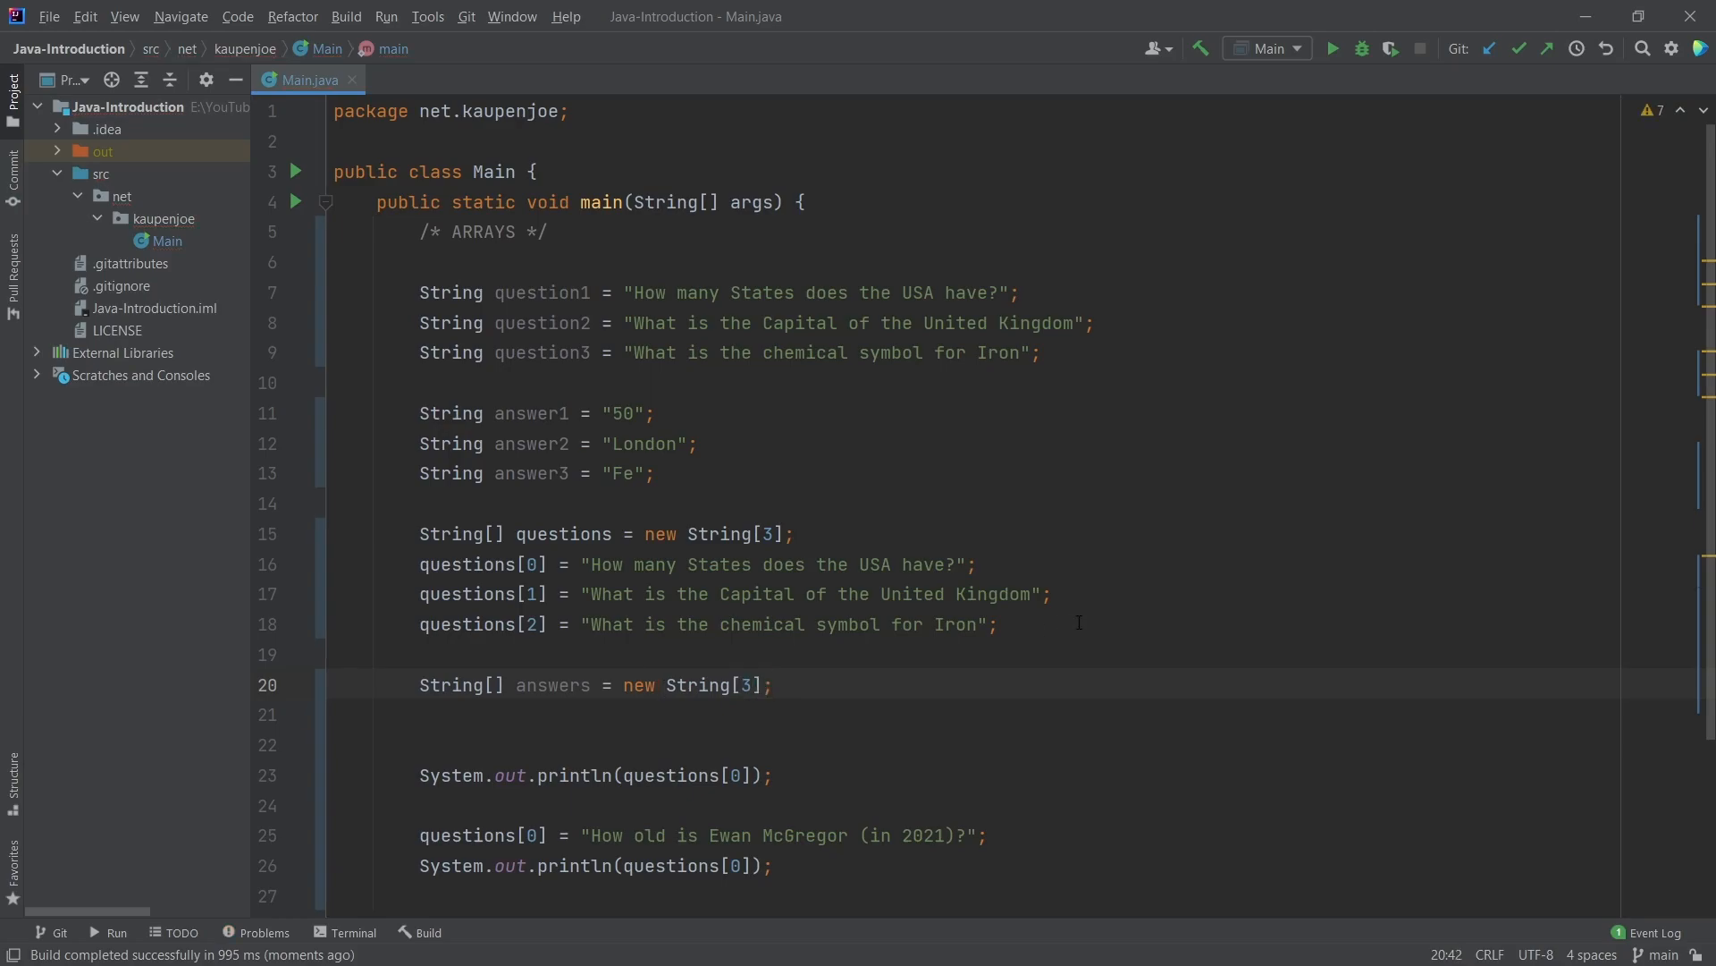
# Assign "50", "London" and "Fe" to answers[0], answers[1] and answers[2]
pyautogui.write('swers[')
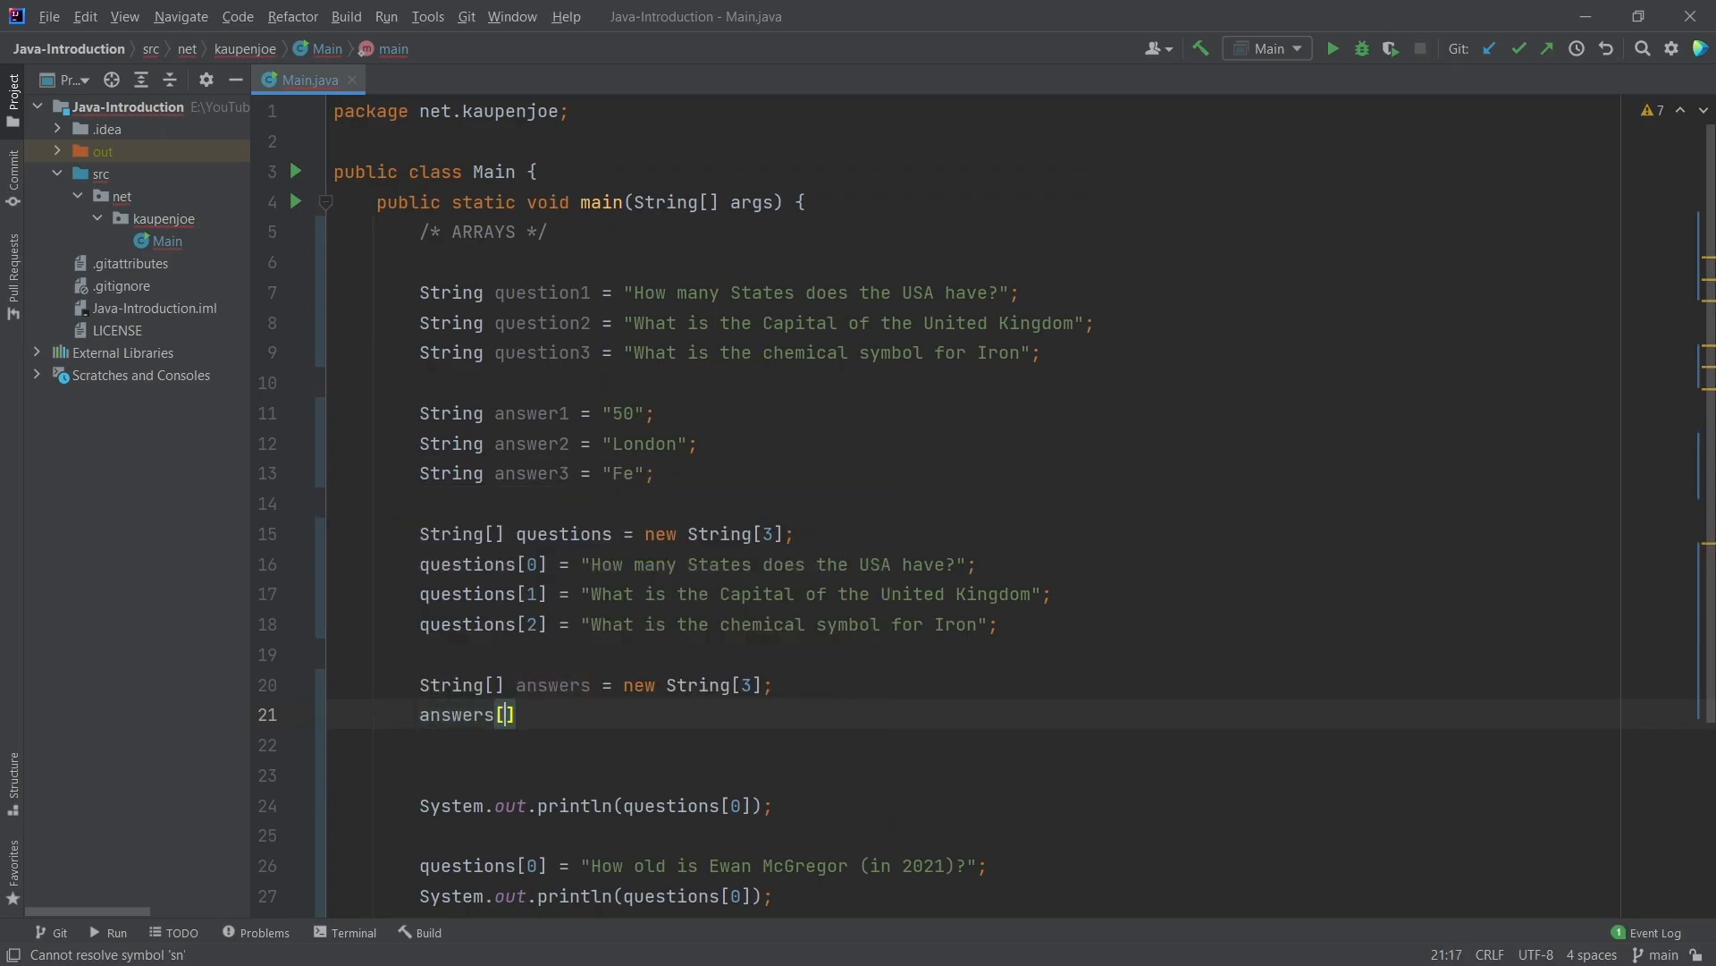
pyautogui.write('0] =')
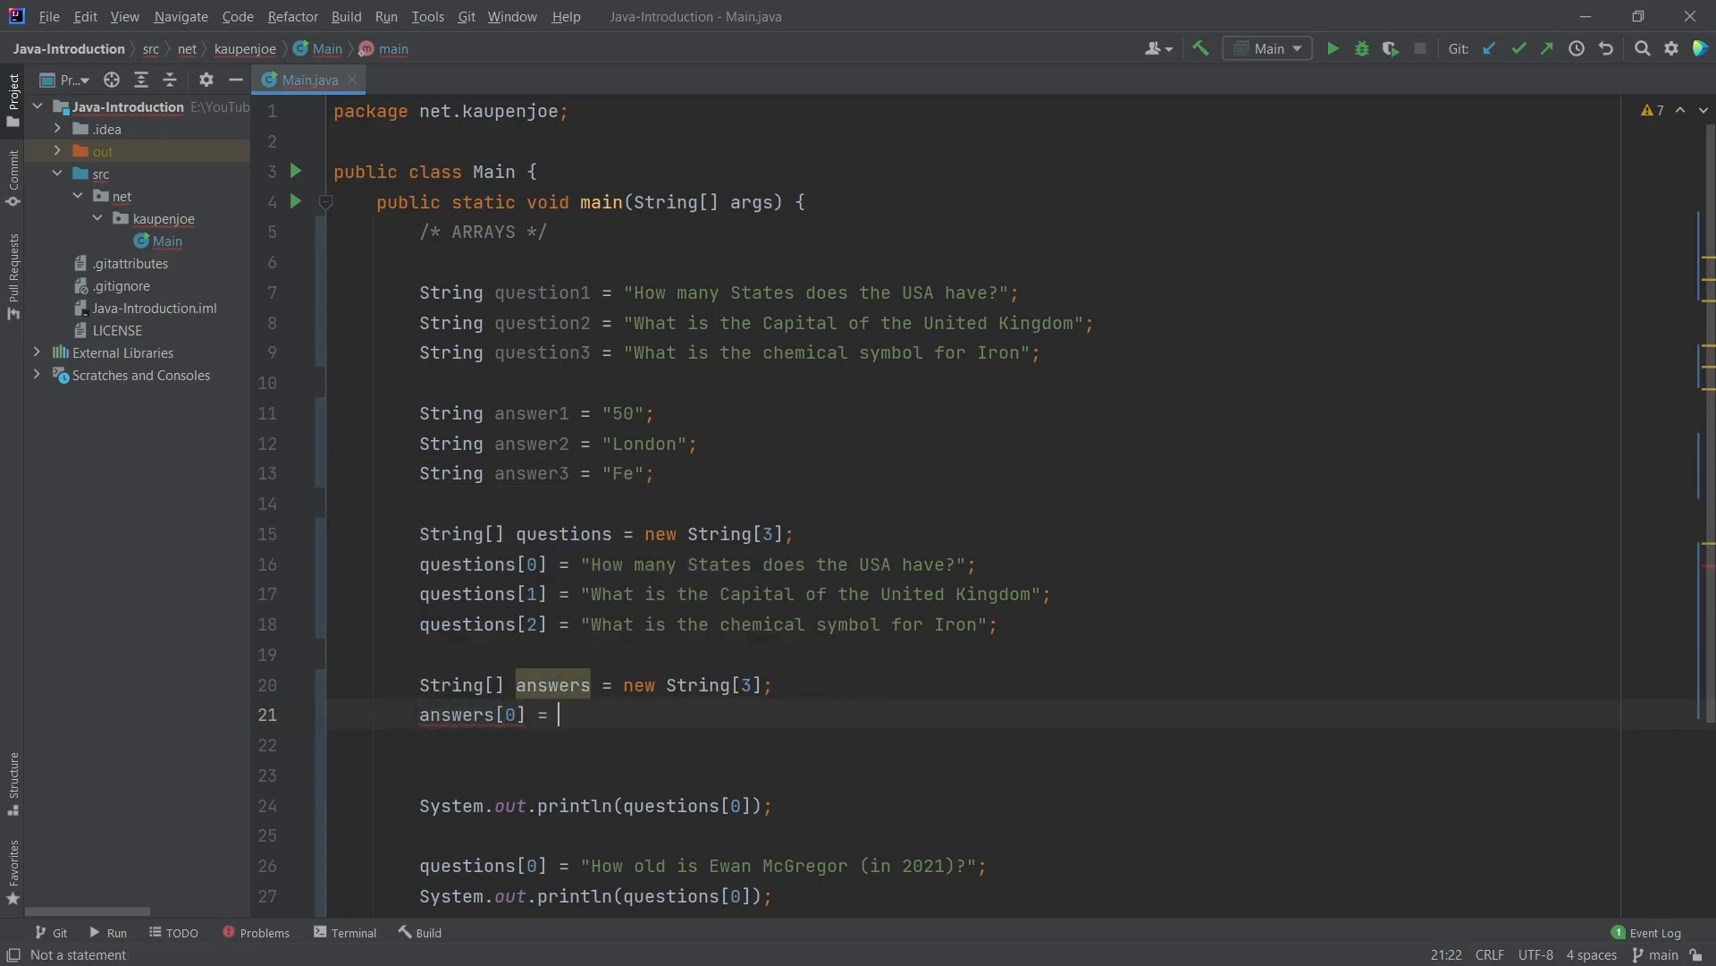
pyautogui.write('"50";')
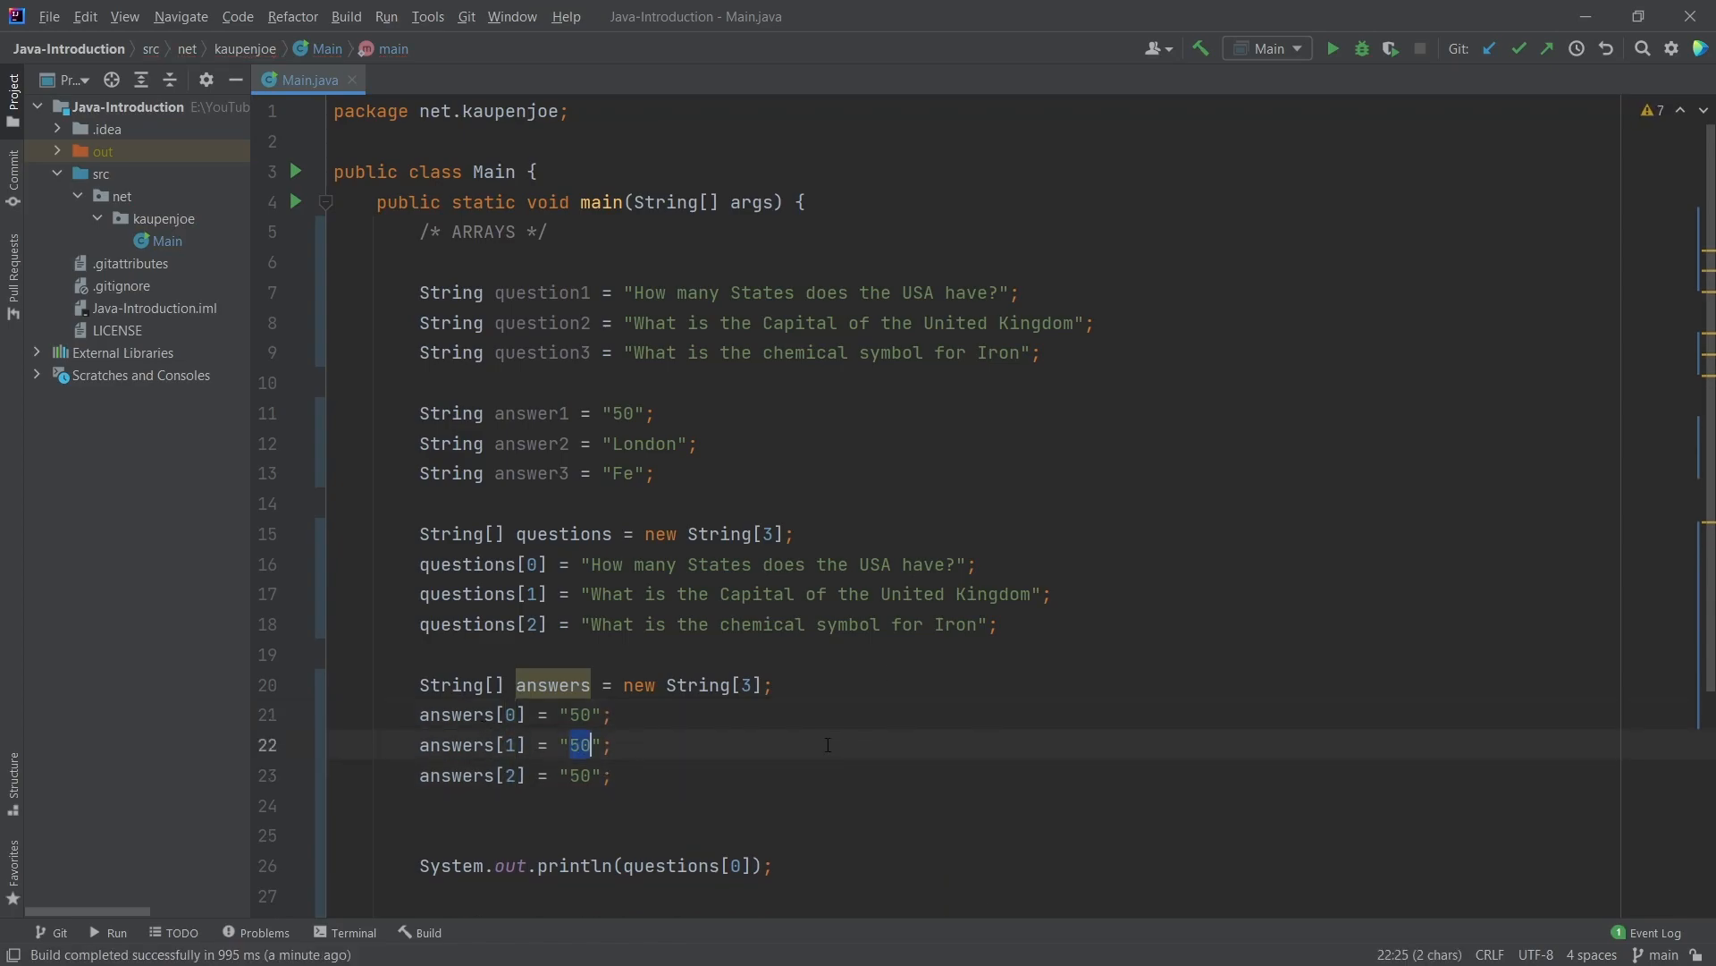
pyautogui.write('London')
pyautogui.write('System.out.println(answers[0]);')
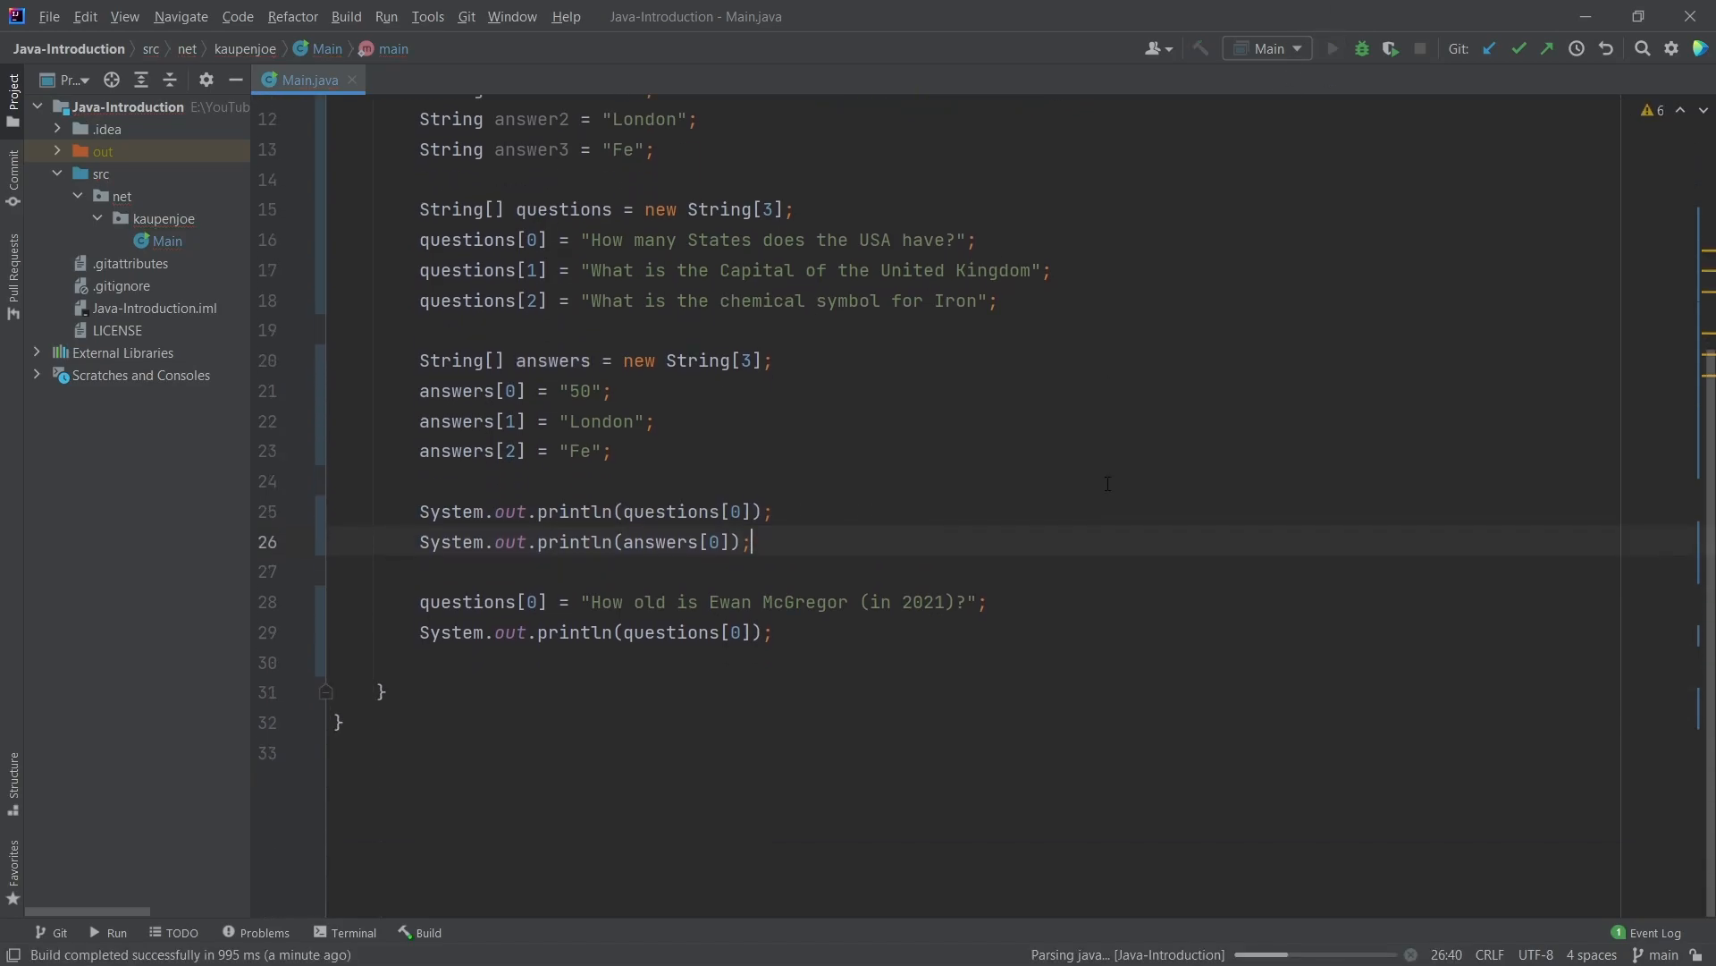
# Print answers[0] after each questions[0] print and rerun Main
pyautogui.click(1332, 48)
pyautogui.write('System.out.println(answers[0]);')
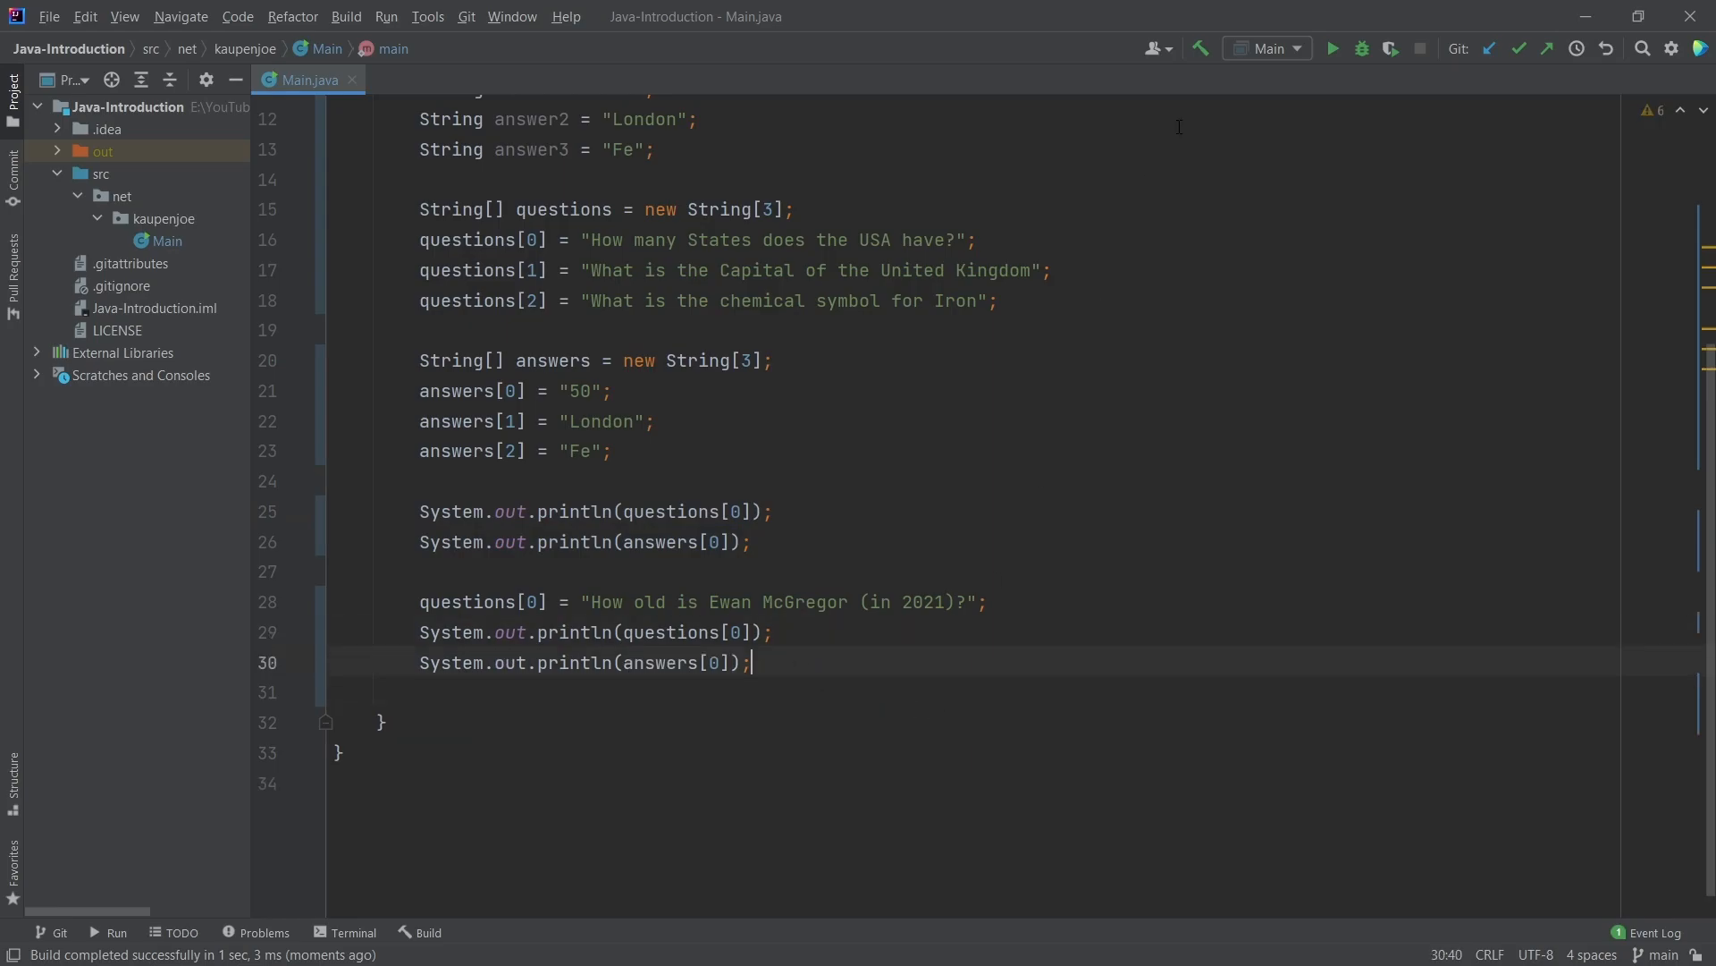
pyautogui.click(1332, 48)
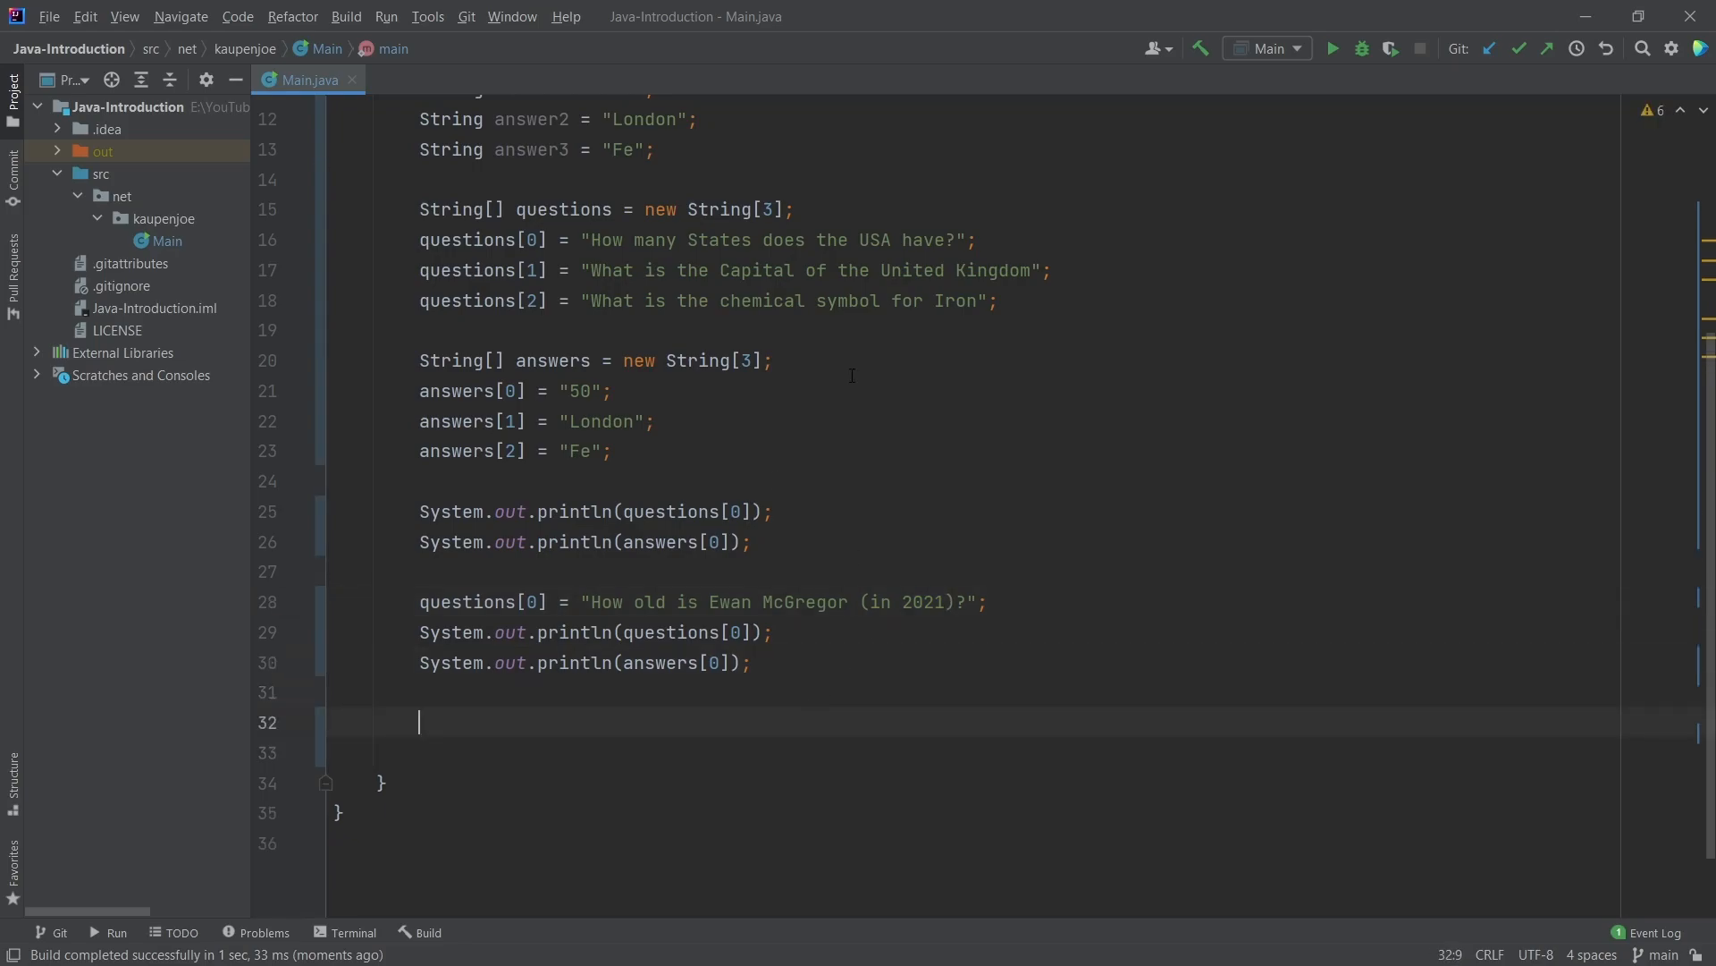
# Add the comment '// ArrayIndexOutOfBoundsException (Uncomment line below)' below the prints
pyautogui.tripleClick(584, 541)
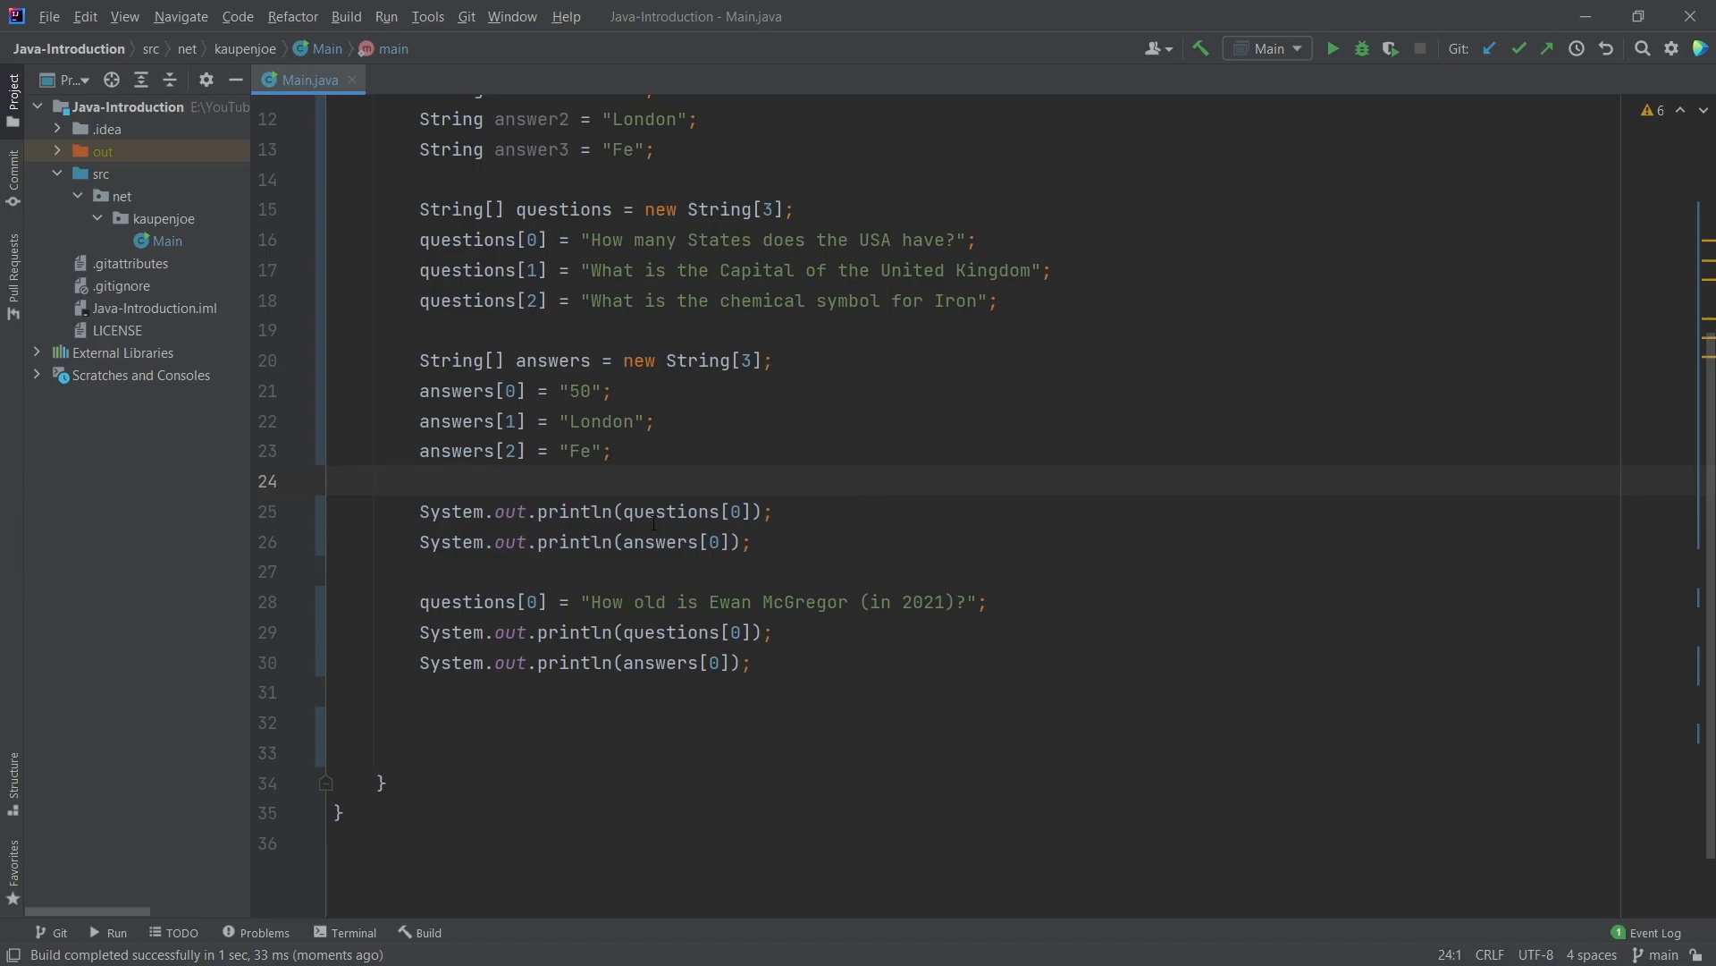
pyautogui.write('/')
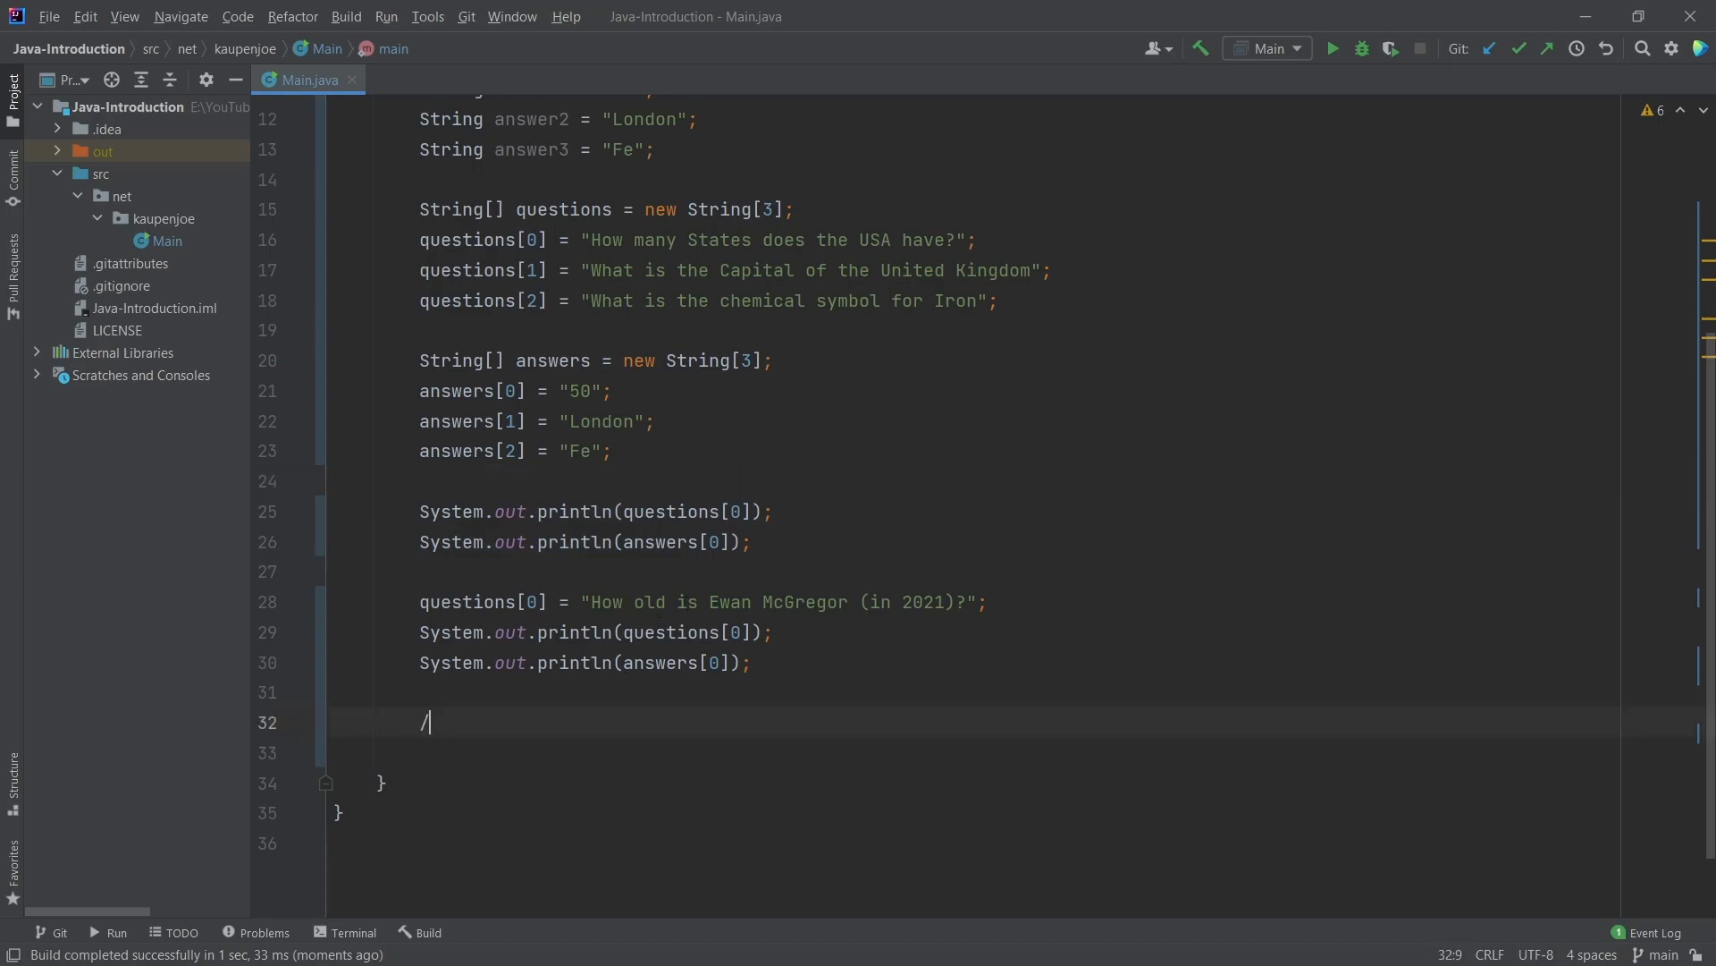
pyautogui.write('/')
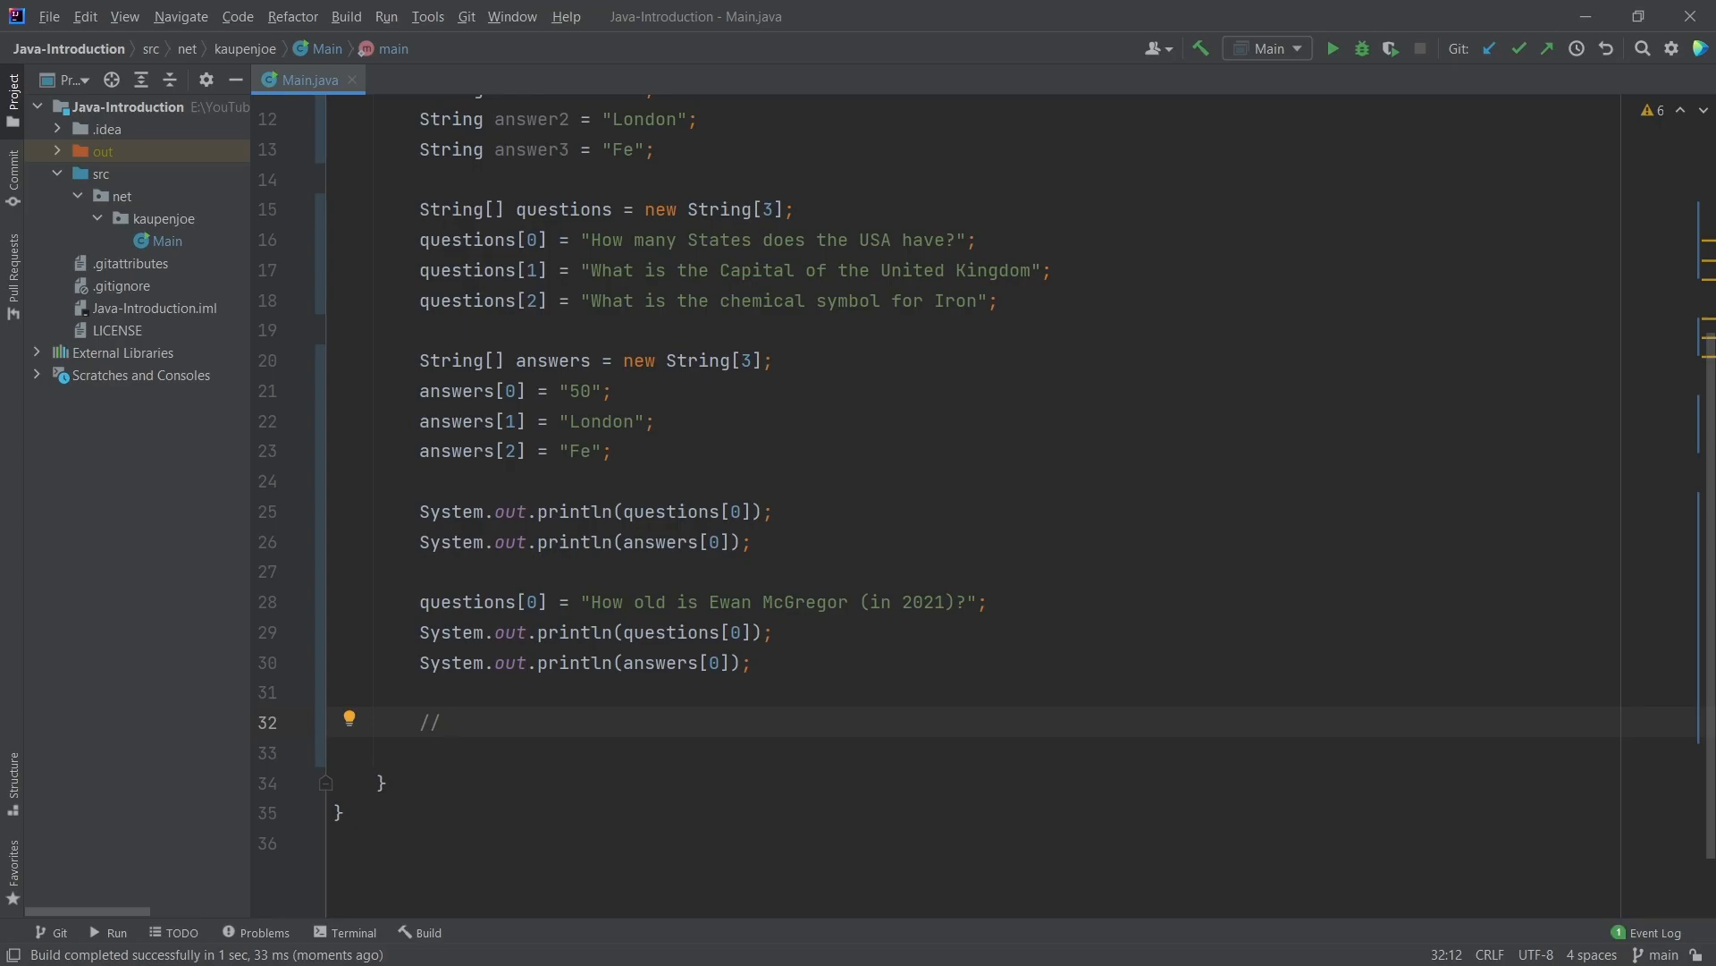
pyautogui.write('Arra')
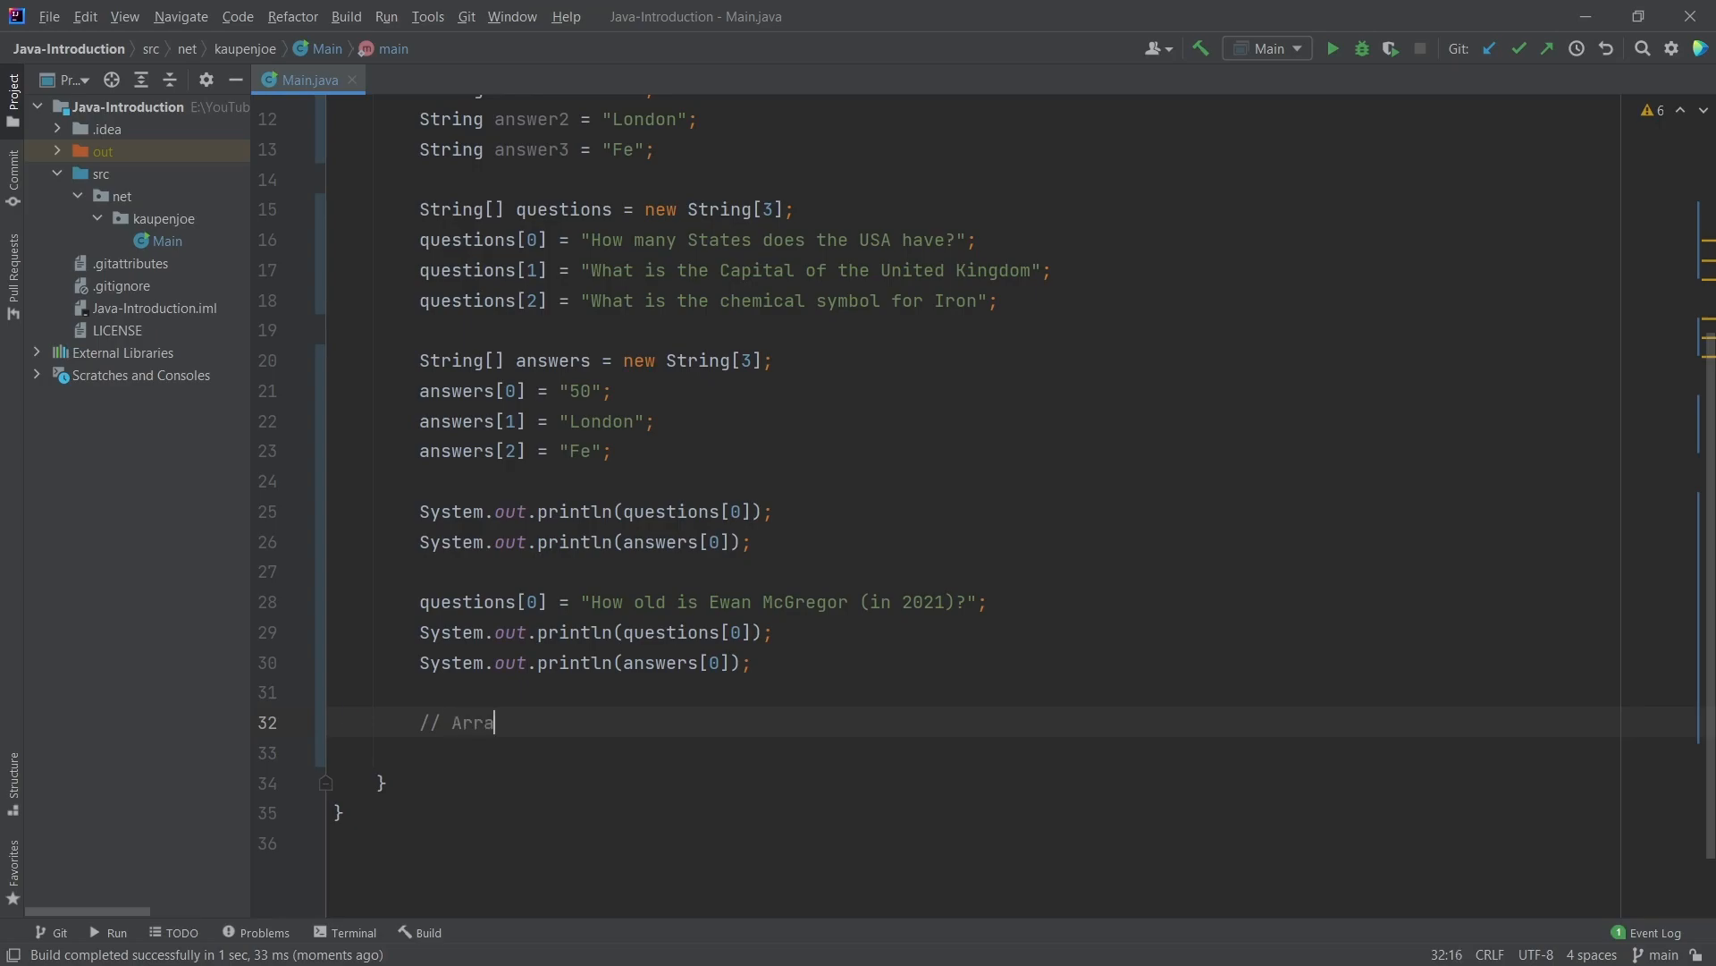
pyautogui.write('yIndexOutOf')
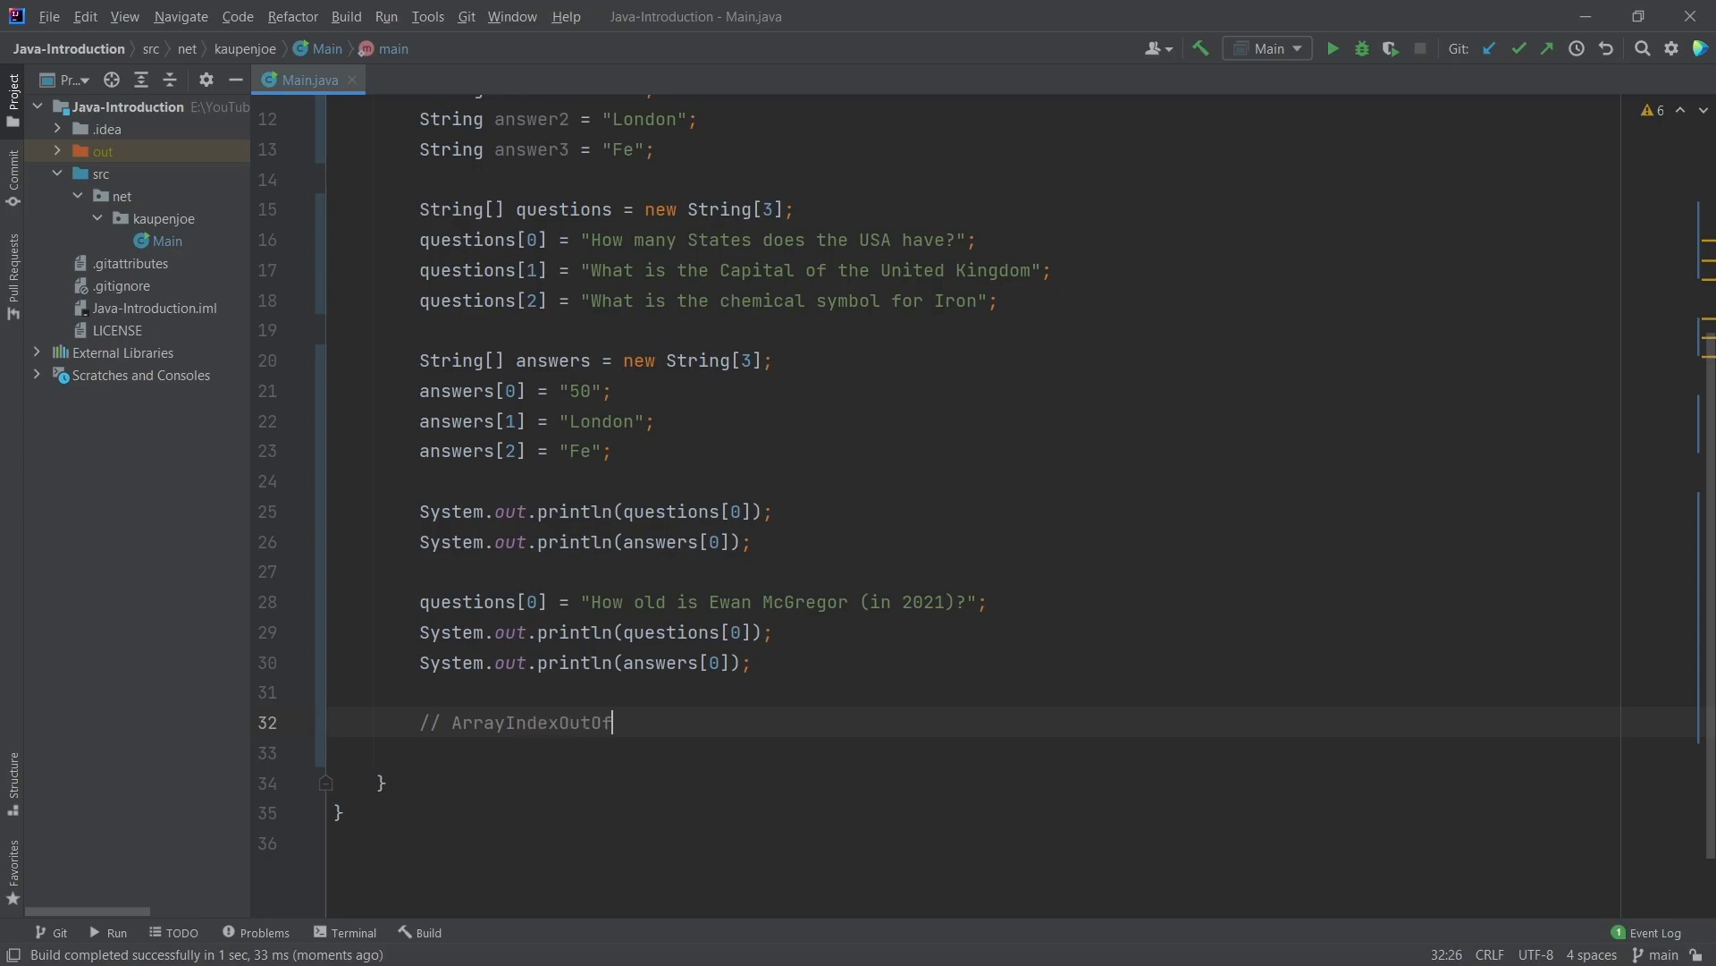
pyautogui.write('BoundsException (Uncomment')
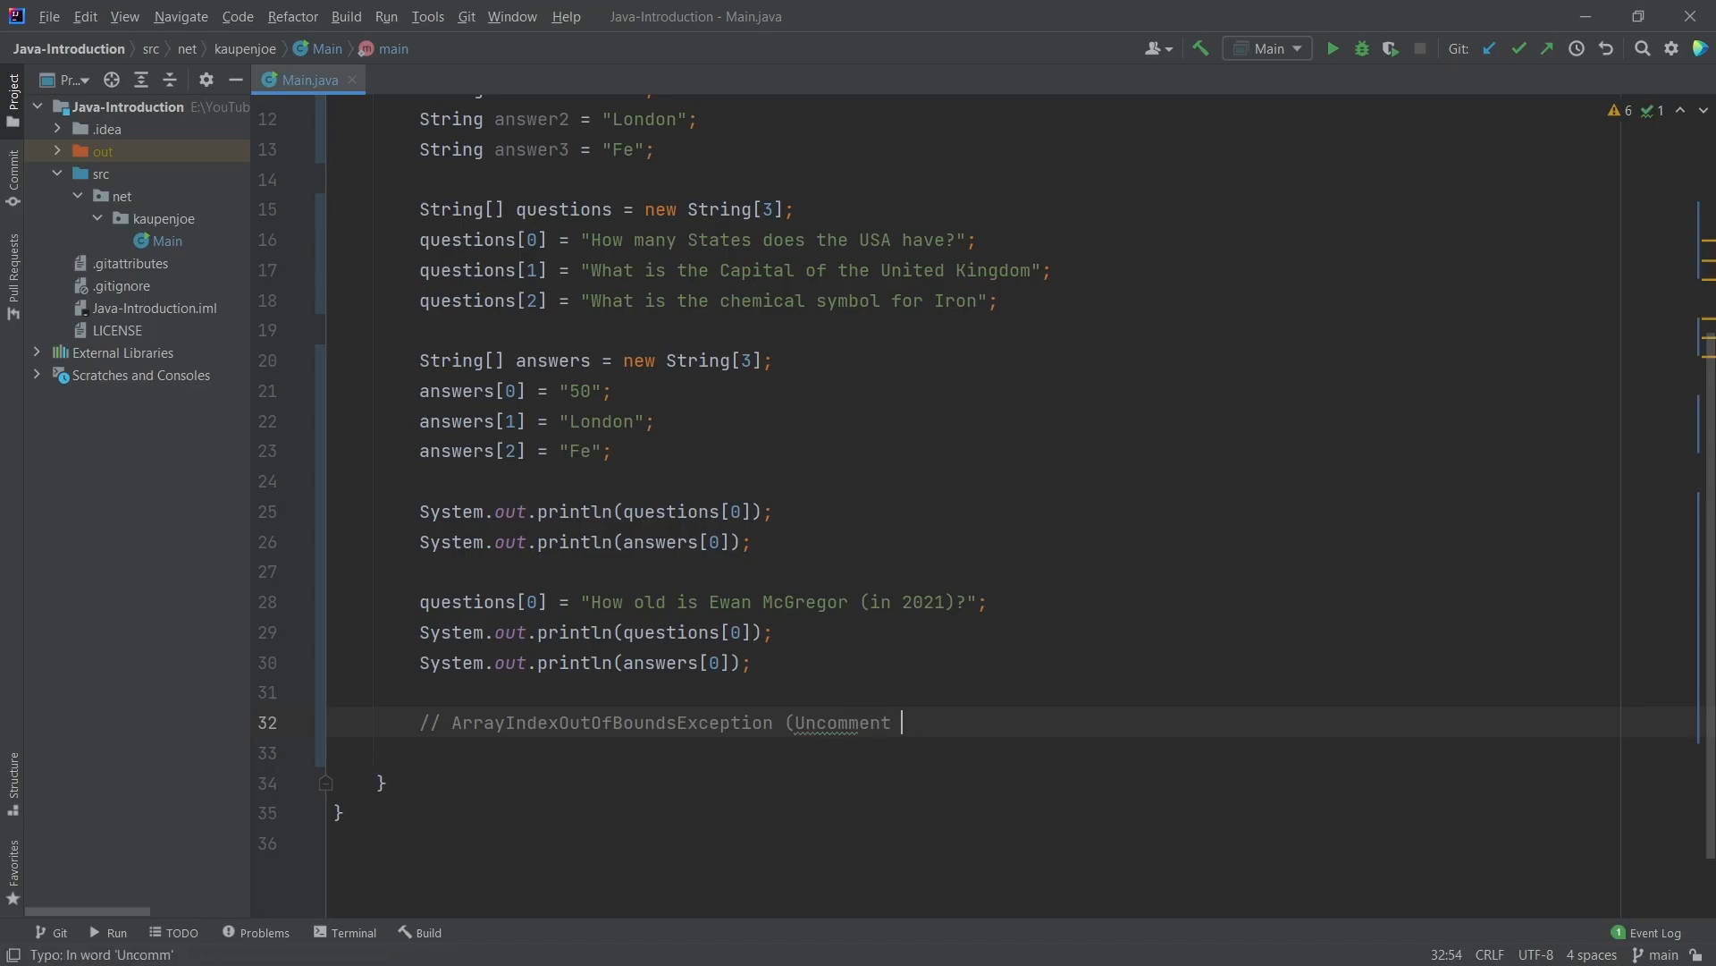
pyautogui.write('line below)')
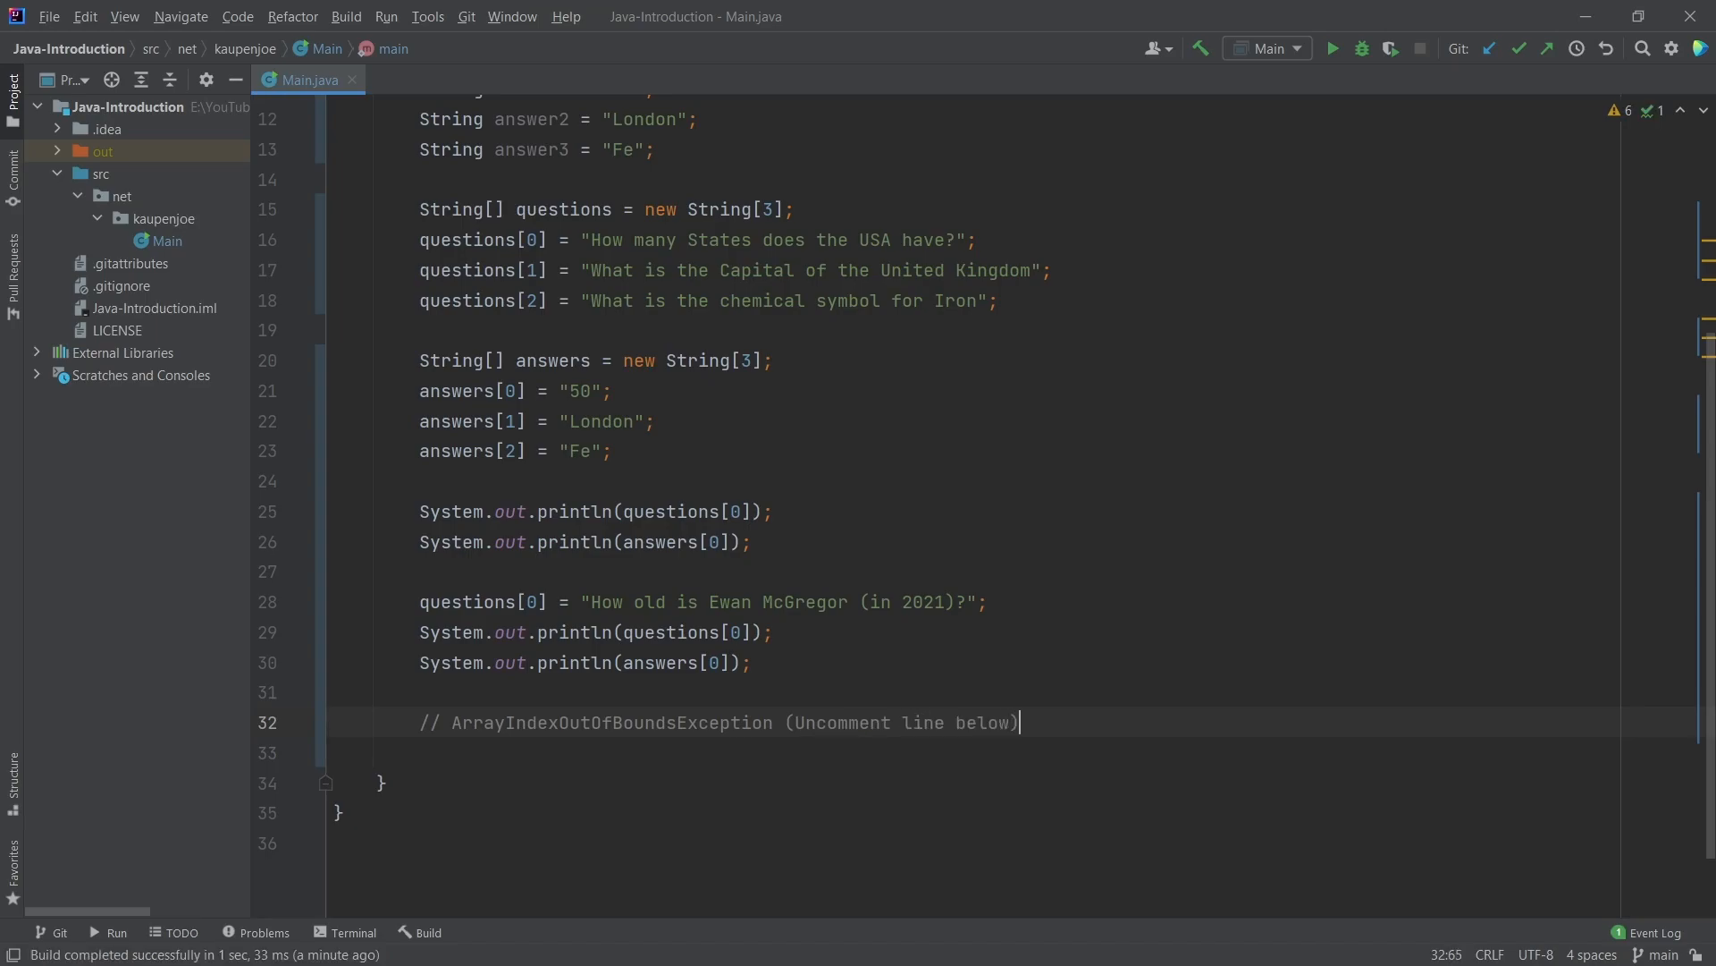
pyautogui.write('Sym')
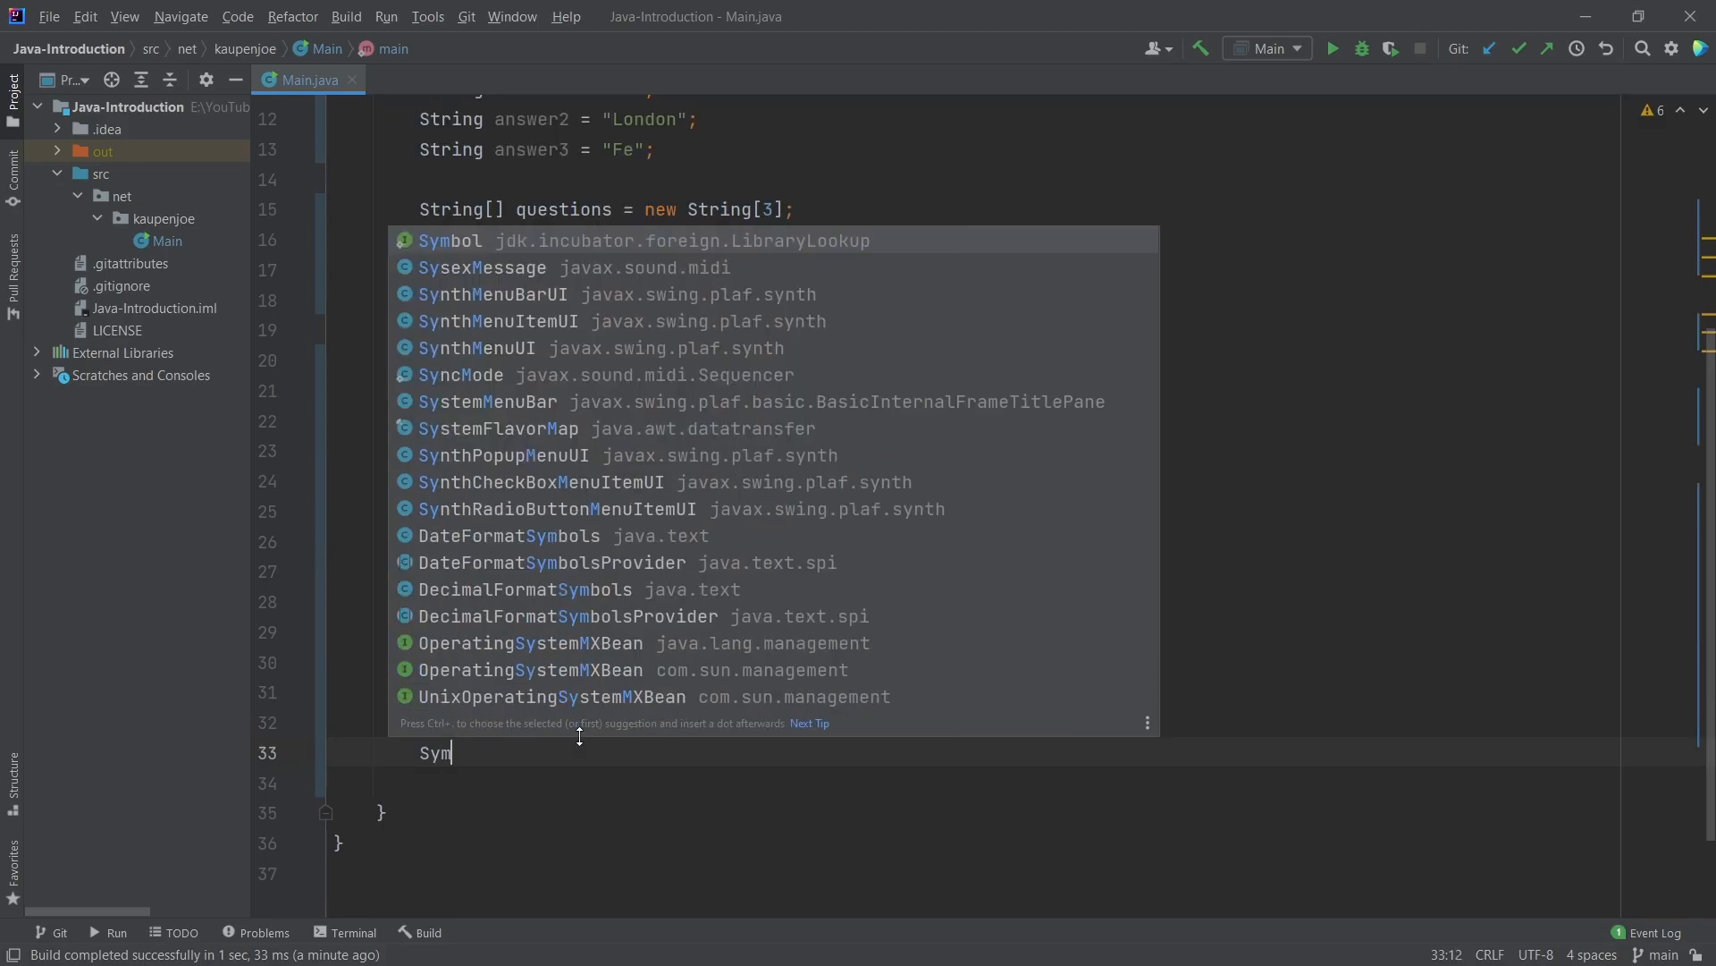
# Add System.out.println(questions[3]); beneath the exception comment and run Main
pyautogui.press('Backspace')
pyautogui.write('stem.out.println();')
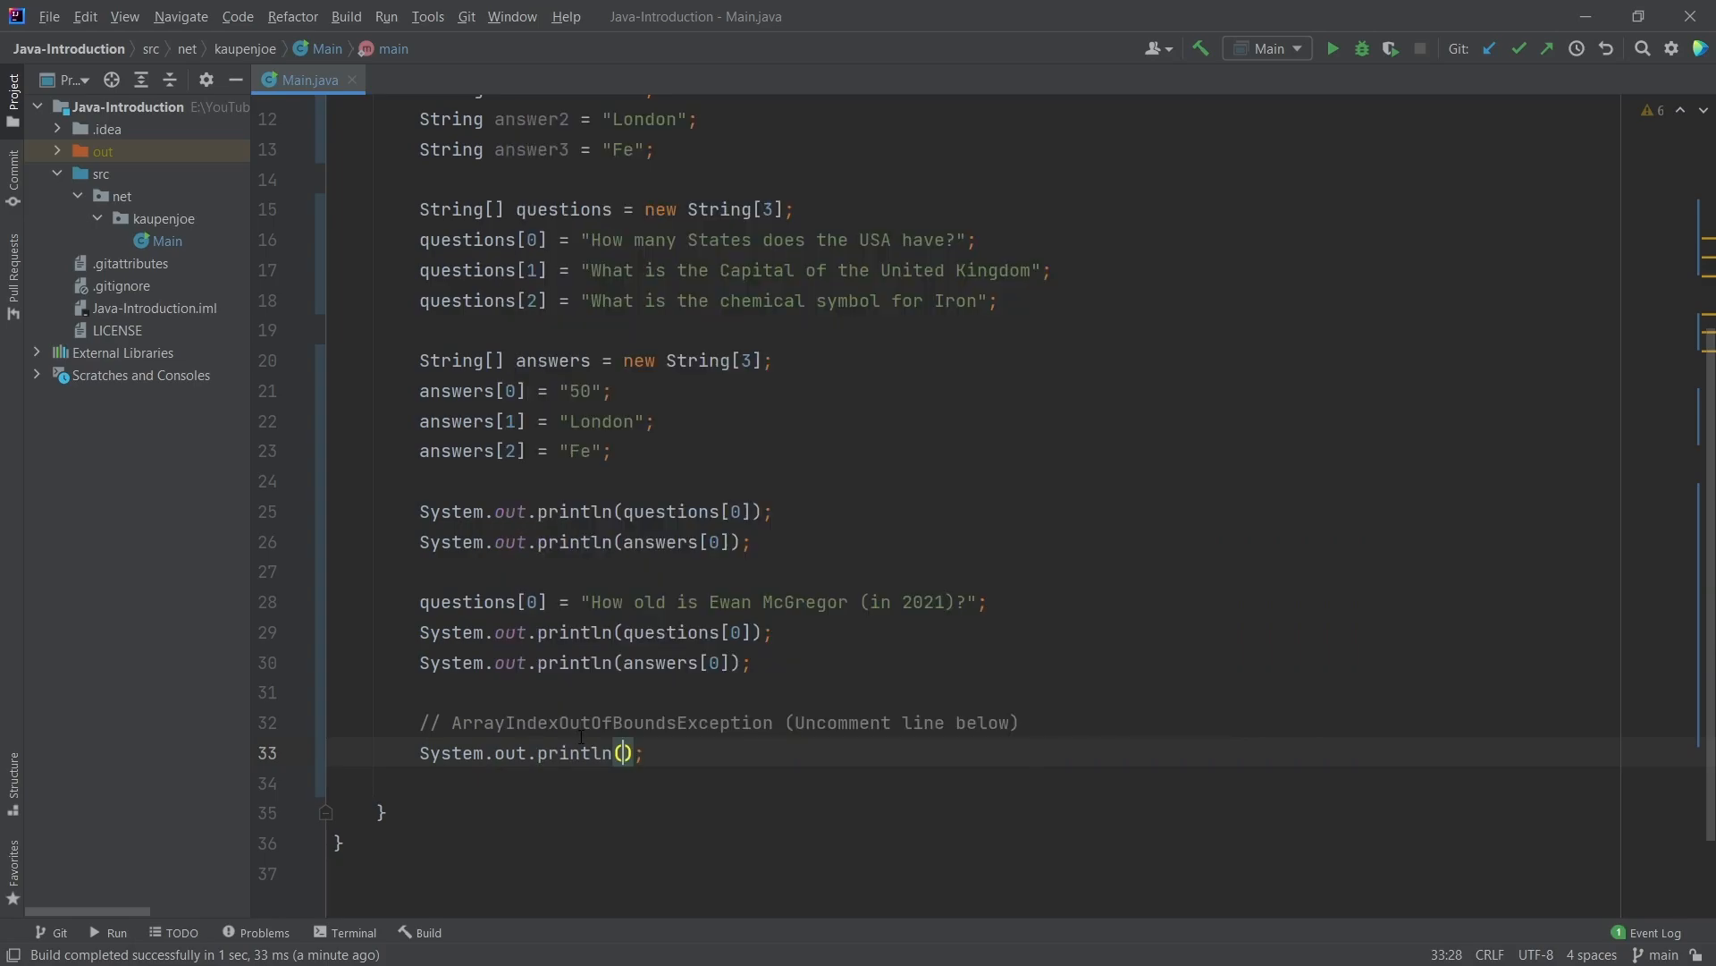
pyautogui.click(628, 751)
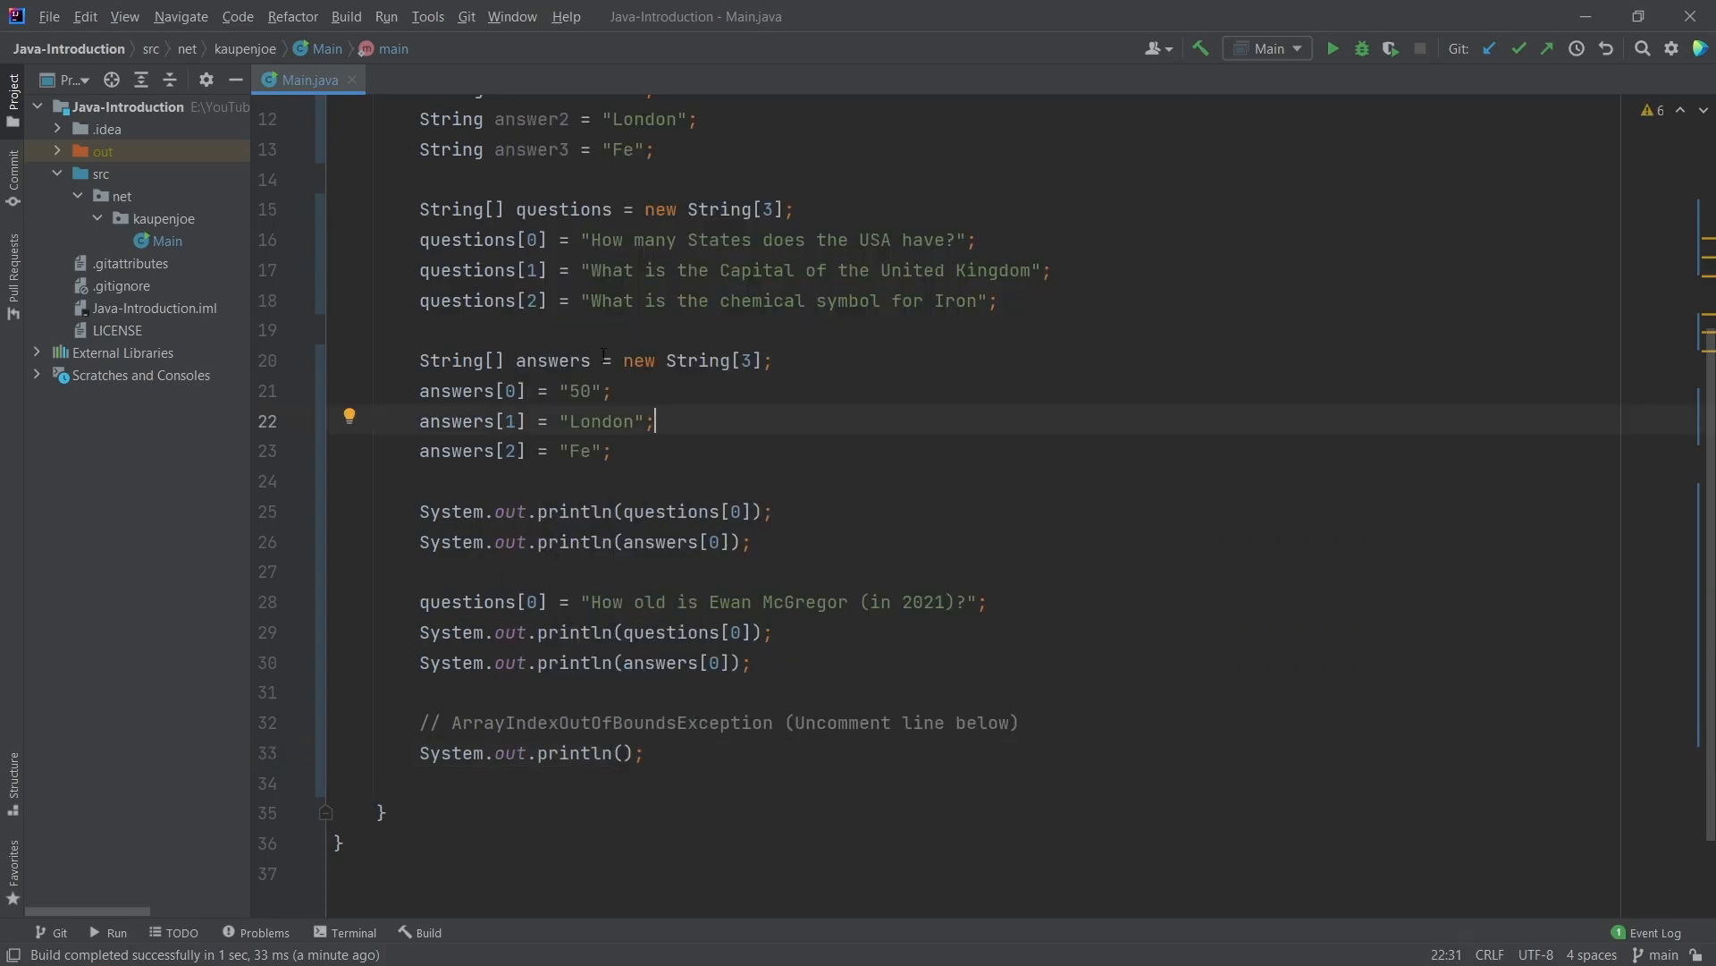
pyautogui.write('questions[3')
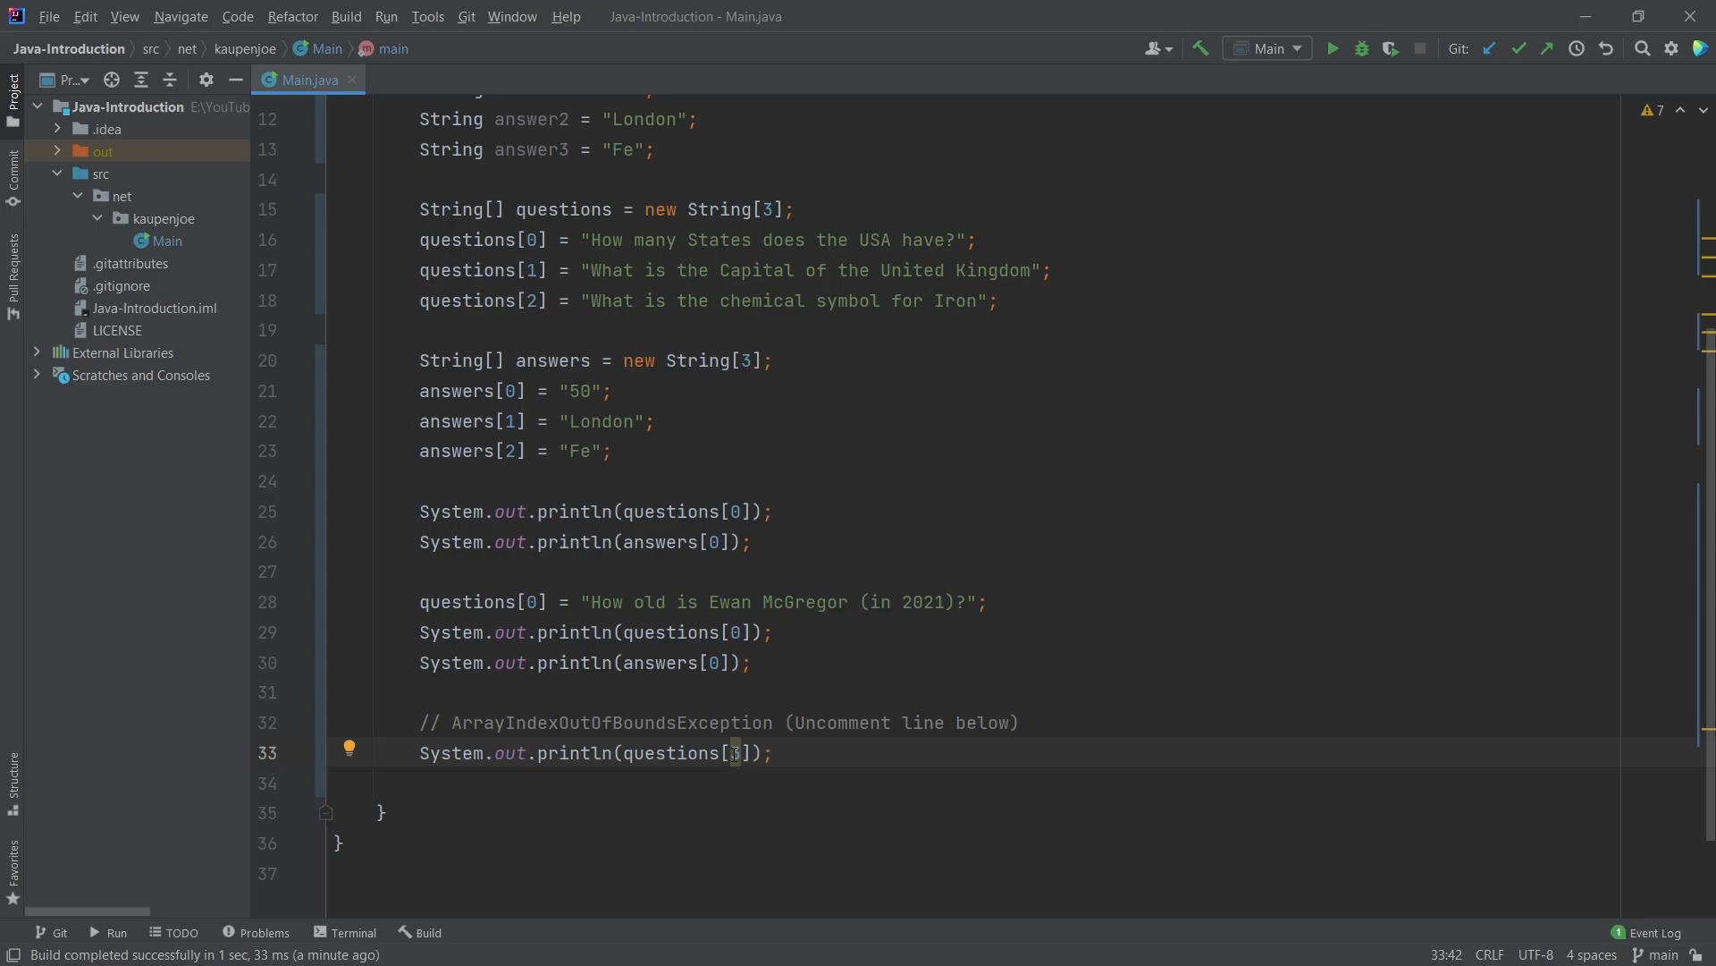
pyautogui.click(736, 752)
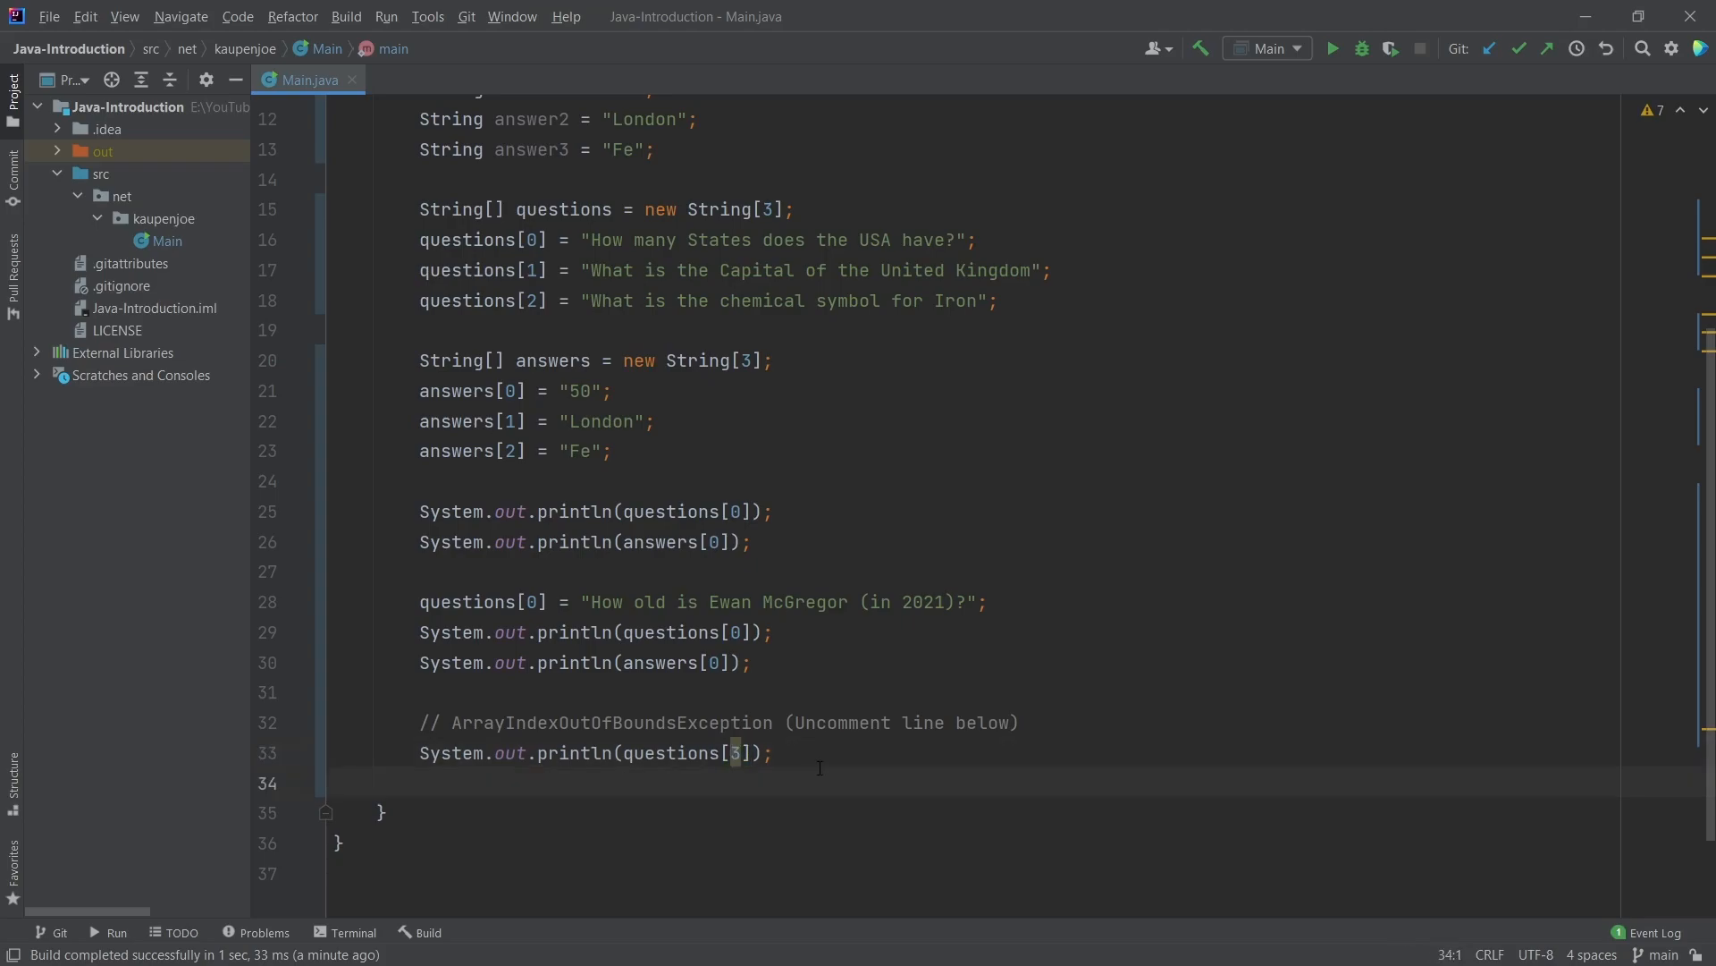
pyautogui.click(733, 752)
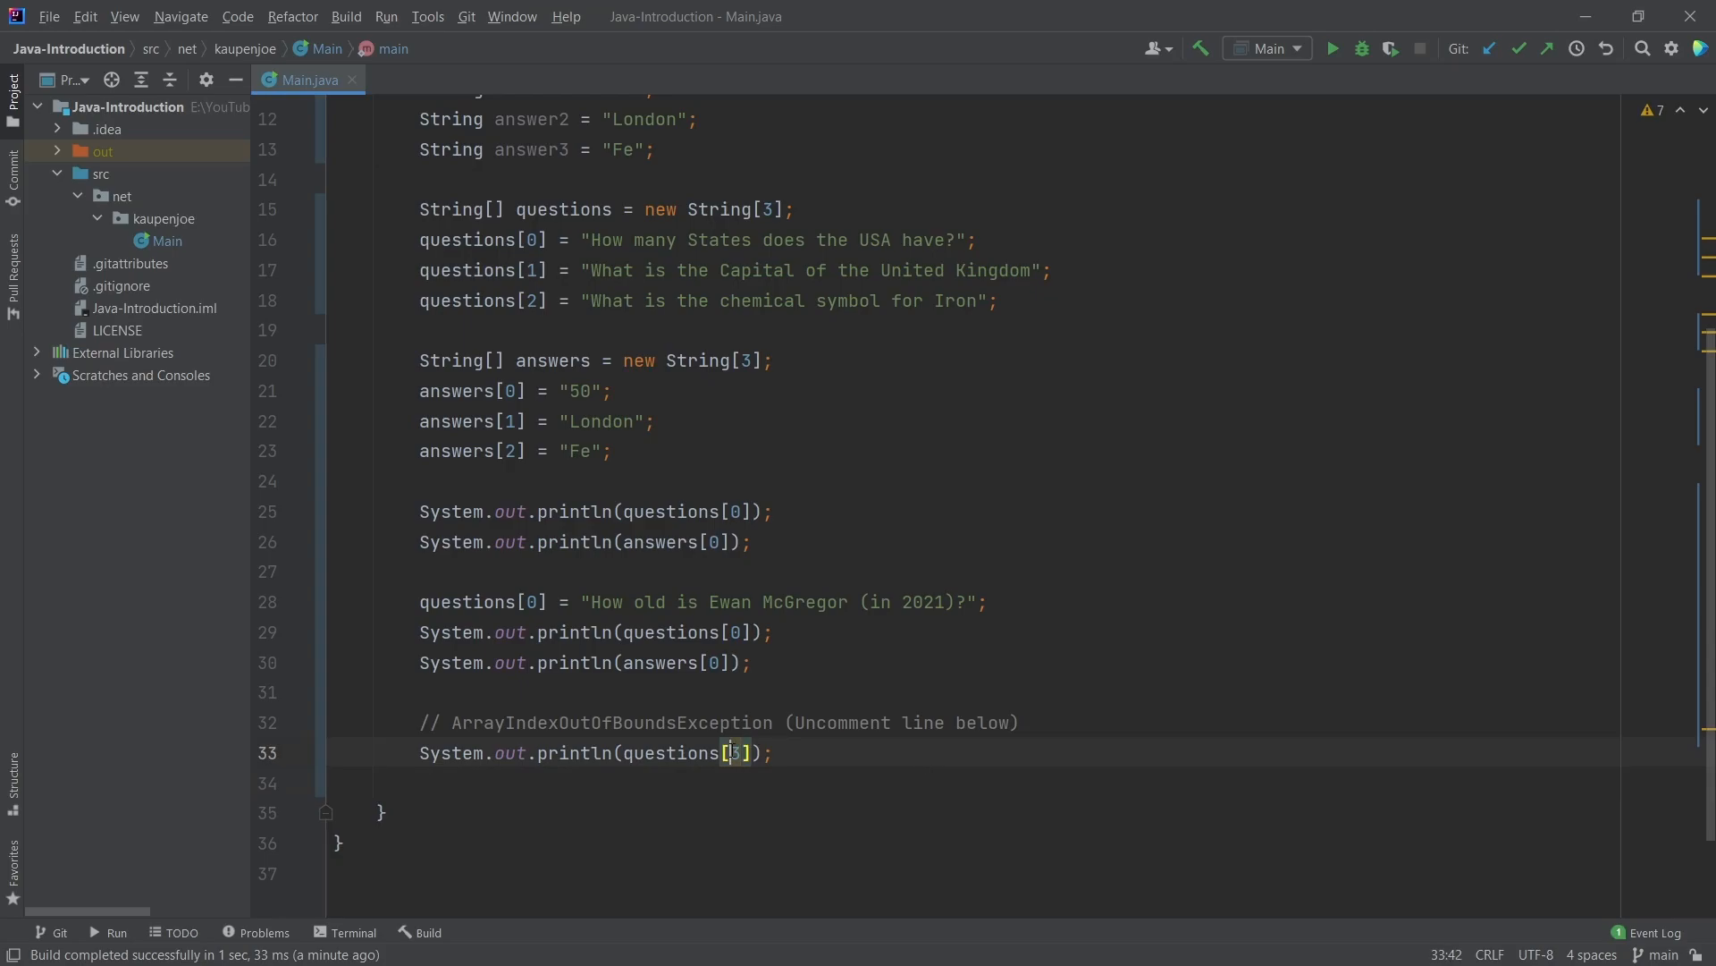
pyautogui.doubleClick(610, 721)
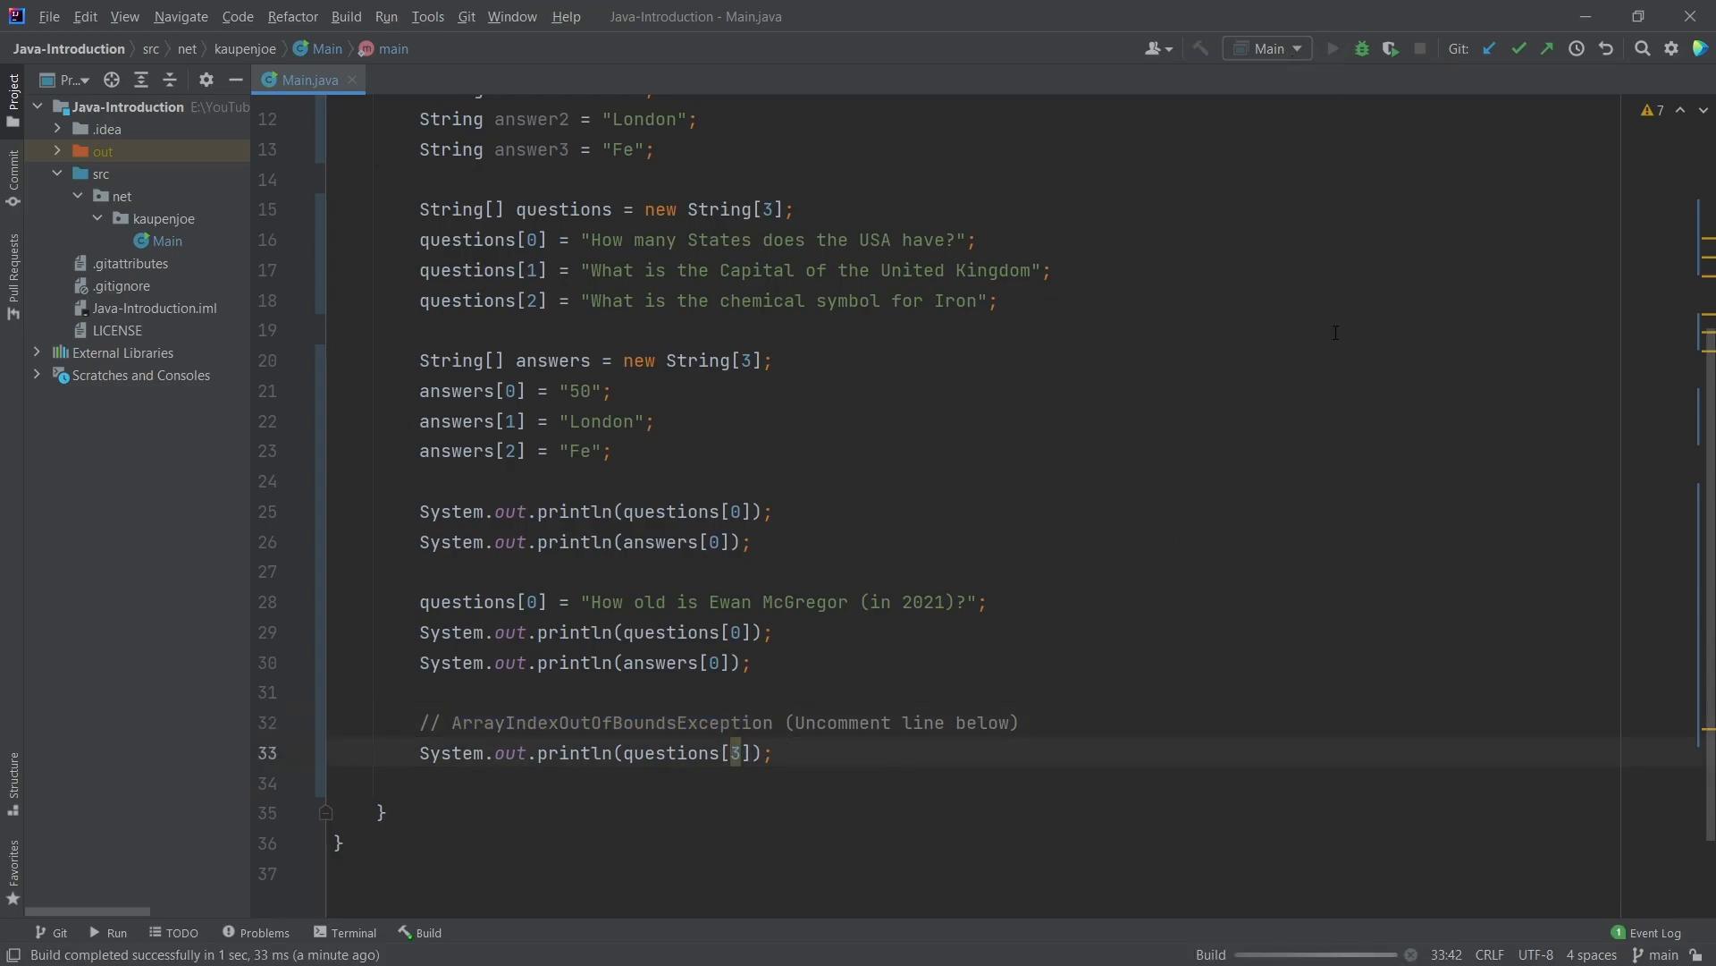
pyautogui.click(1332, 49)
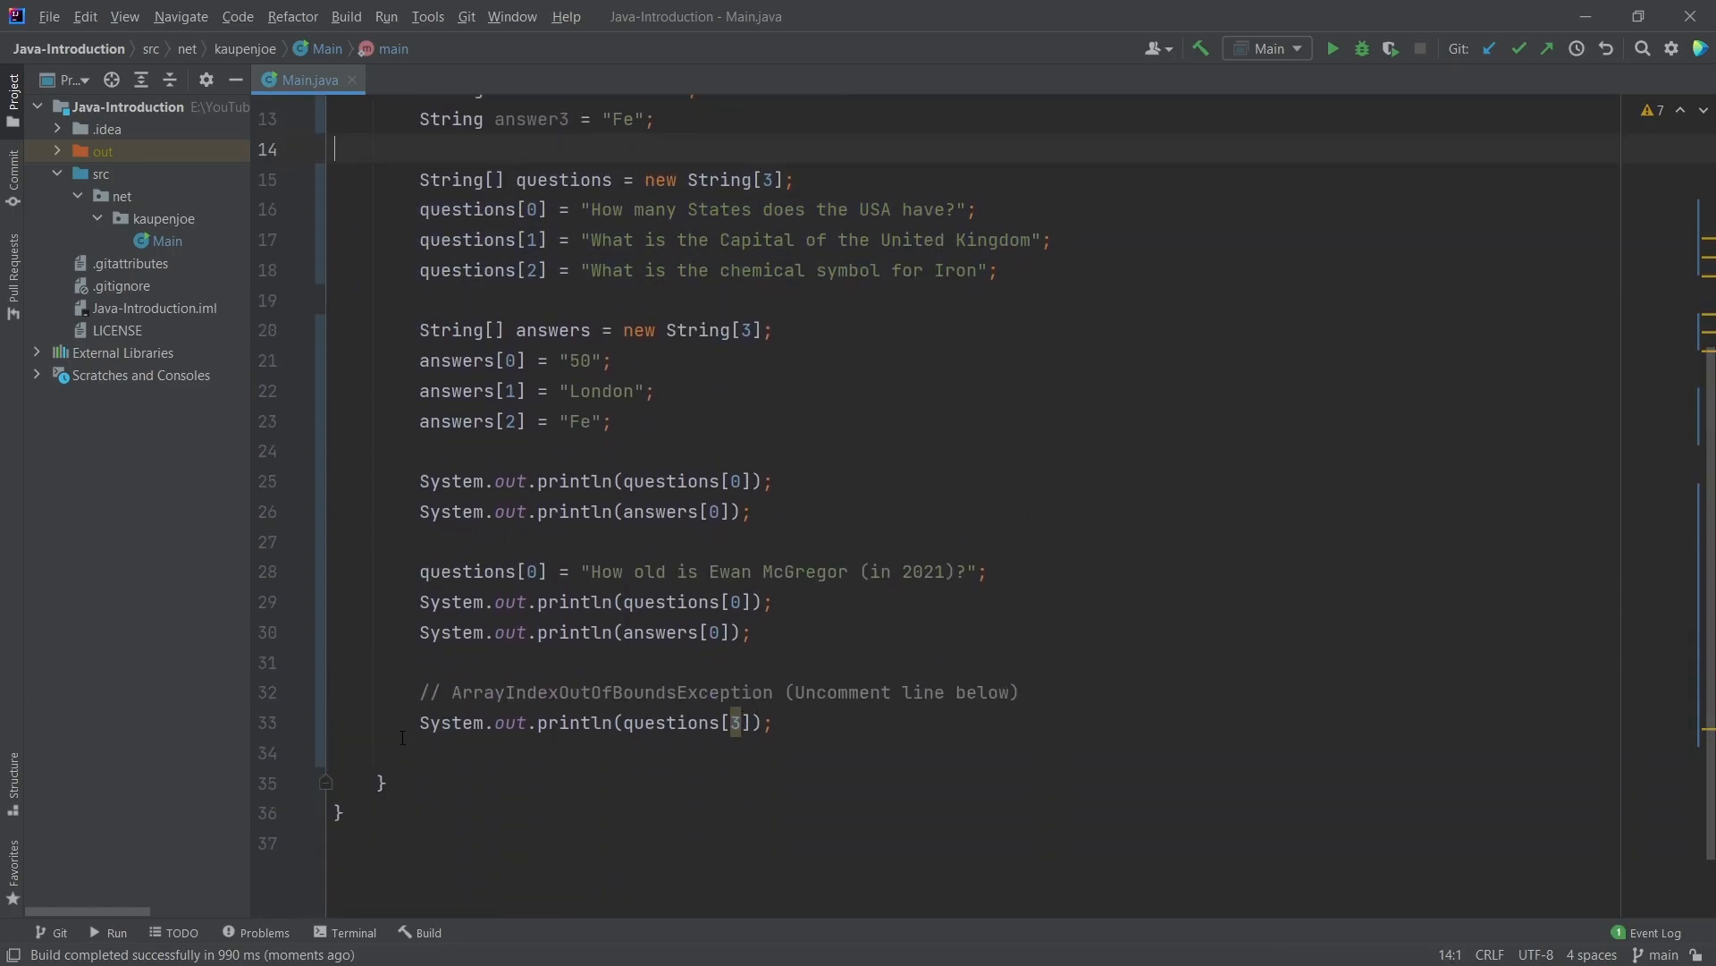
# Add System.out.println(questions.length); using autocomplete for length
pyautogui.write('System')
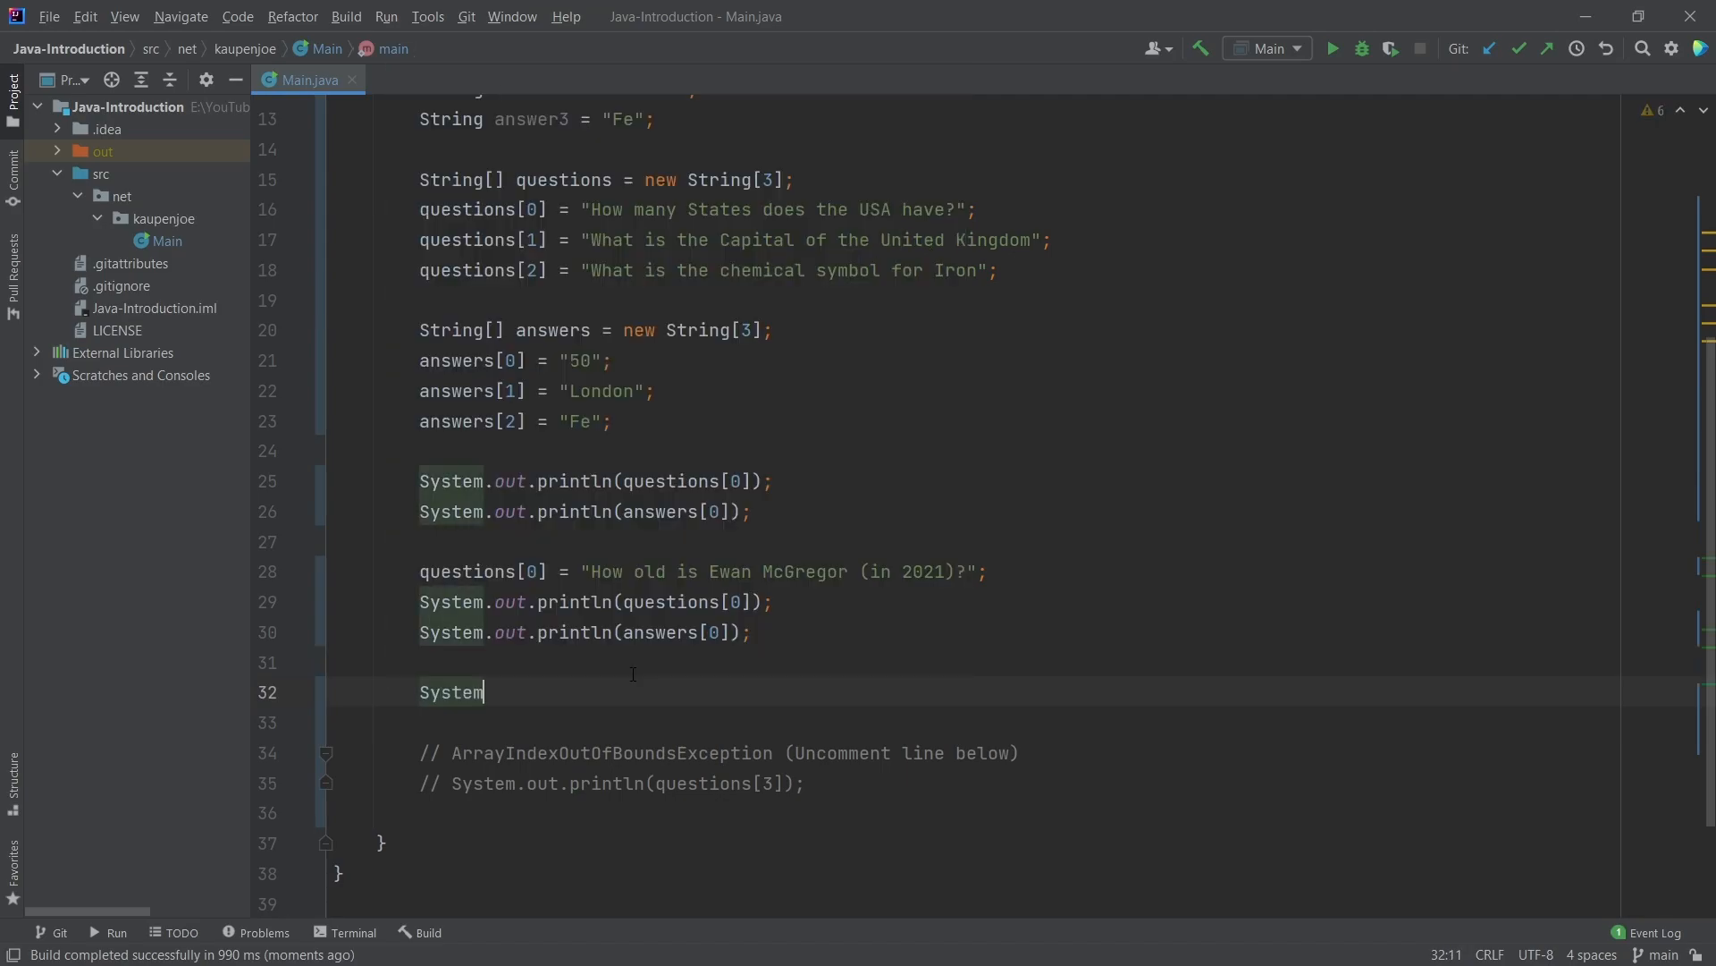
pyautogui.write('.out.println(questions.);')
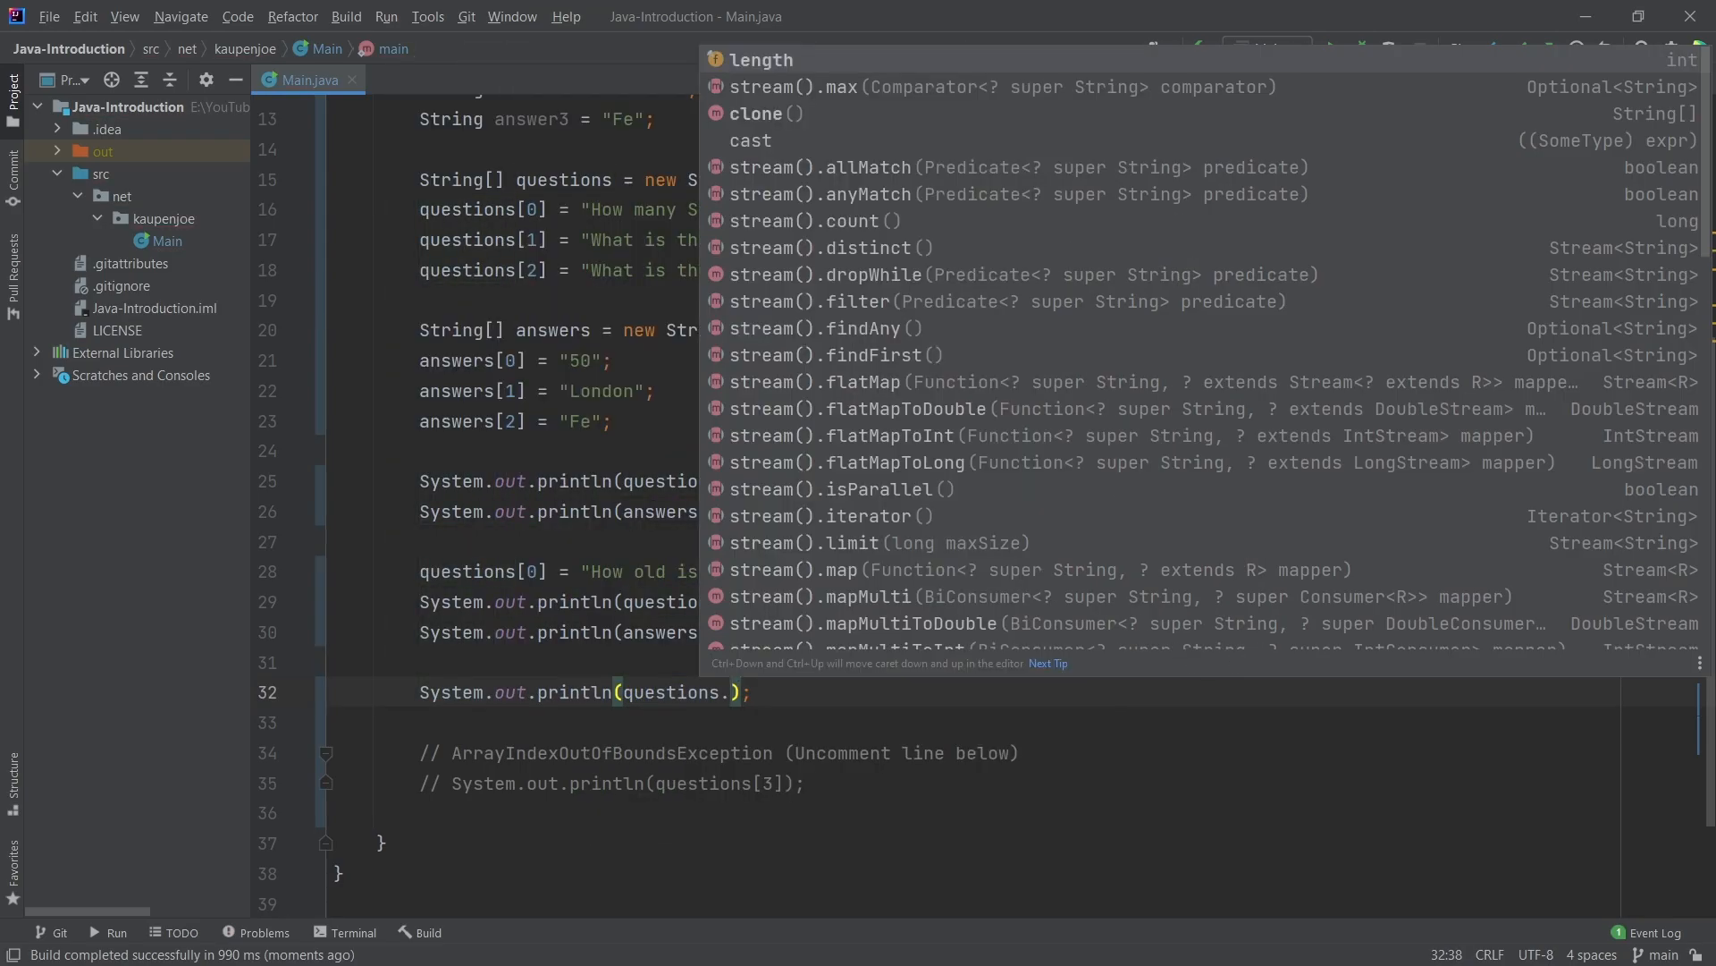
pyautogui.moveTo(858, 9)
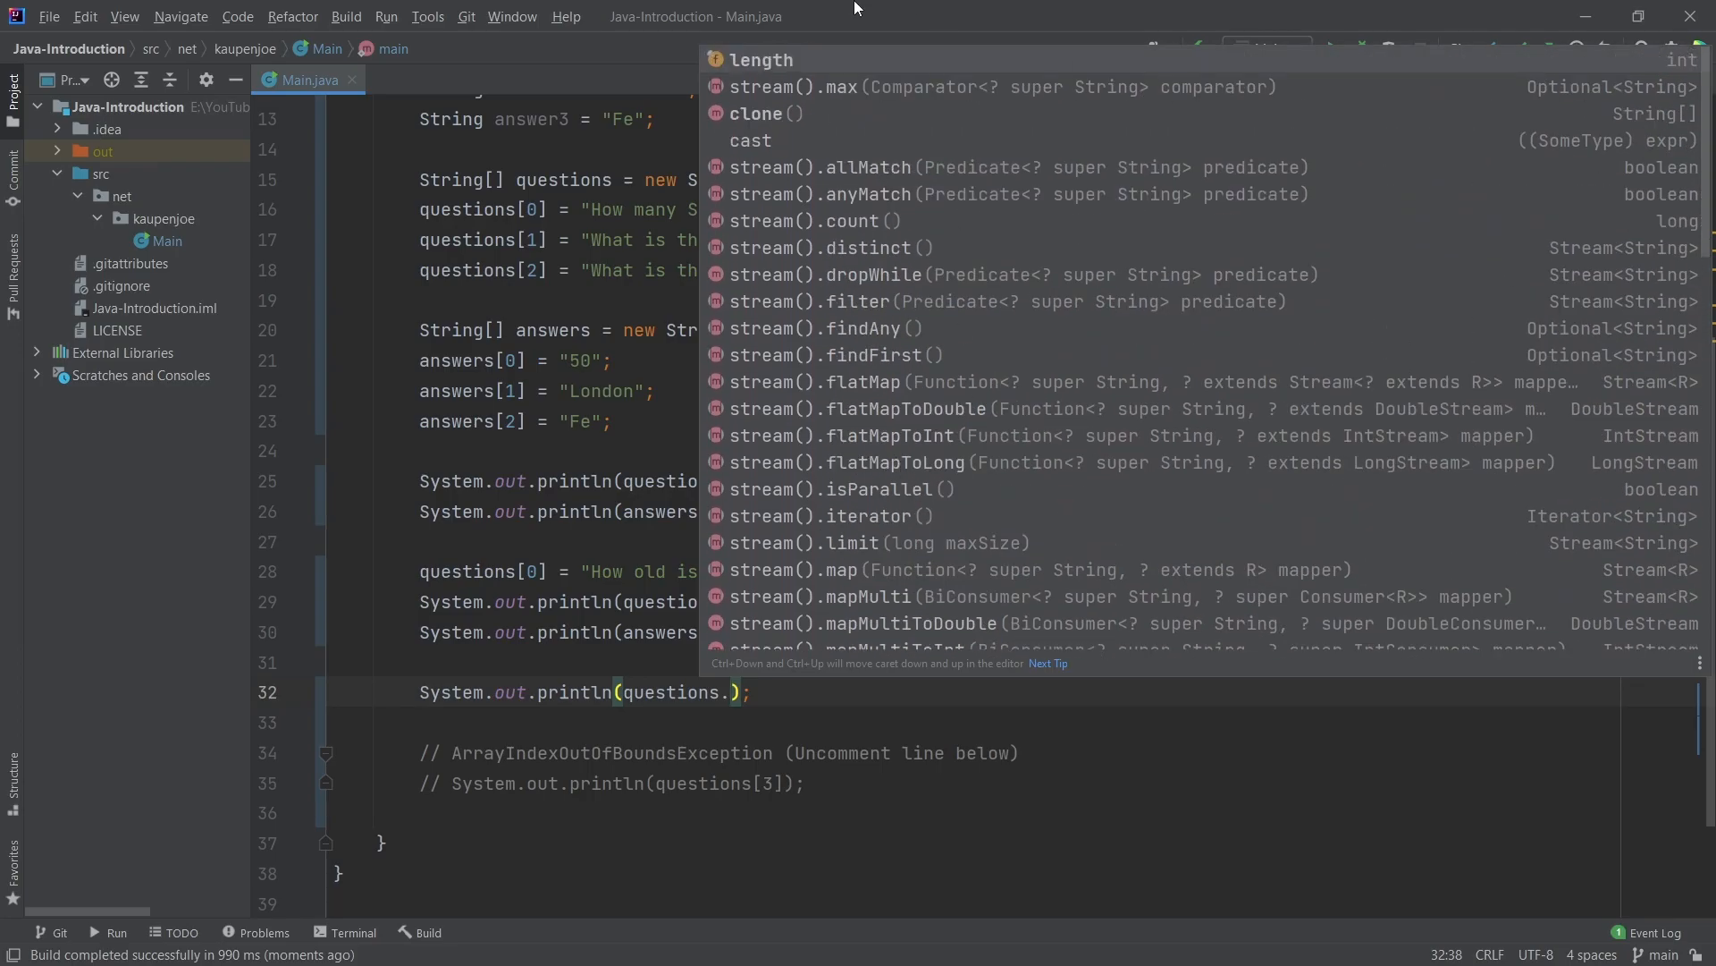
pyautogui.click(760, 59)
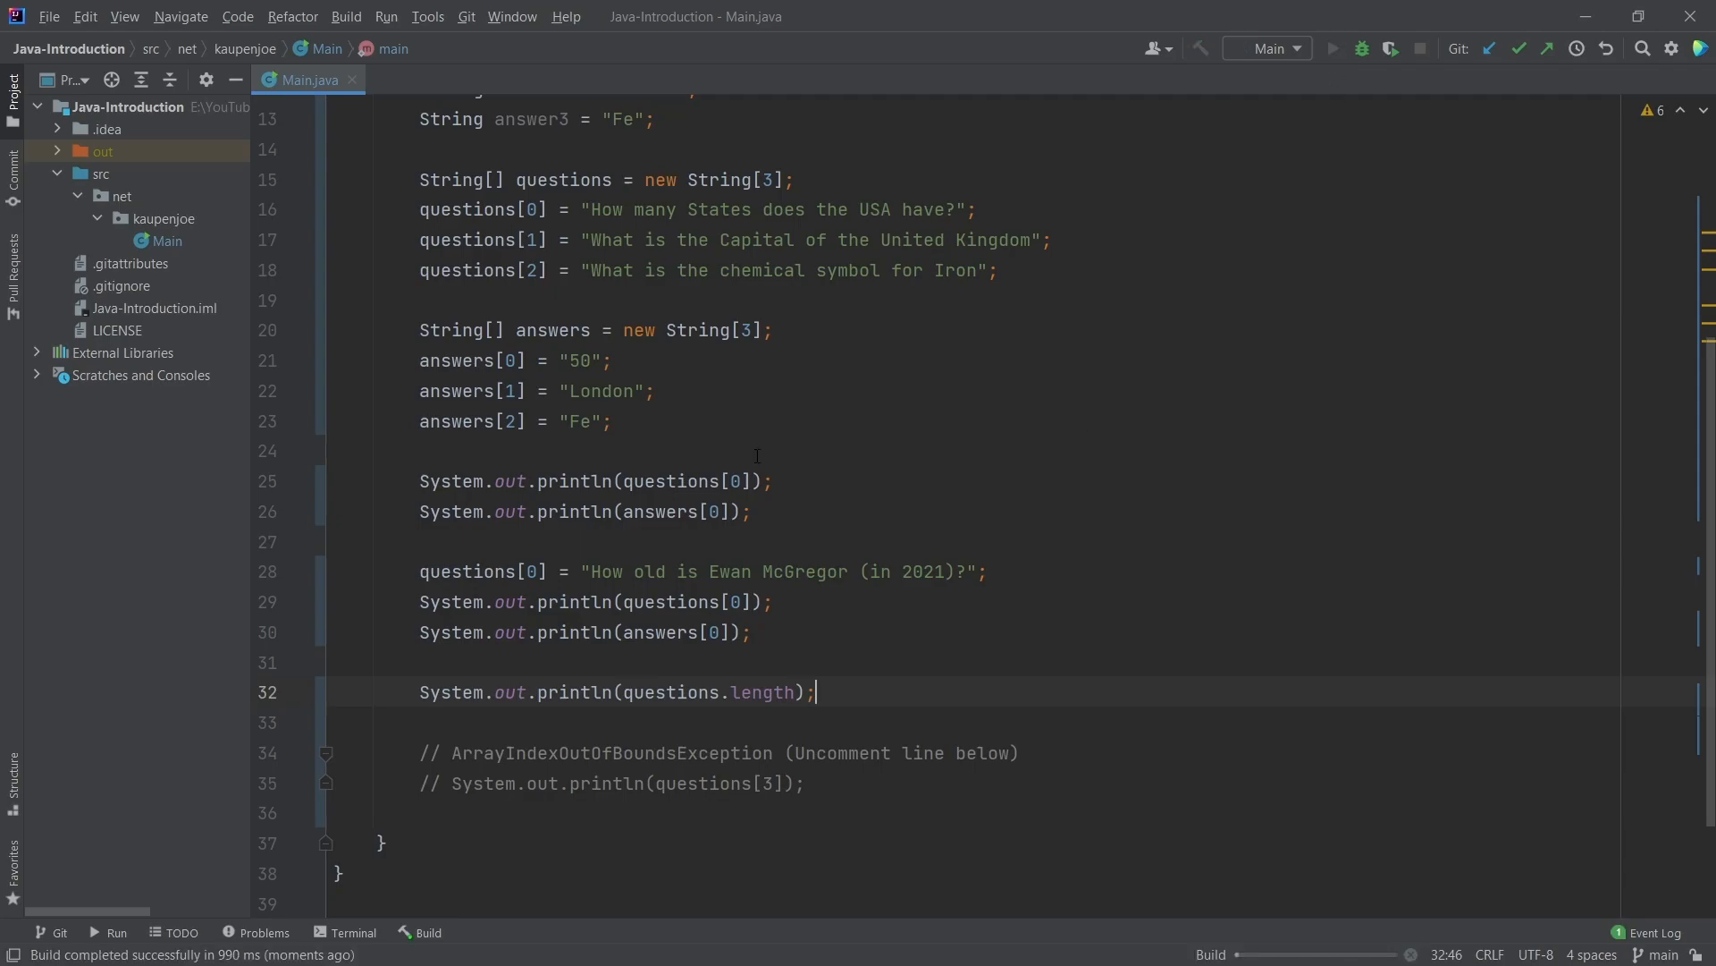
# Run the program and uncomment the questions[3] print line
pyautogui.click(1332, 48)
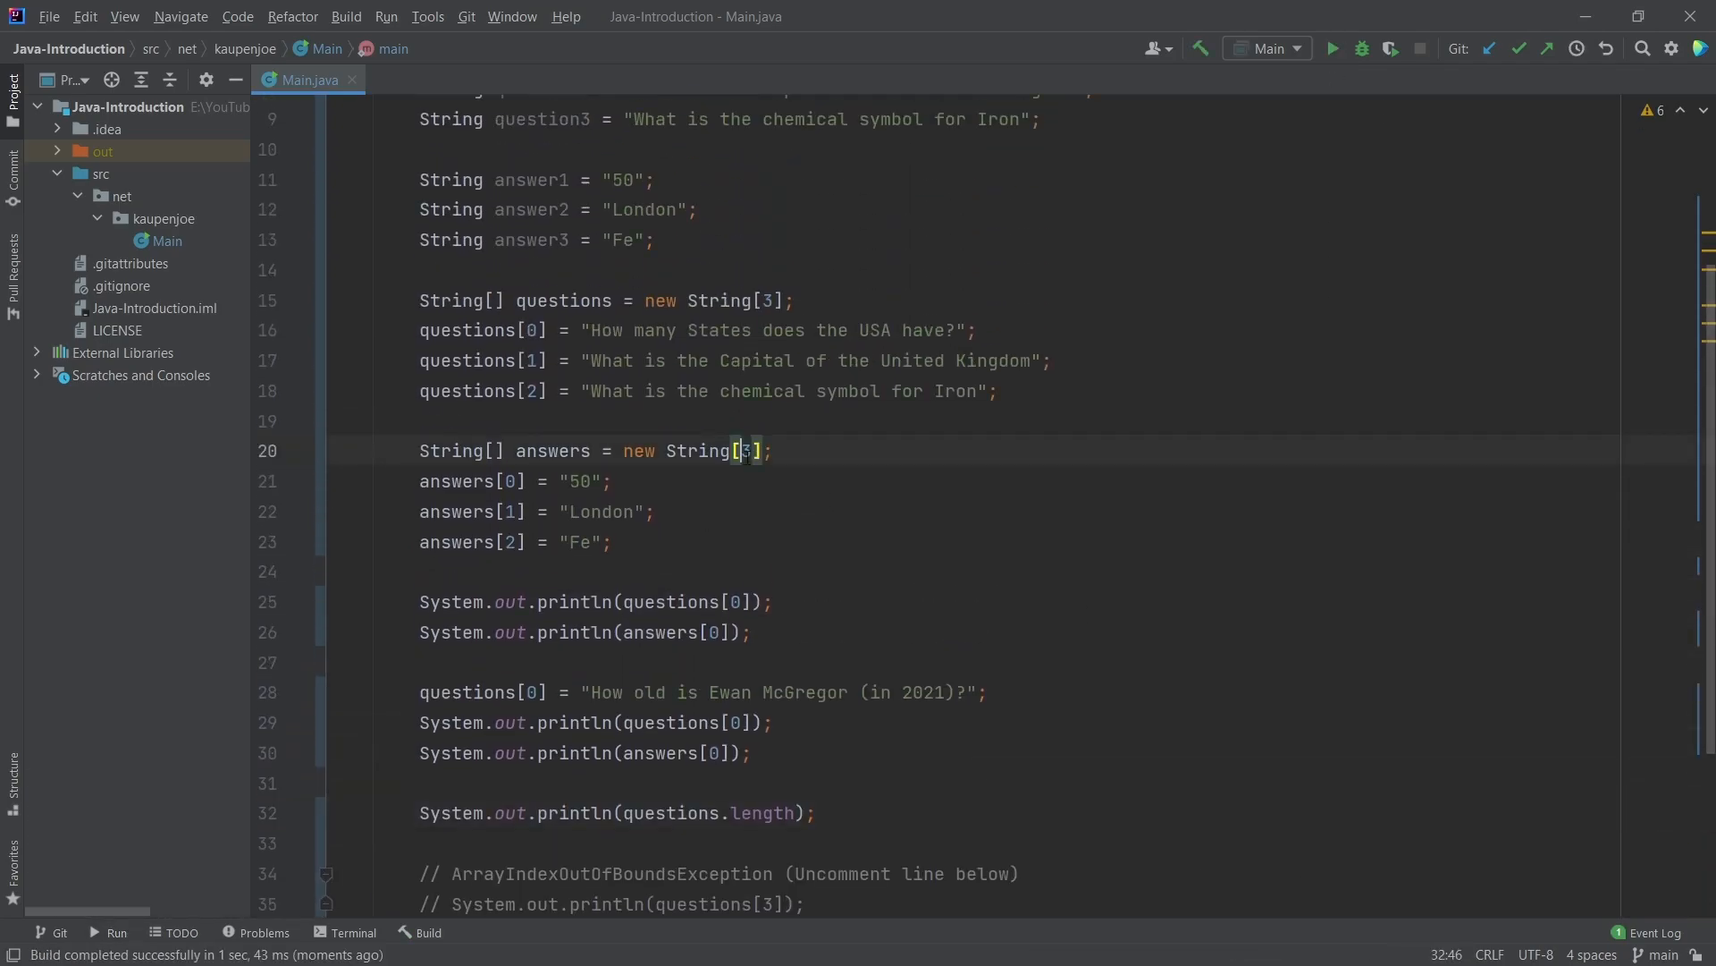
pyautogui.moveTo(657, 450); pyautogui.dragTo(772, 450)
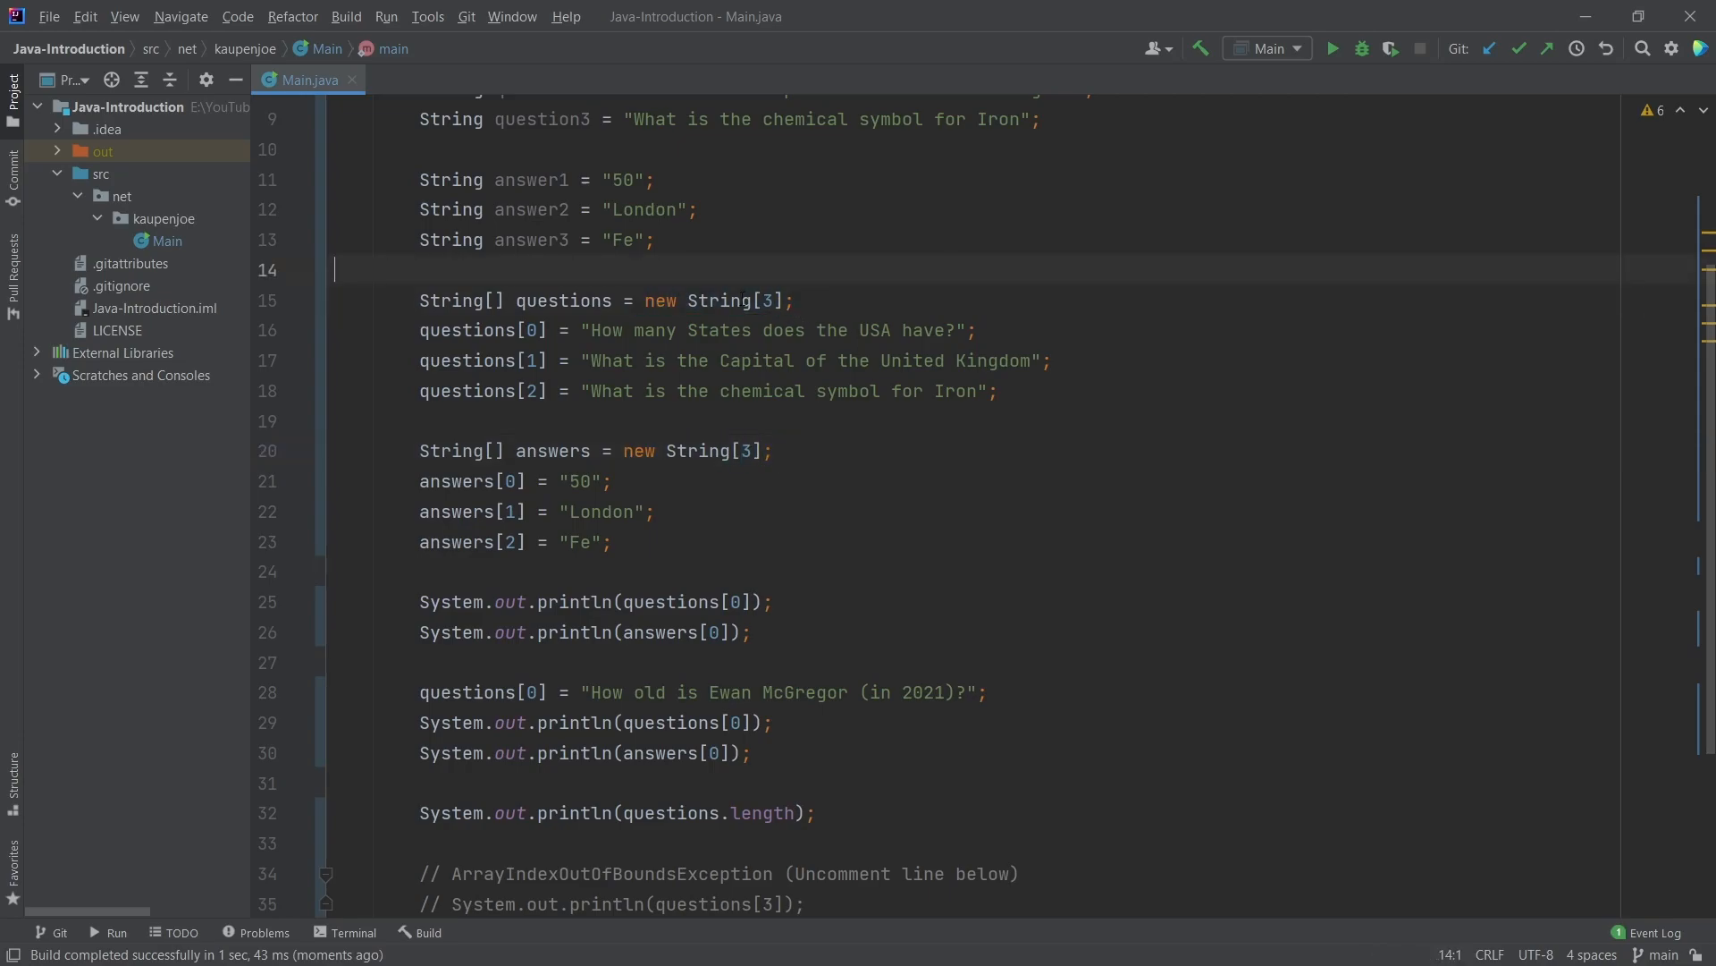
pyautogui.scroll(-3)
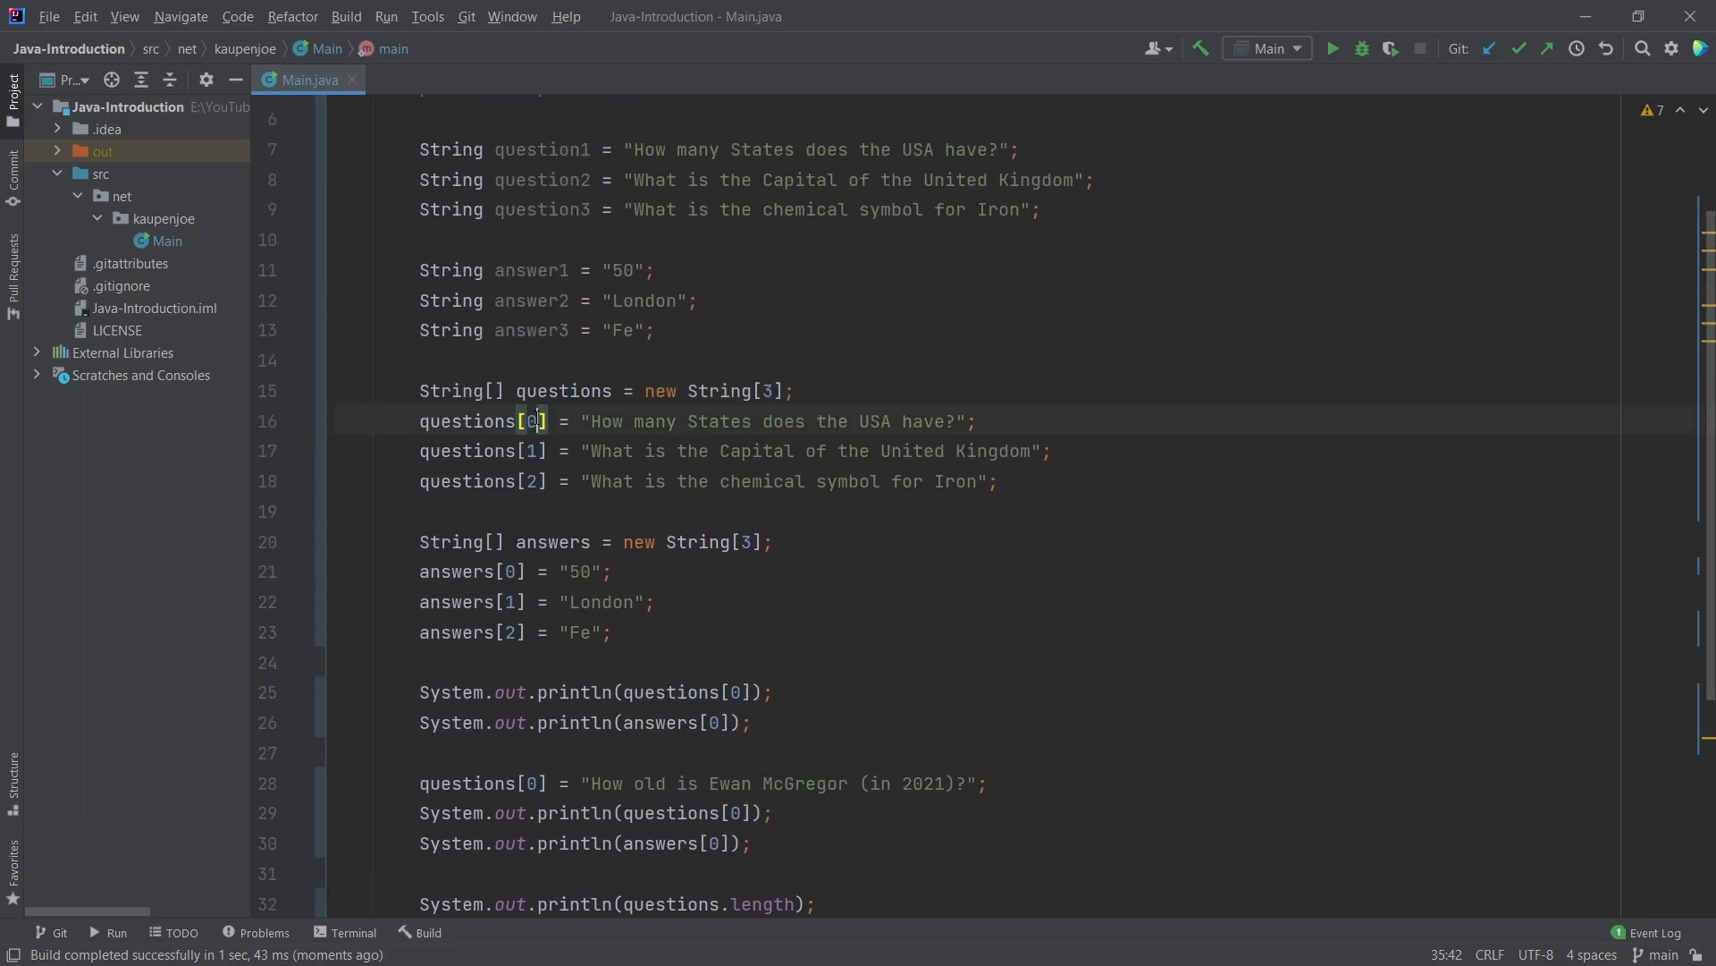
pyautogui.scroll(-3)
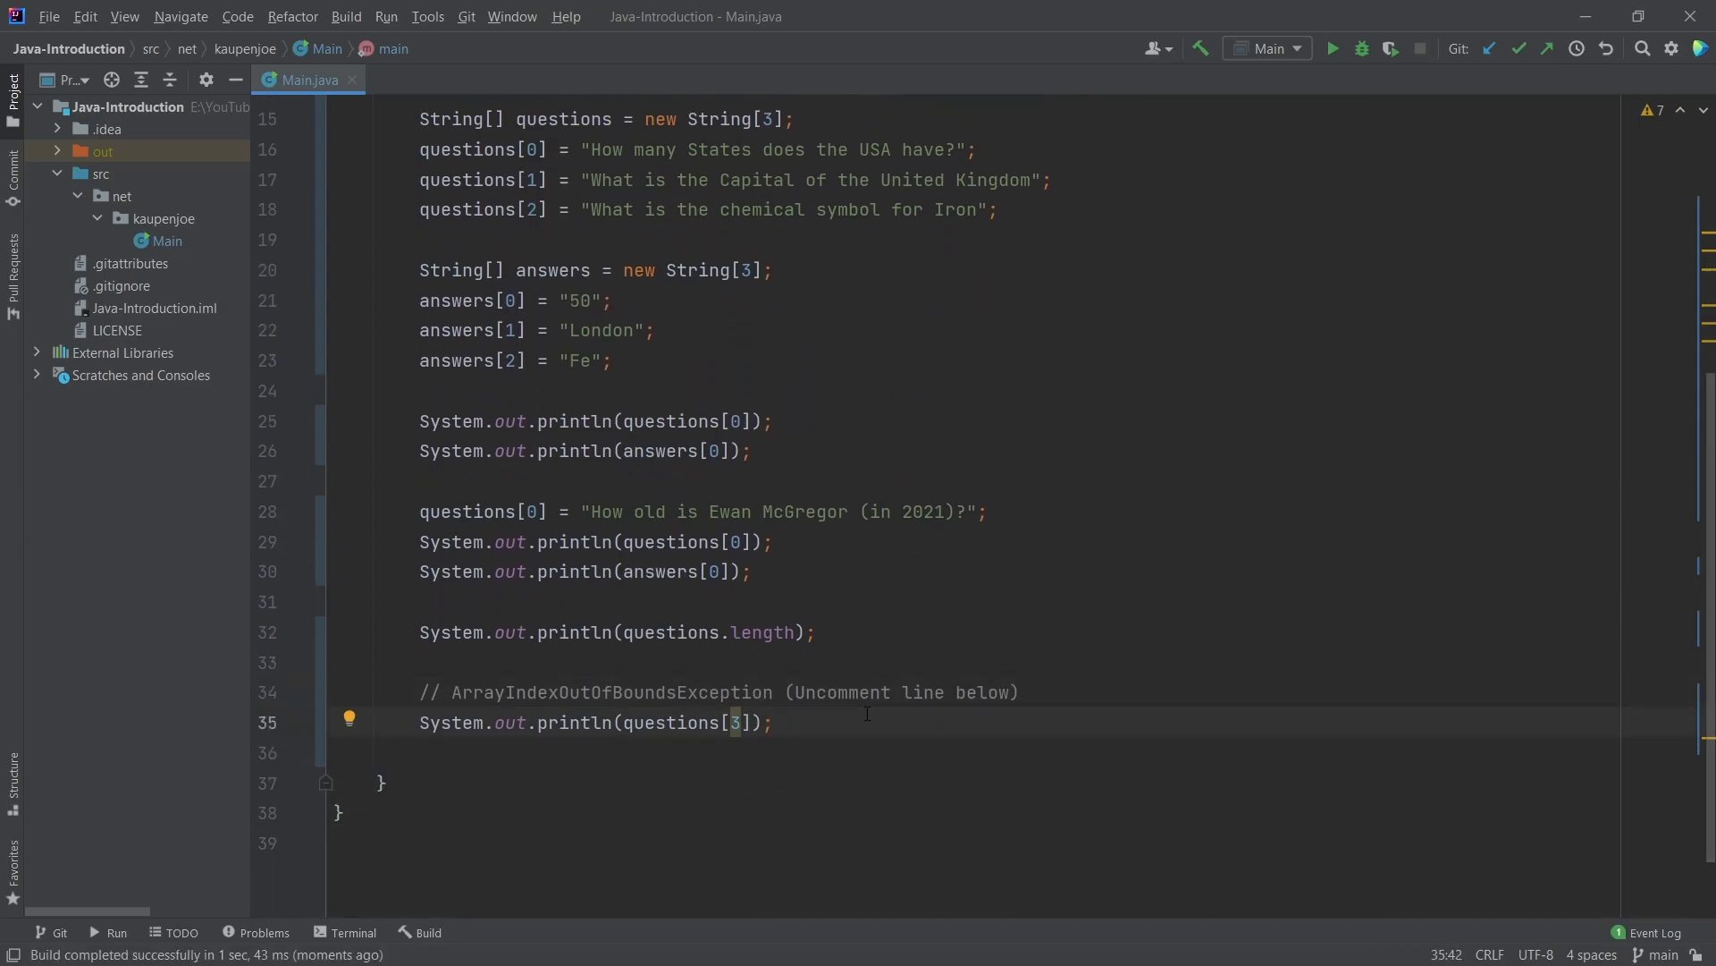
# Comment out the questions[3] print line under the exception comment again
pyautogui.click(771, 722)
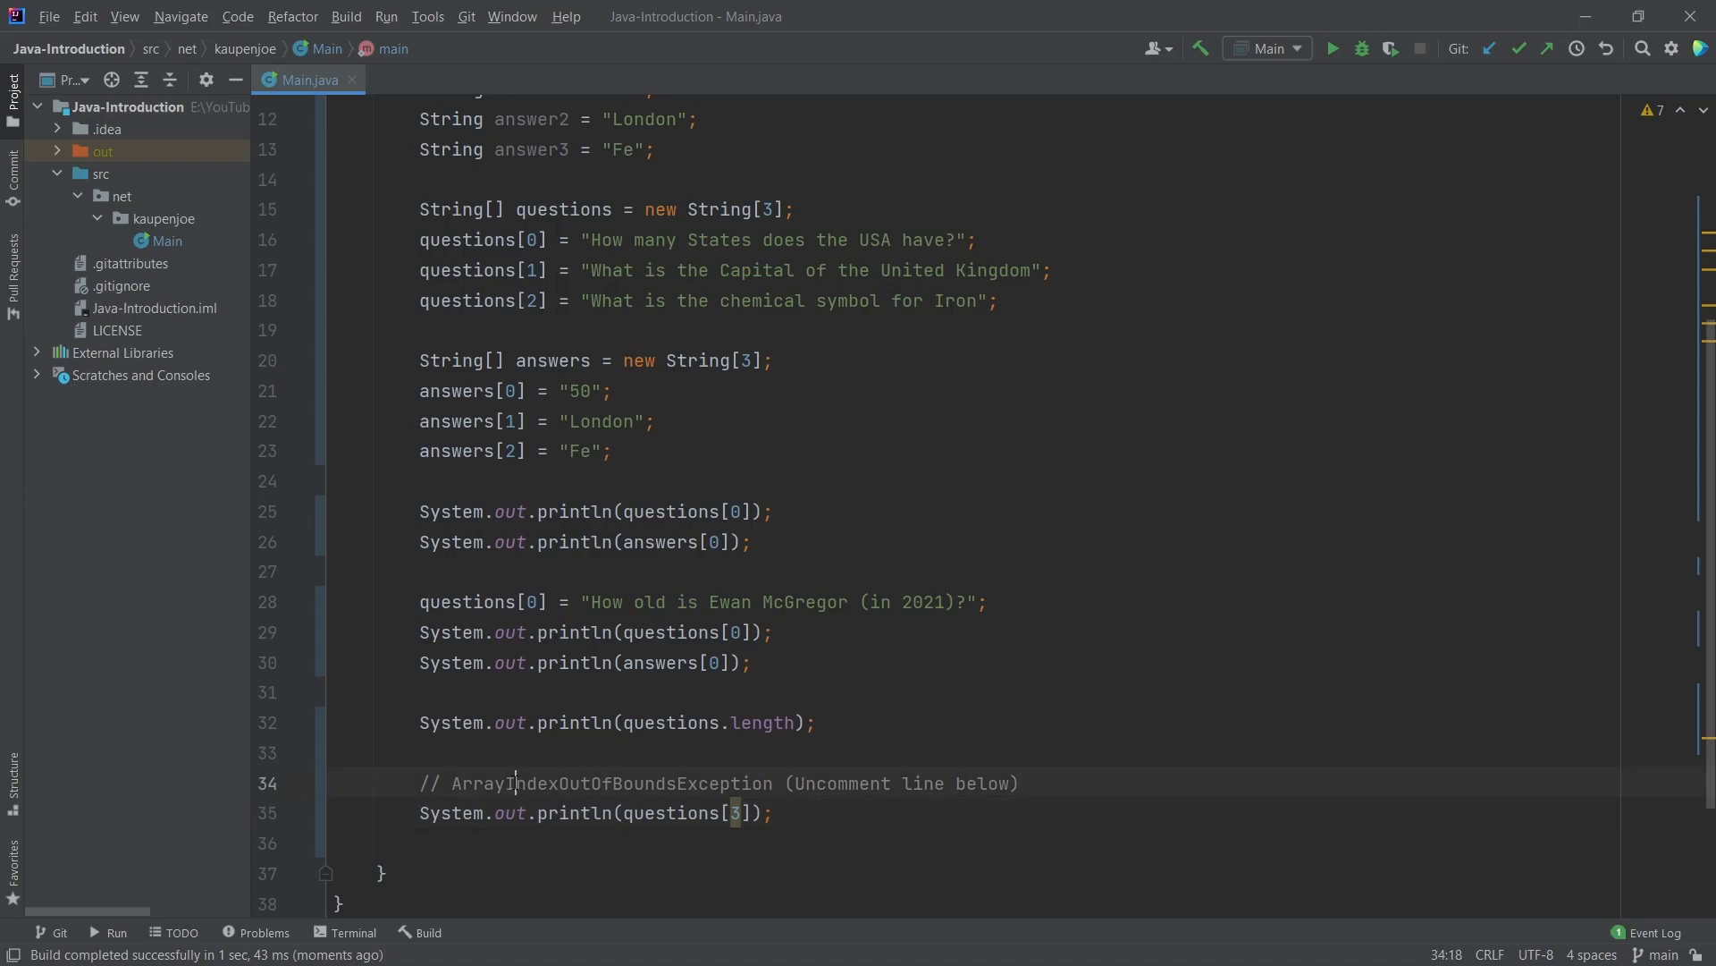
pyautogui.doubleClick(610, 784)
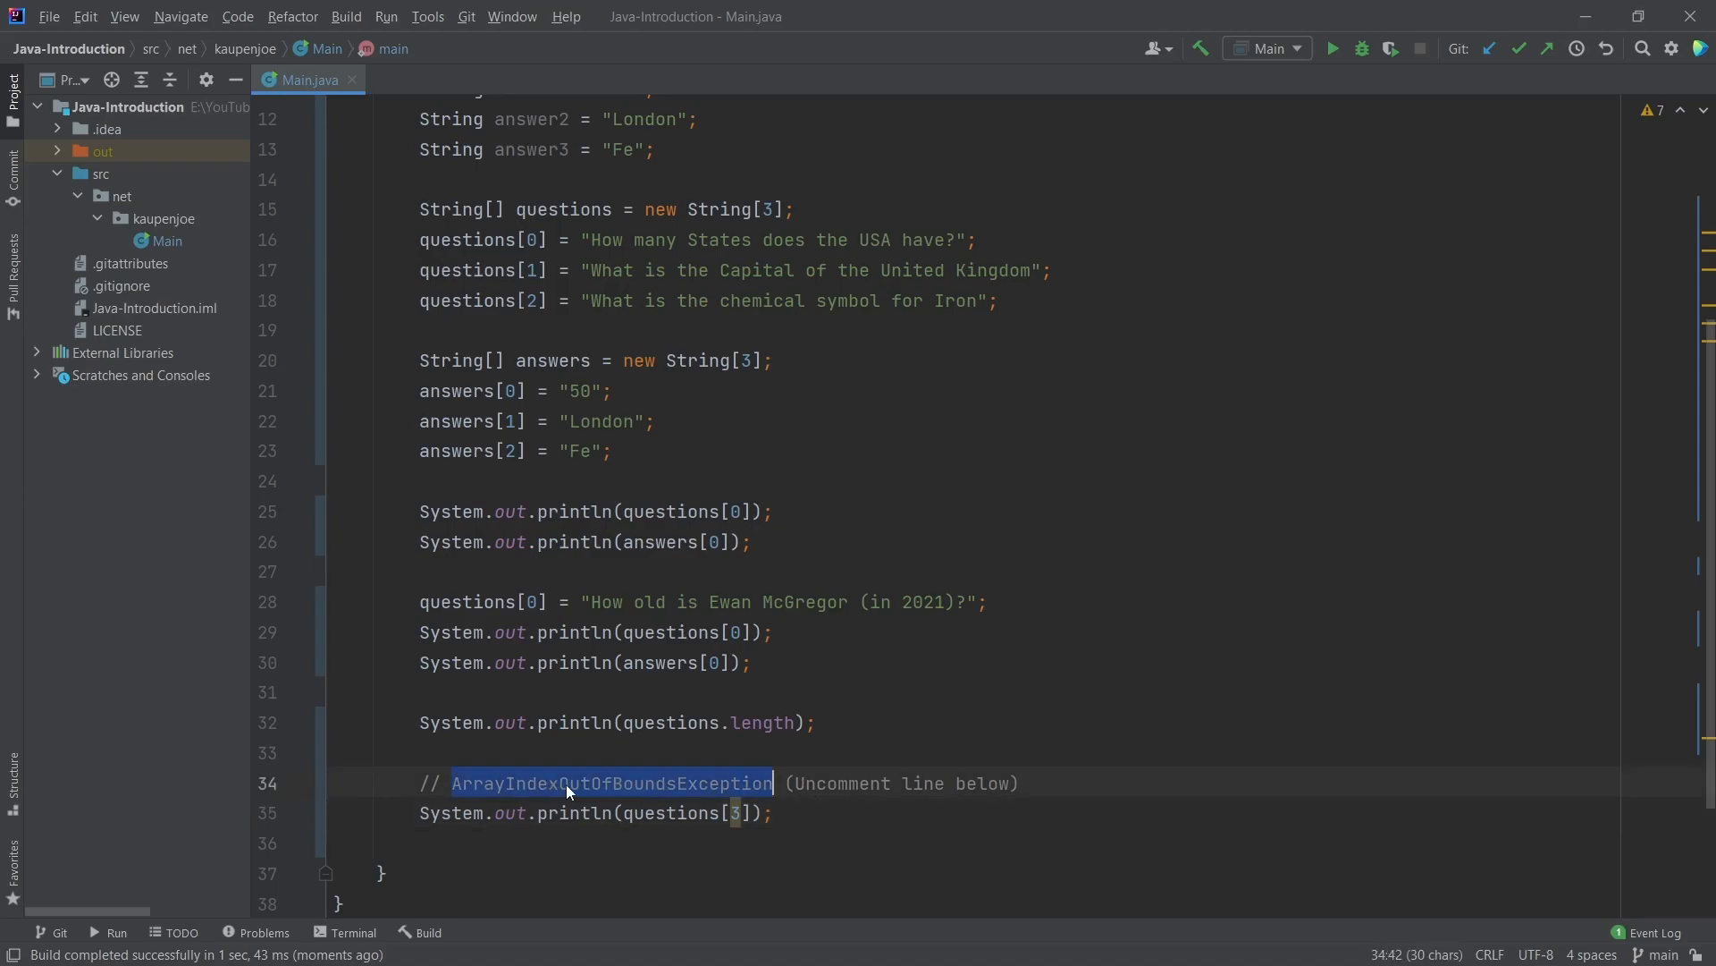
pyautogui.click(772, 813)
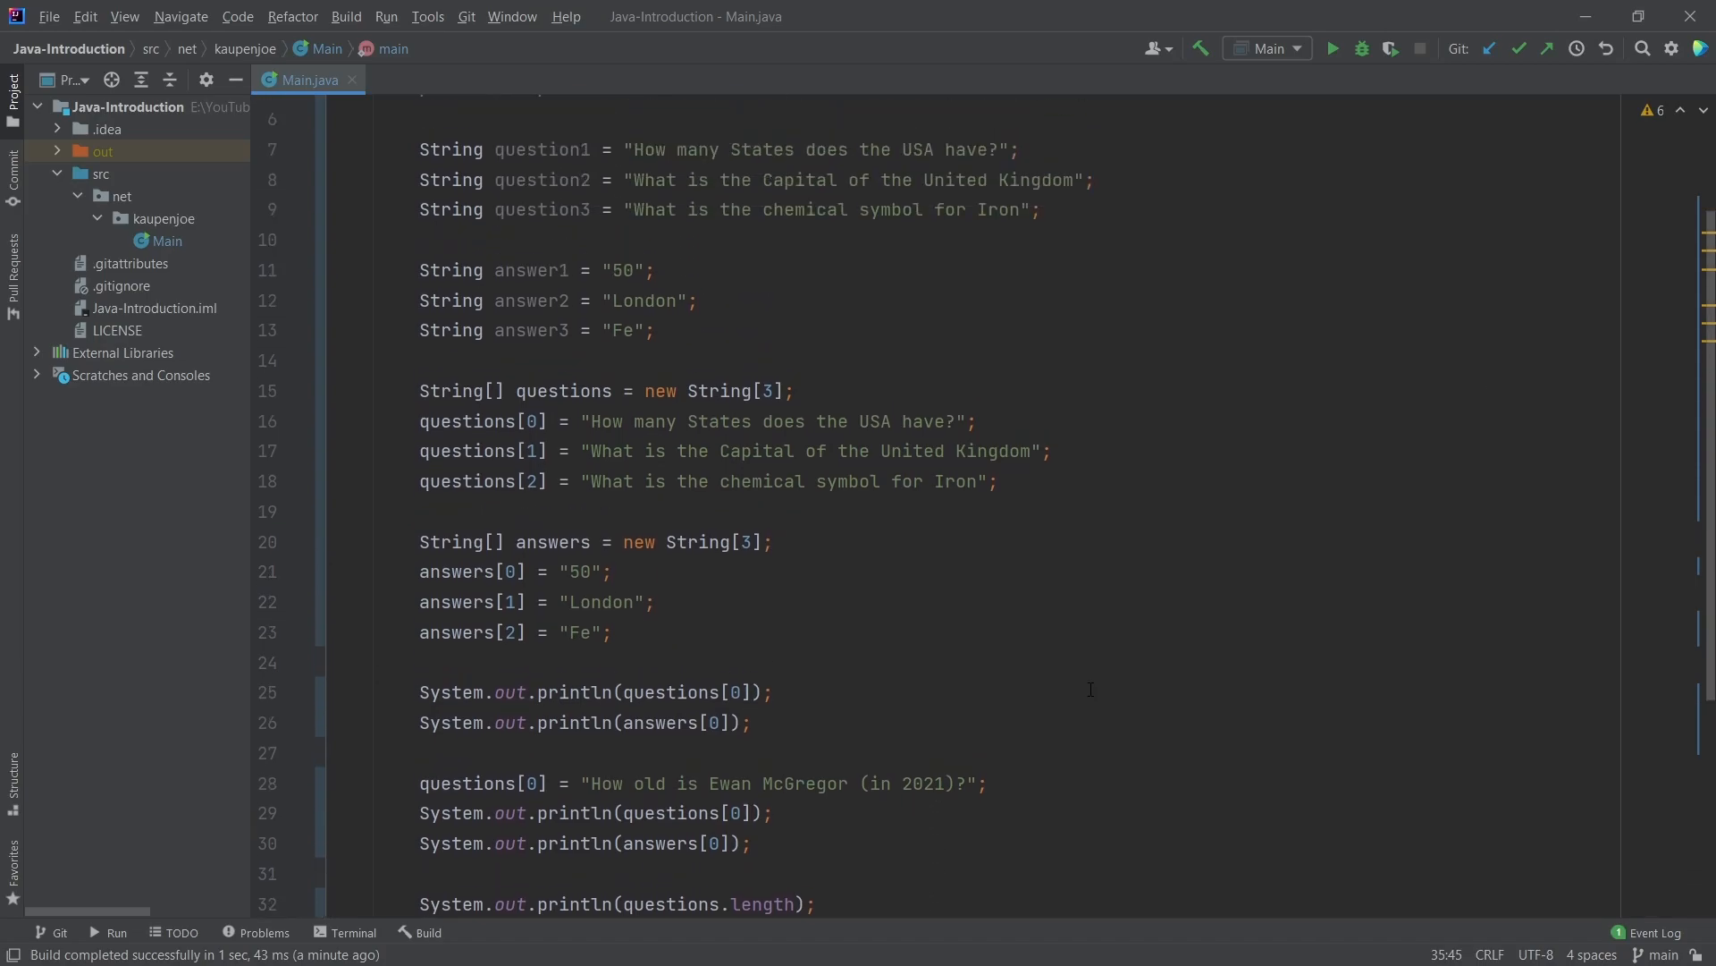
pyautogui.click(1106, 482)
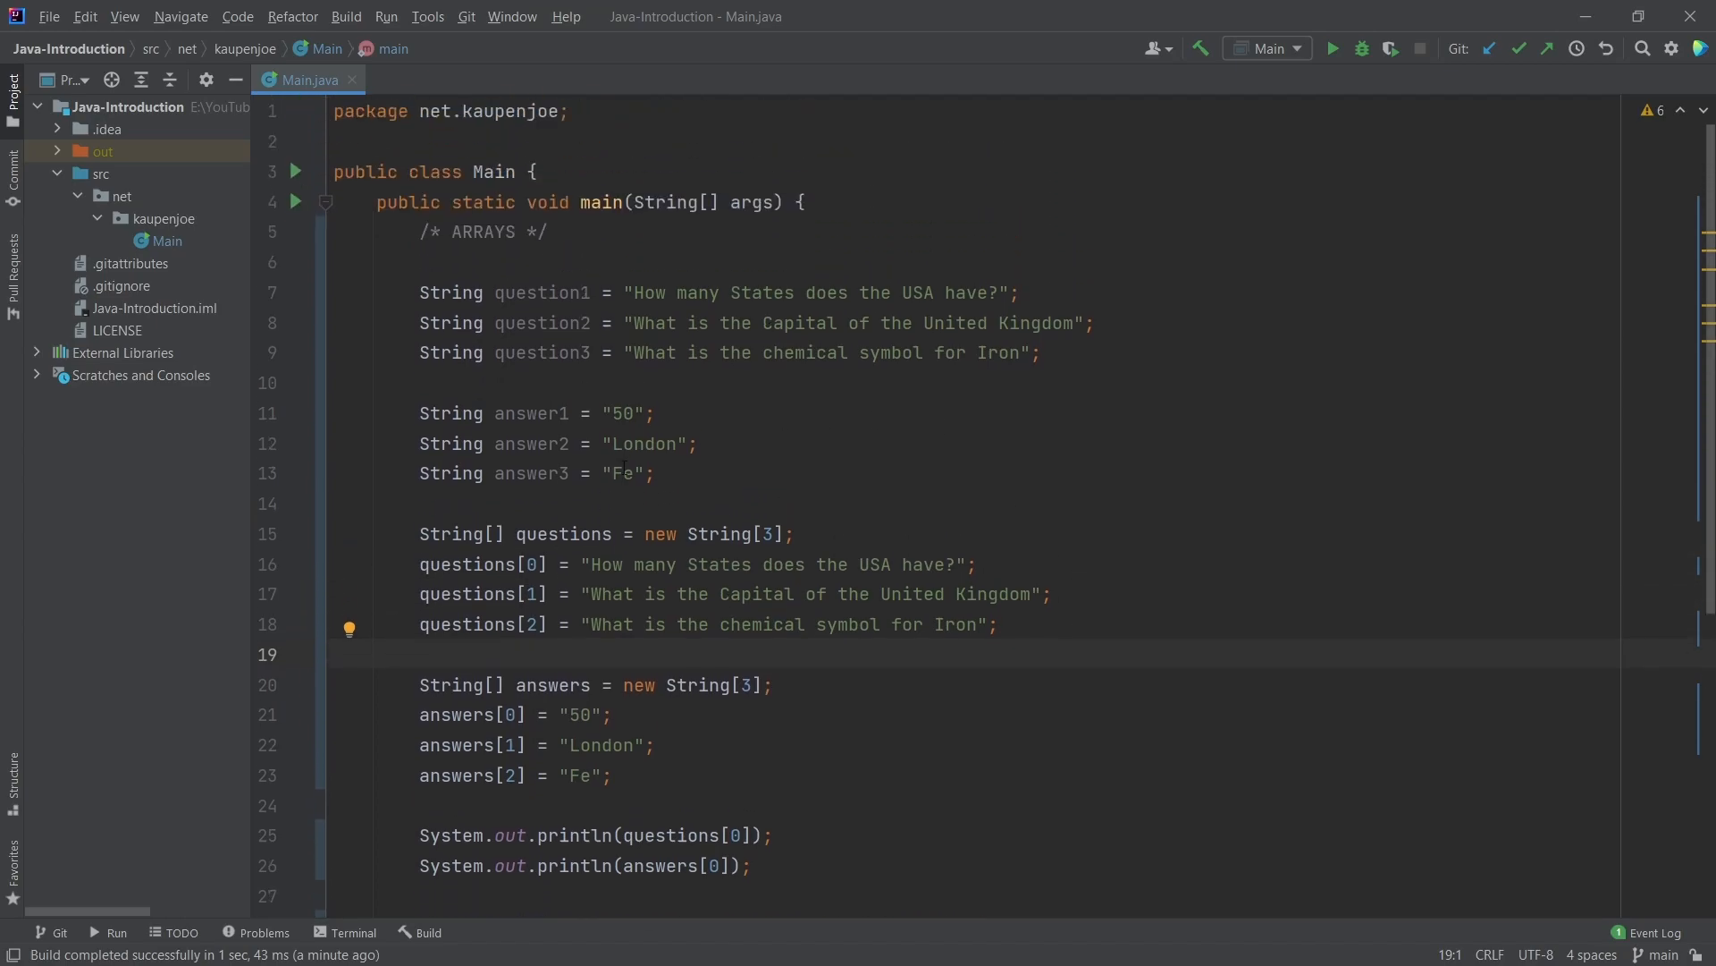
pyautogui.moveTo(447, 262); pyautogui.dragTo(655, 473)
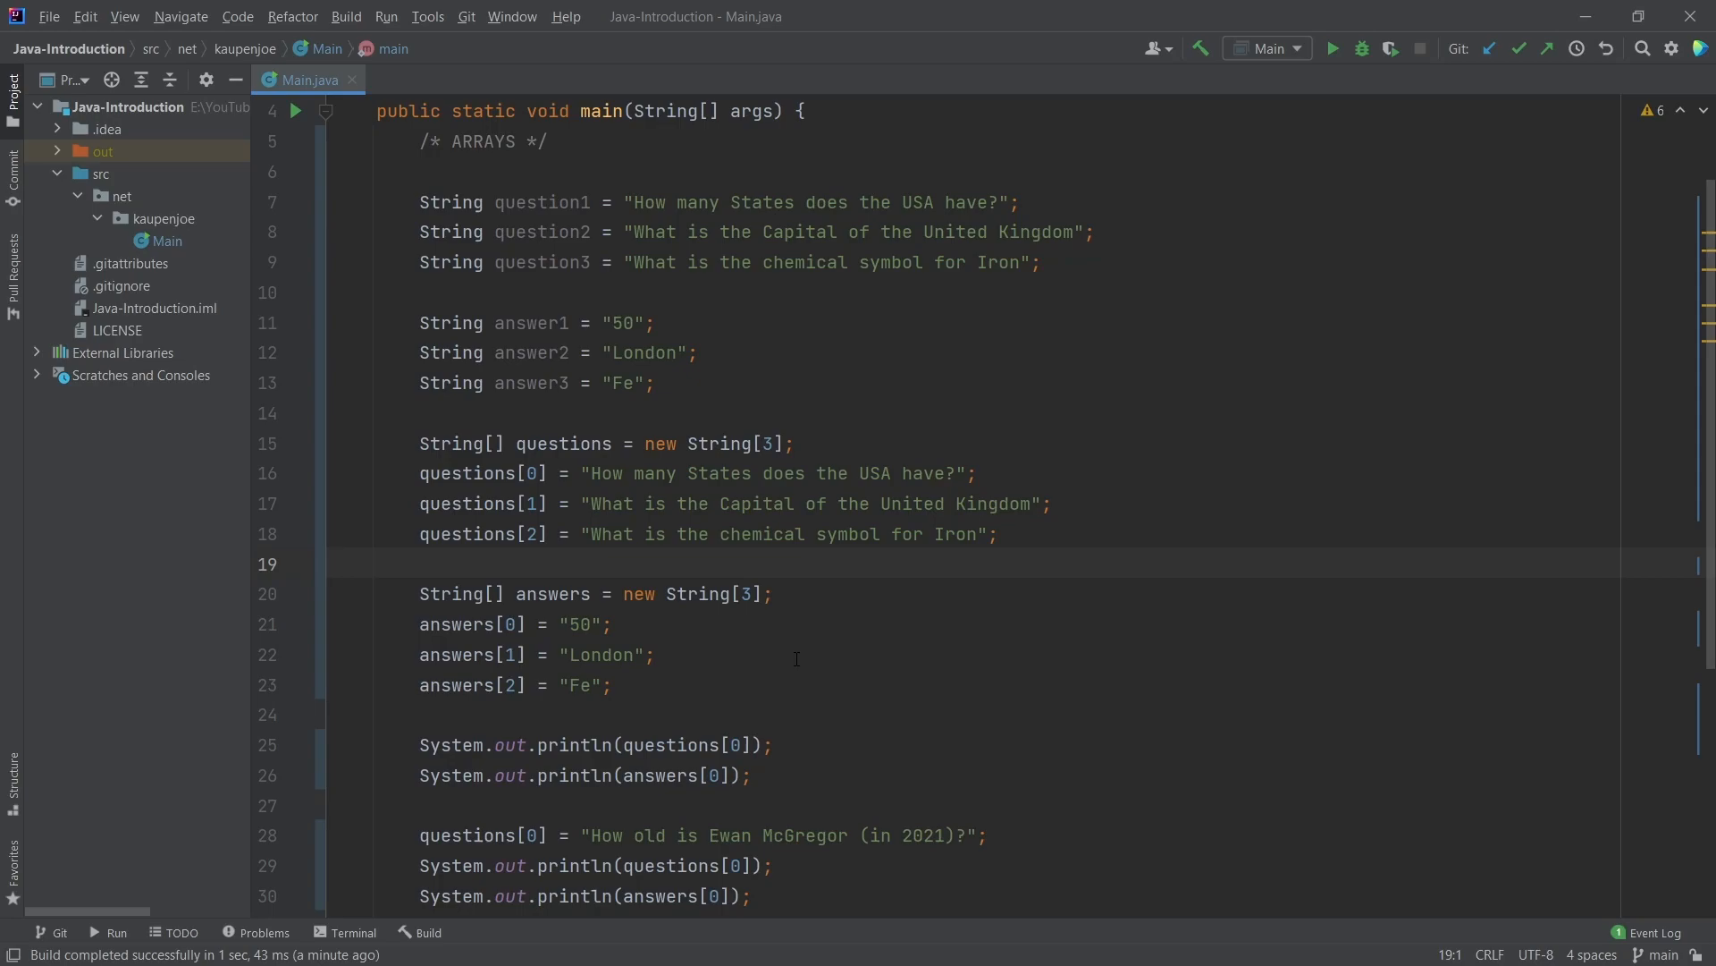
pyautogui.moveTo(745, 698)
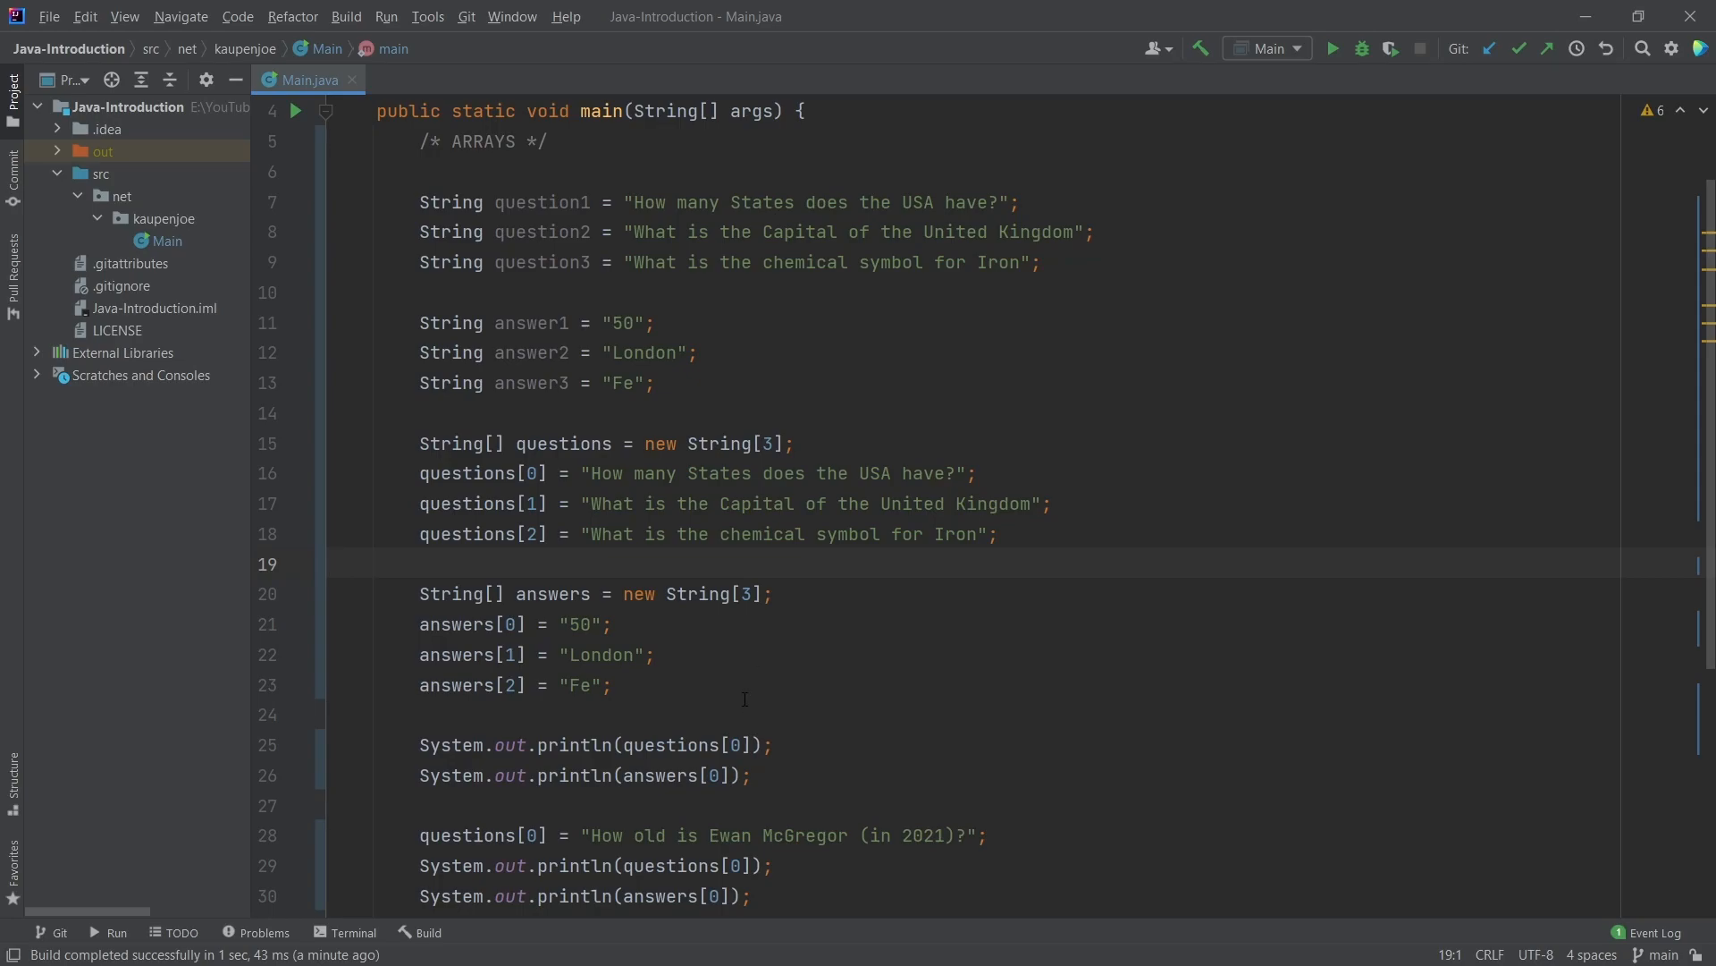
pyautogui.moveTo(419, 655); pyautogui.dragTo(610, 684)
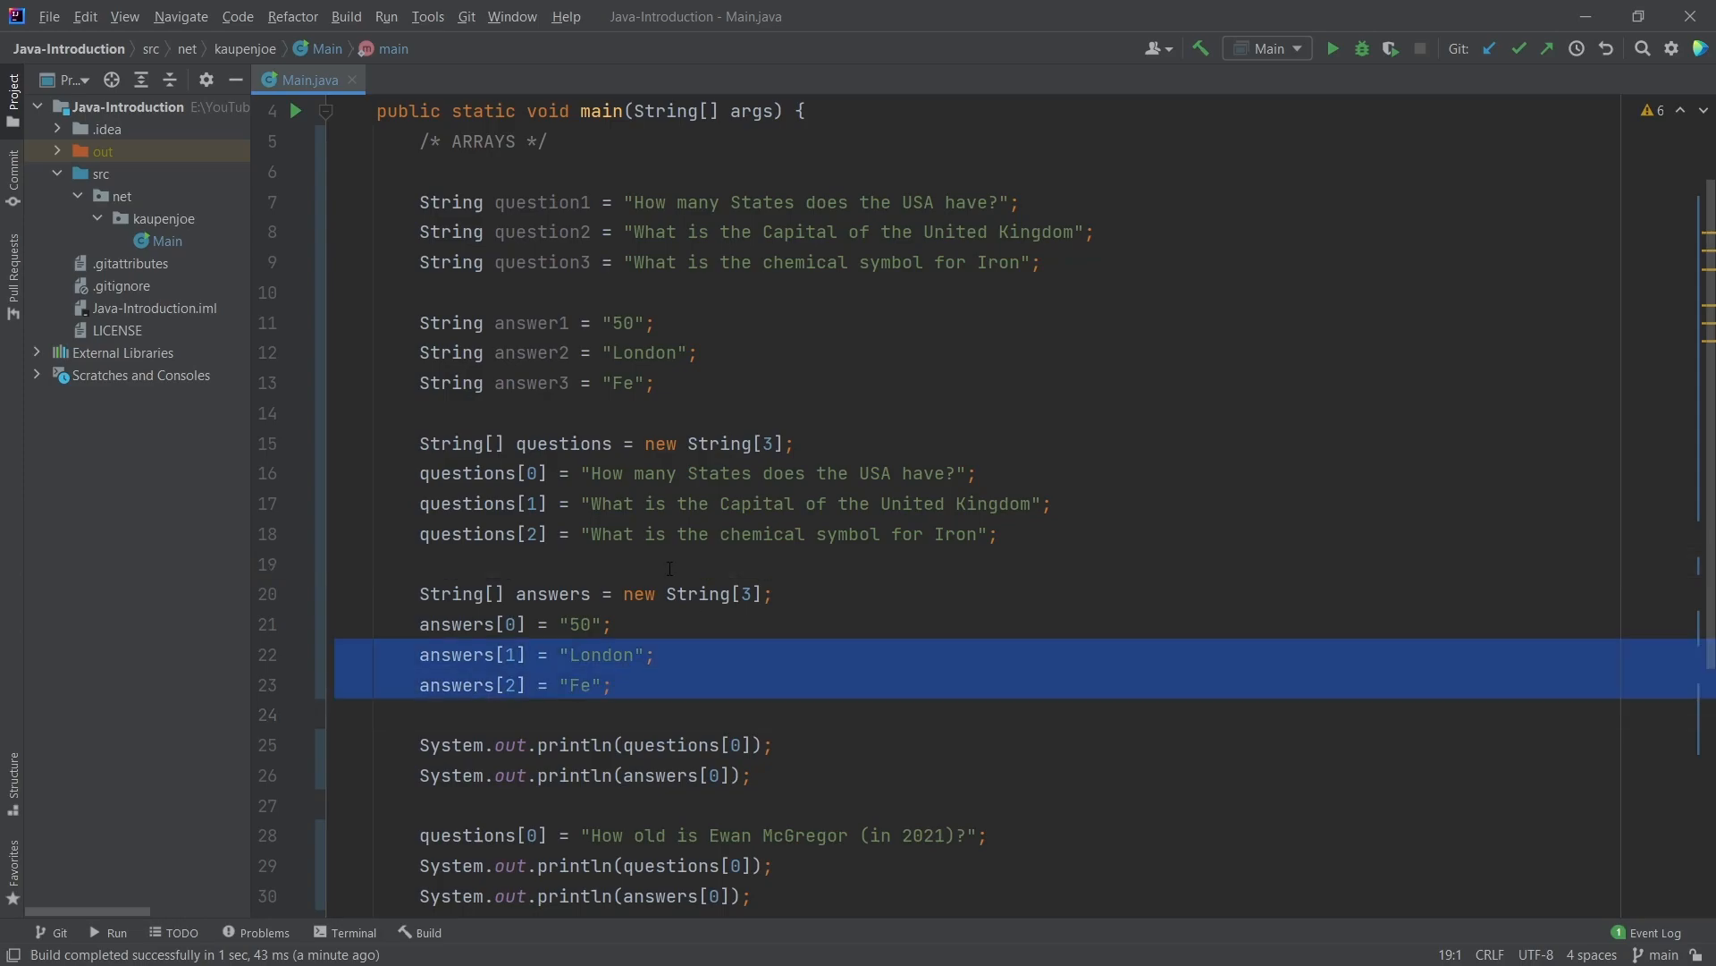
pyautogui.click(561, 413)
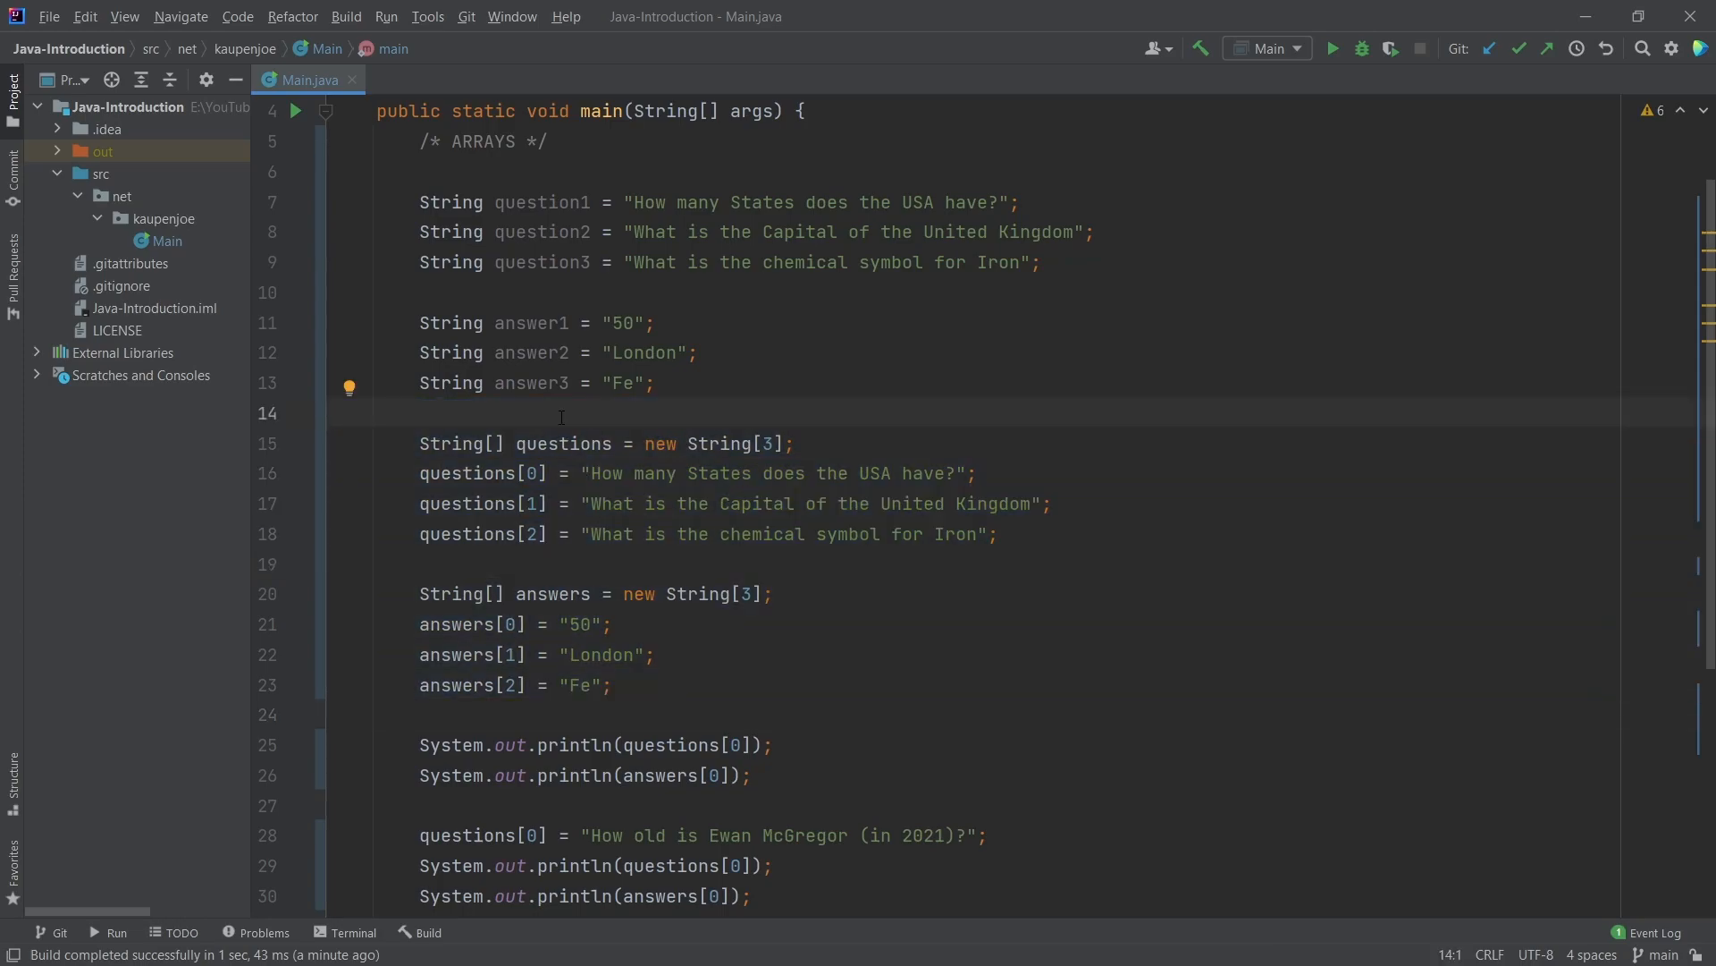